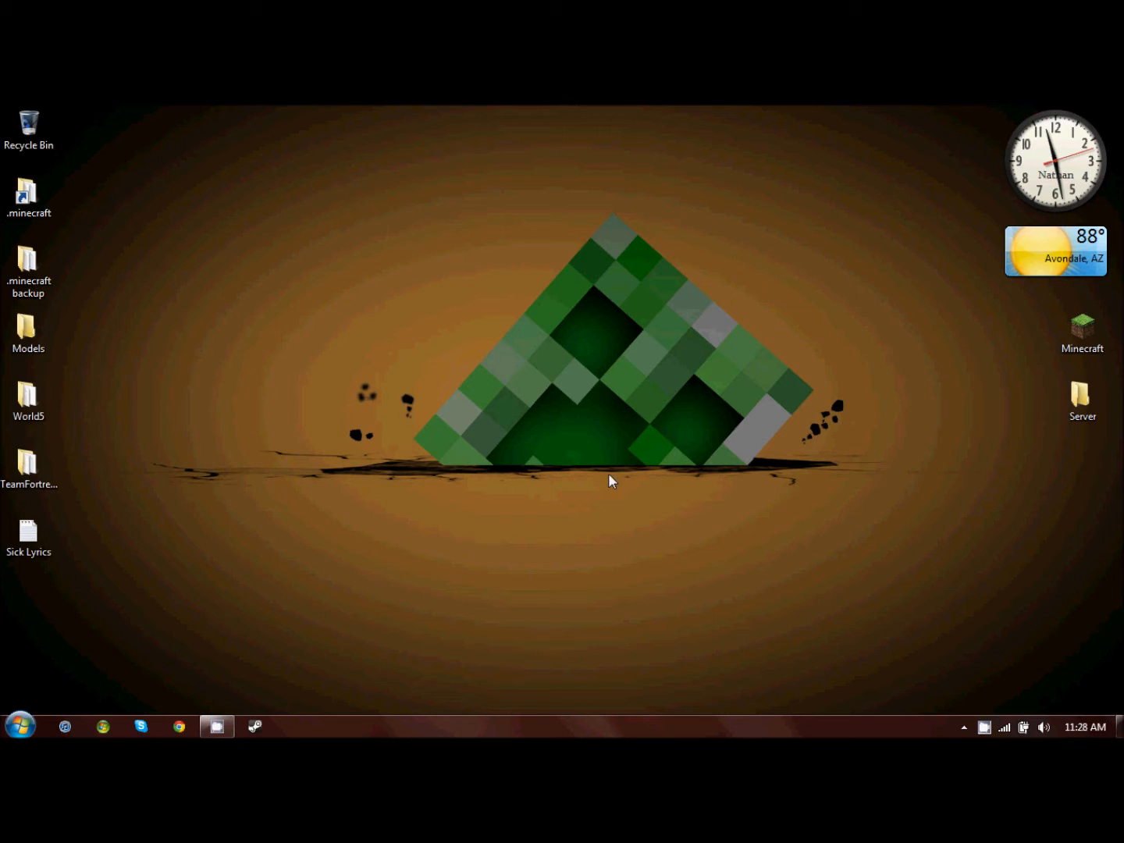
{"action": "mouse_move", "coordinate": [505, 551]}
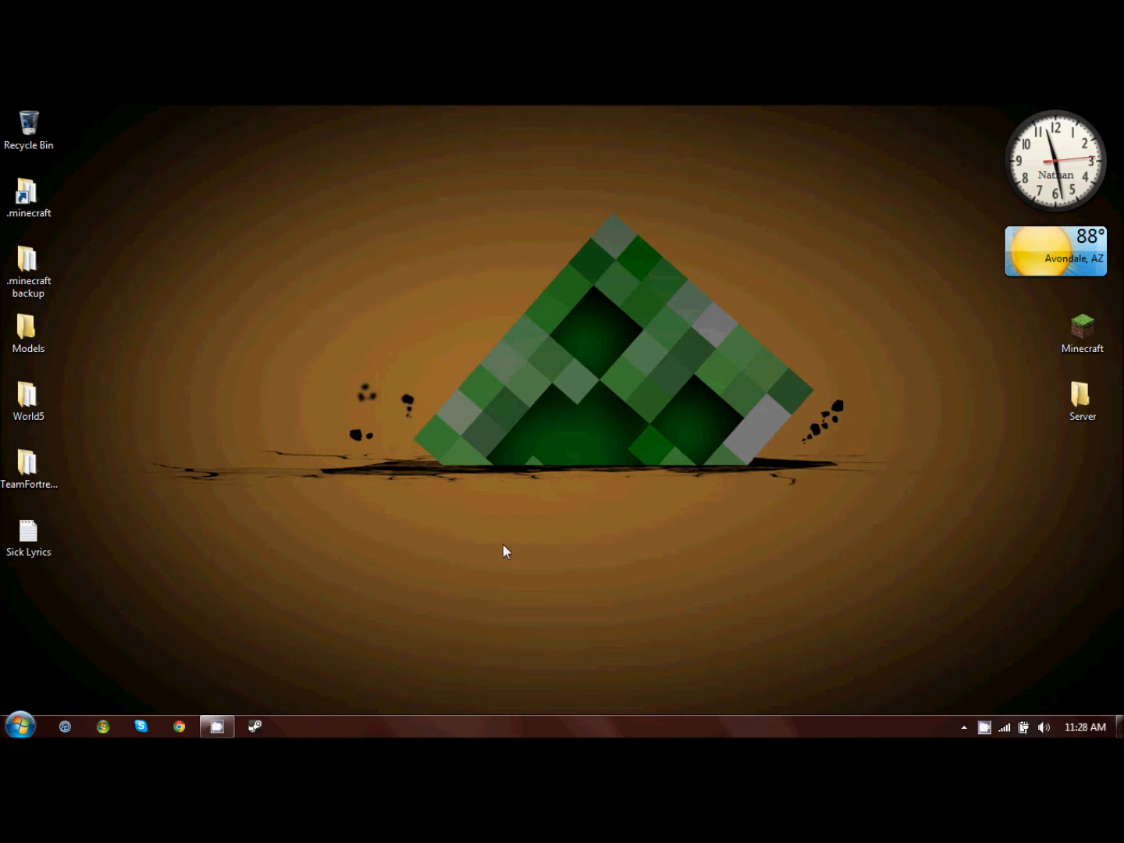
{"action": "mouse_move", "coordinate": [468, 554]}
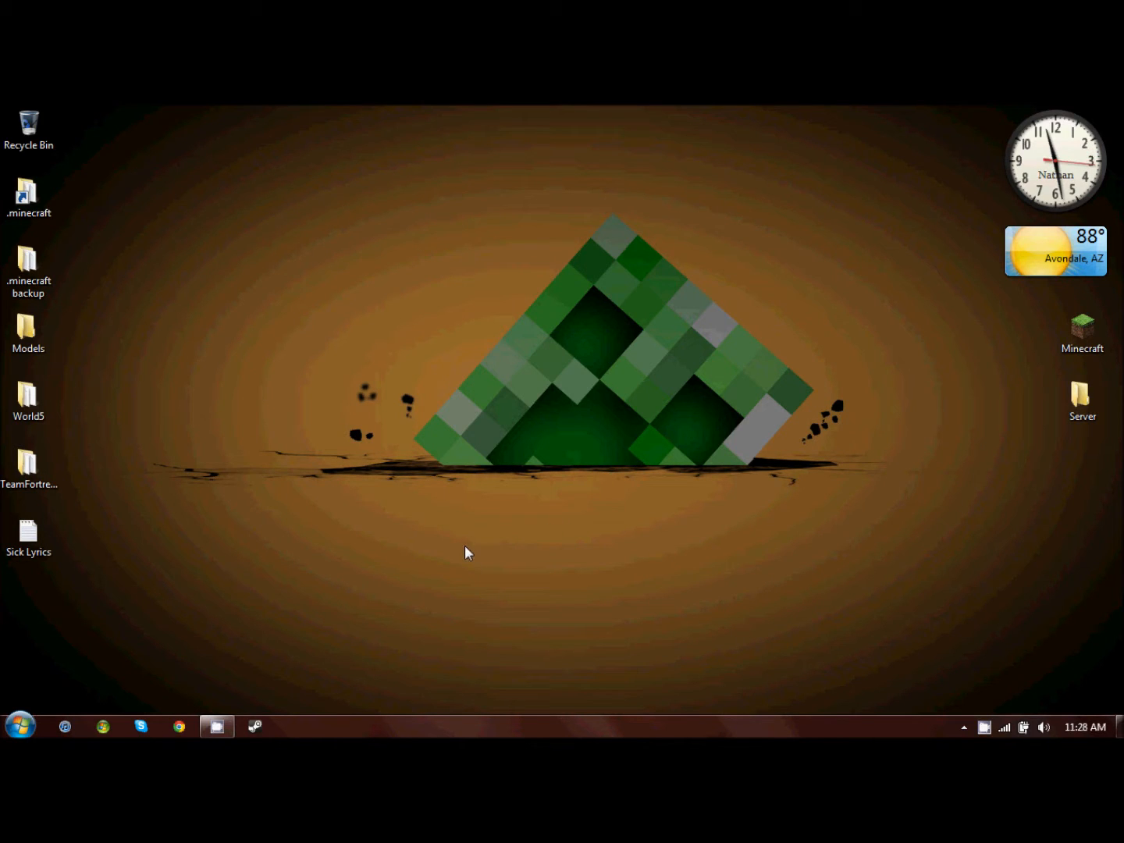
{"action": "mouse_move", "coordinate": [405, 531]}
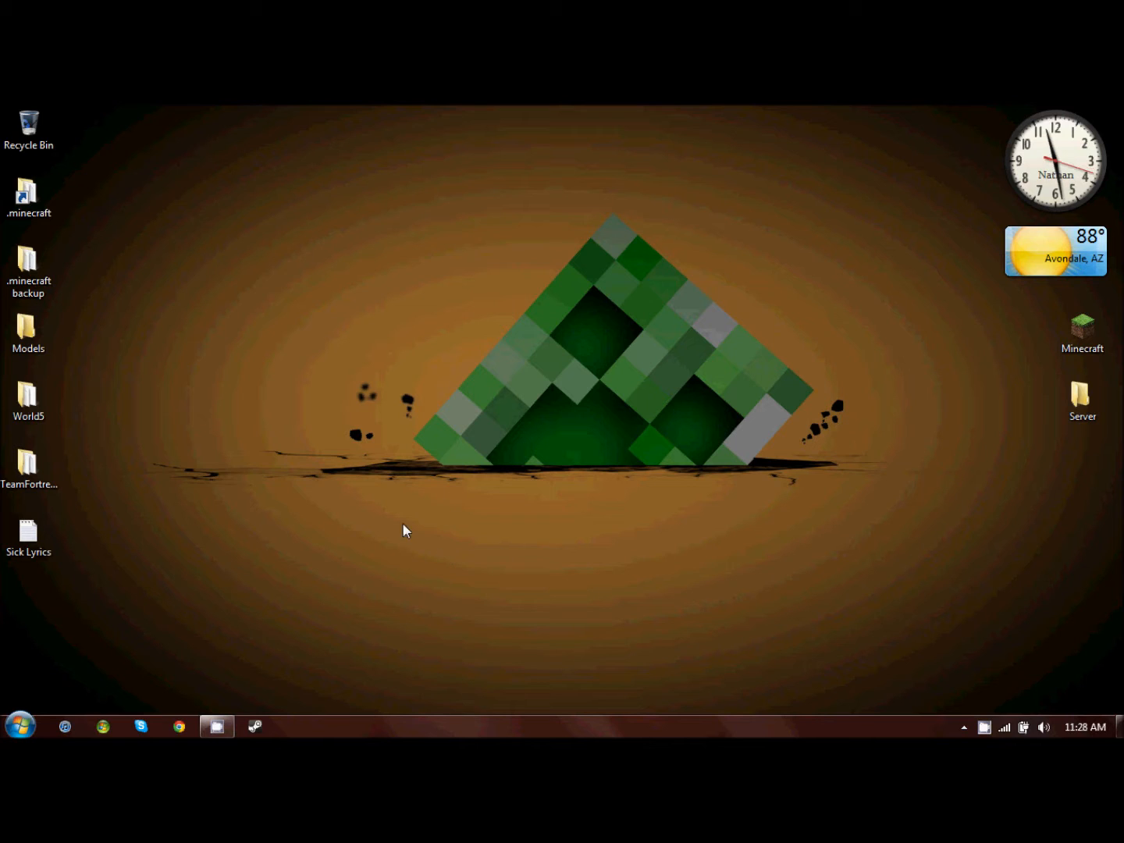
{"action": "mouse_move", "coordinate": [260, 646]}
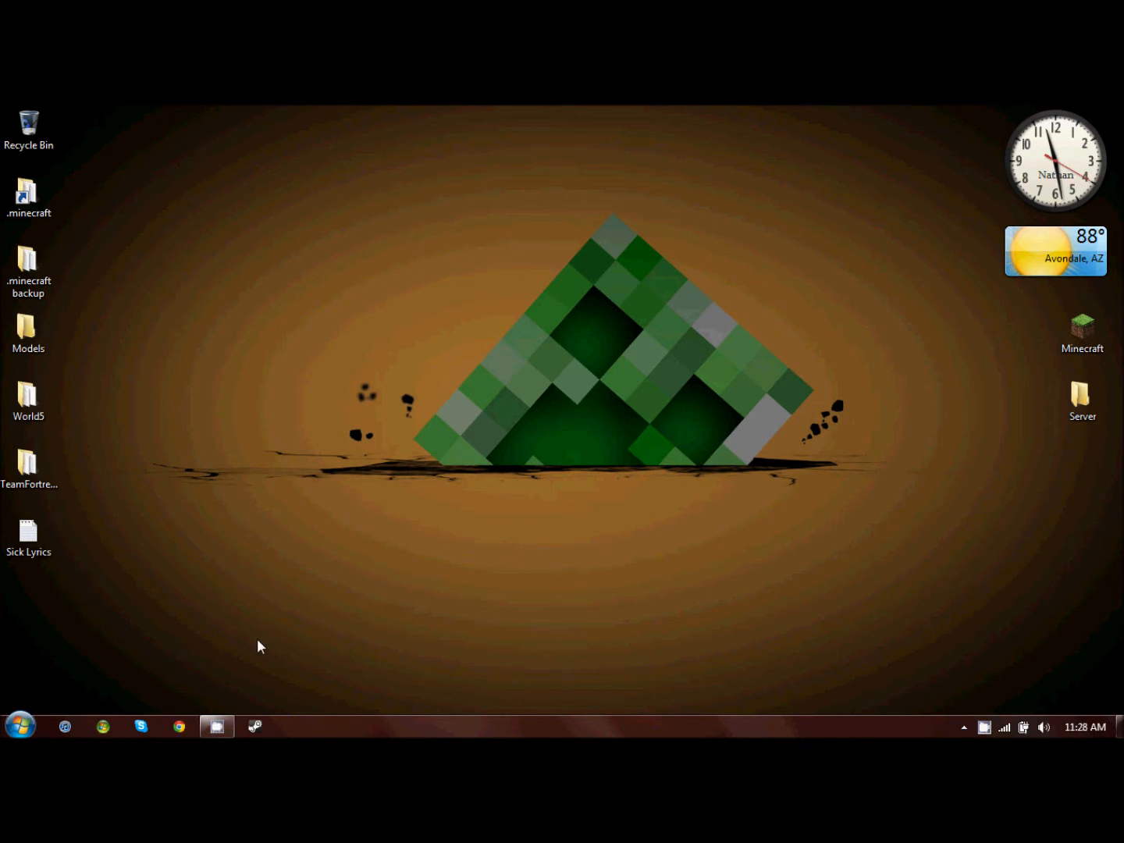
{"action": "mouse_move", "coordinate": [207, 636]}
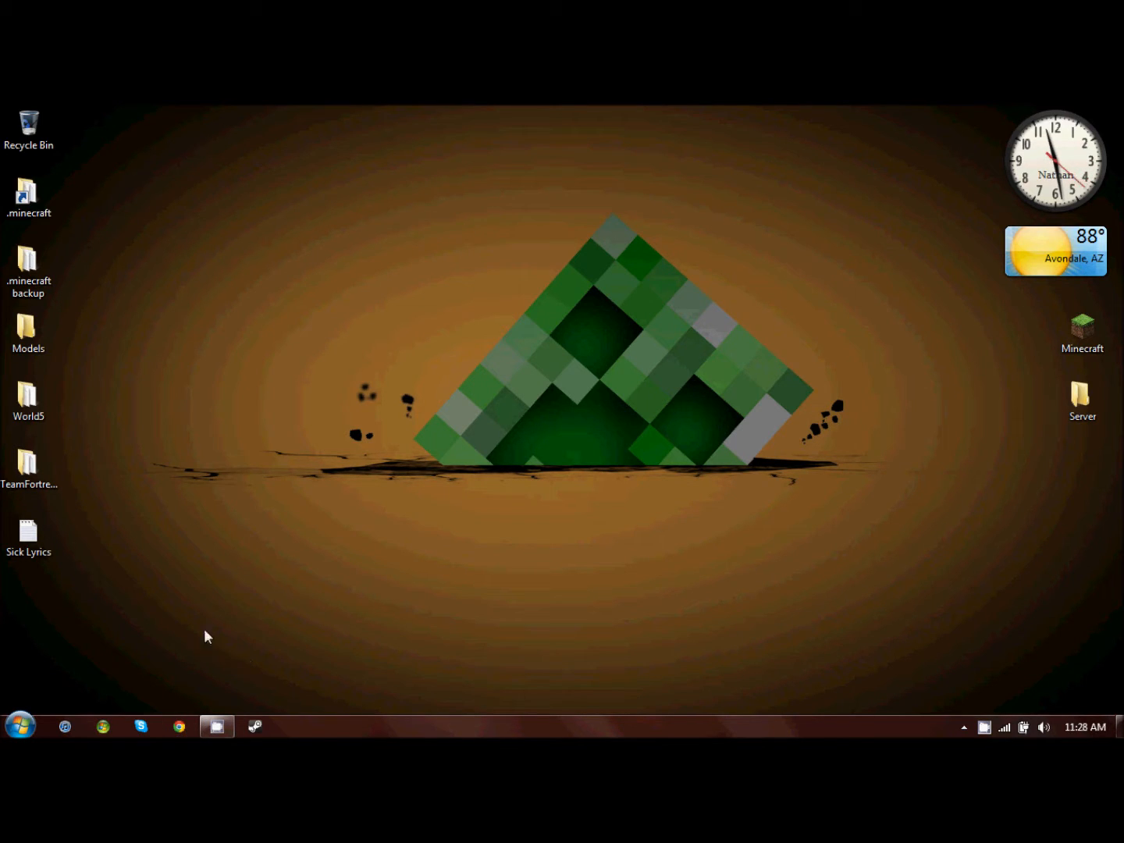
{"action": "mouse_move", "coordinate": [237, 698]}
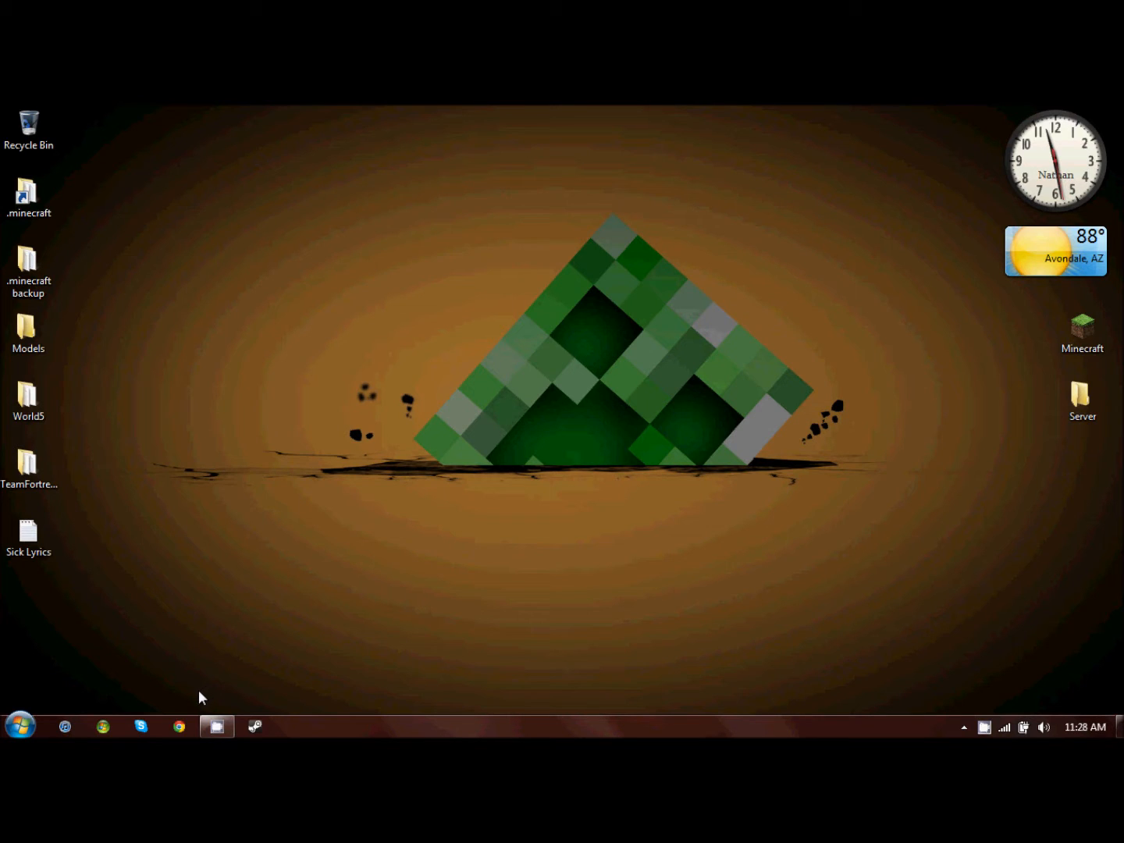
Open TurboSquid from Chrome's bookmark and check the signed-in account's dropdown
{"action": "left_click", "coordinate": [179, 727]}
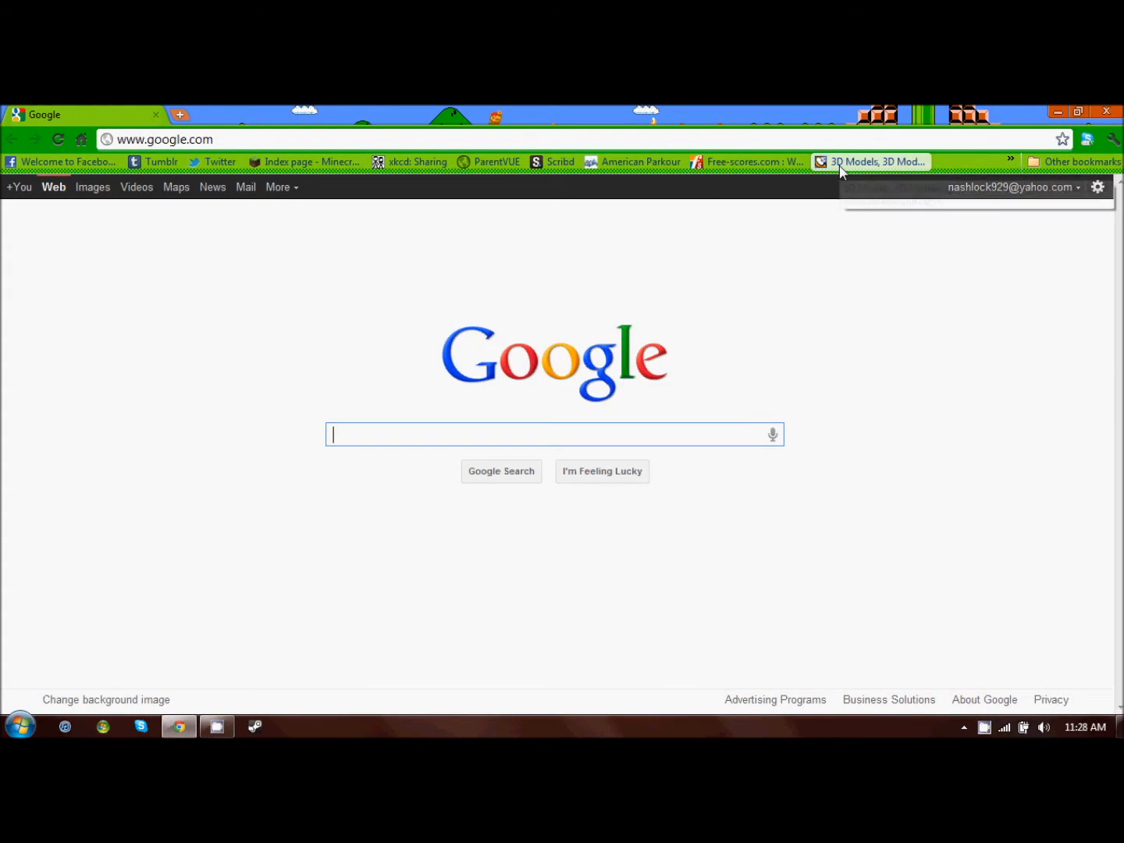
{"action": "left_click", "coordinate": [872, 161]}
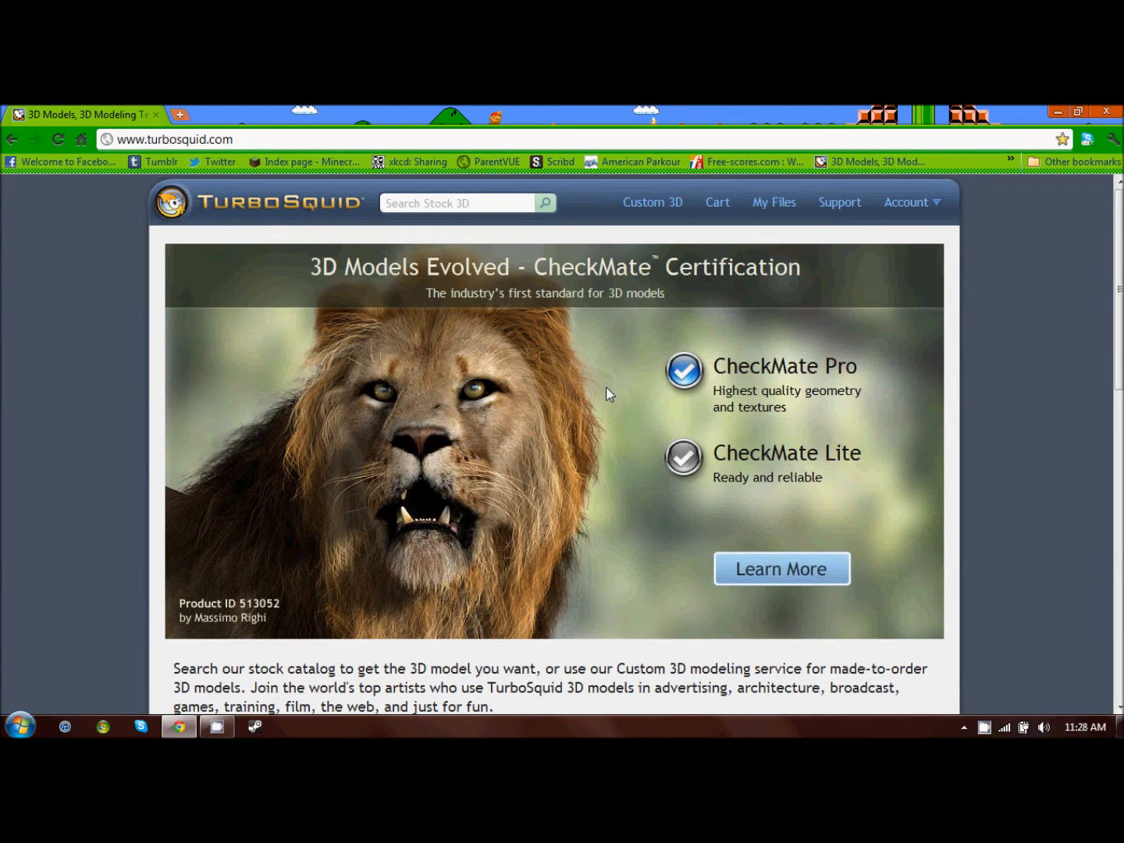
{"action": "mouse_move", "coordinate": [612, 395]}
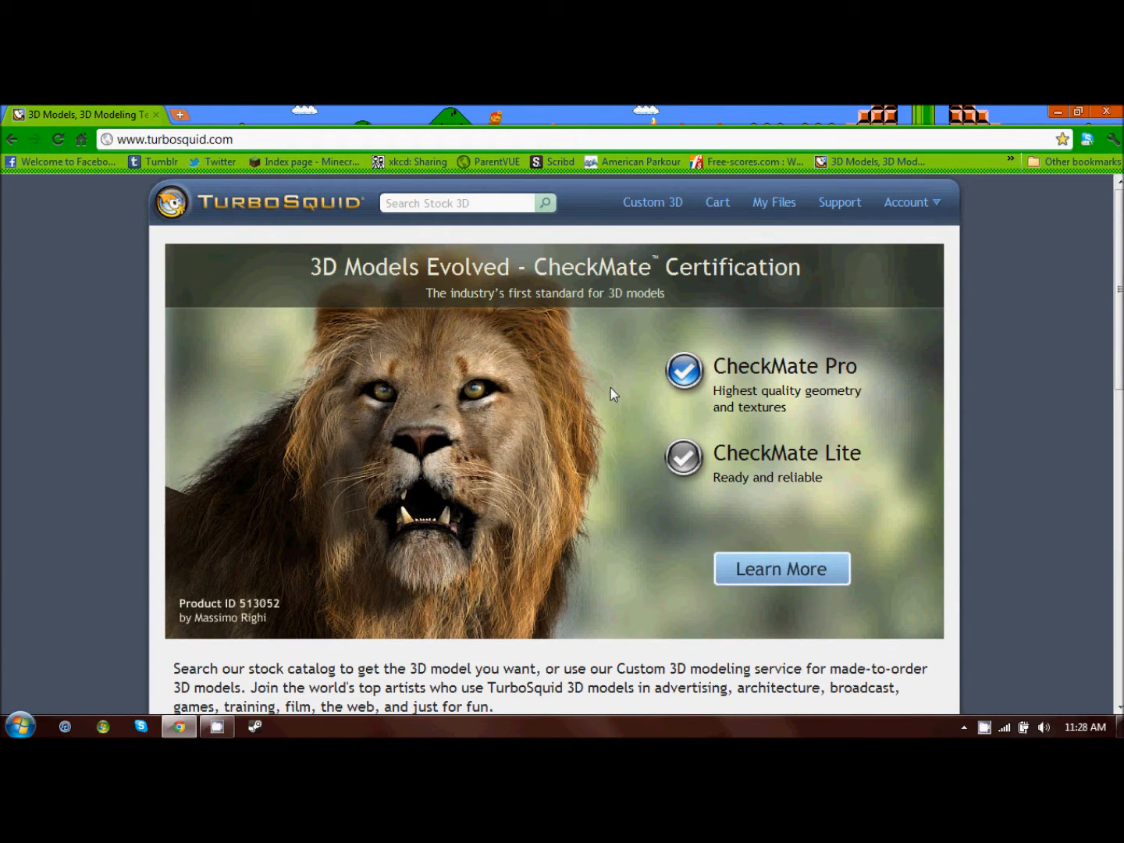
{"action": "scroll", "scroll_direction": "down", "scroll_amount": 3}
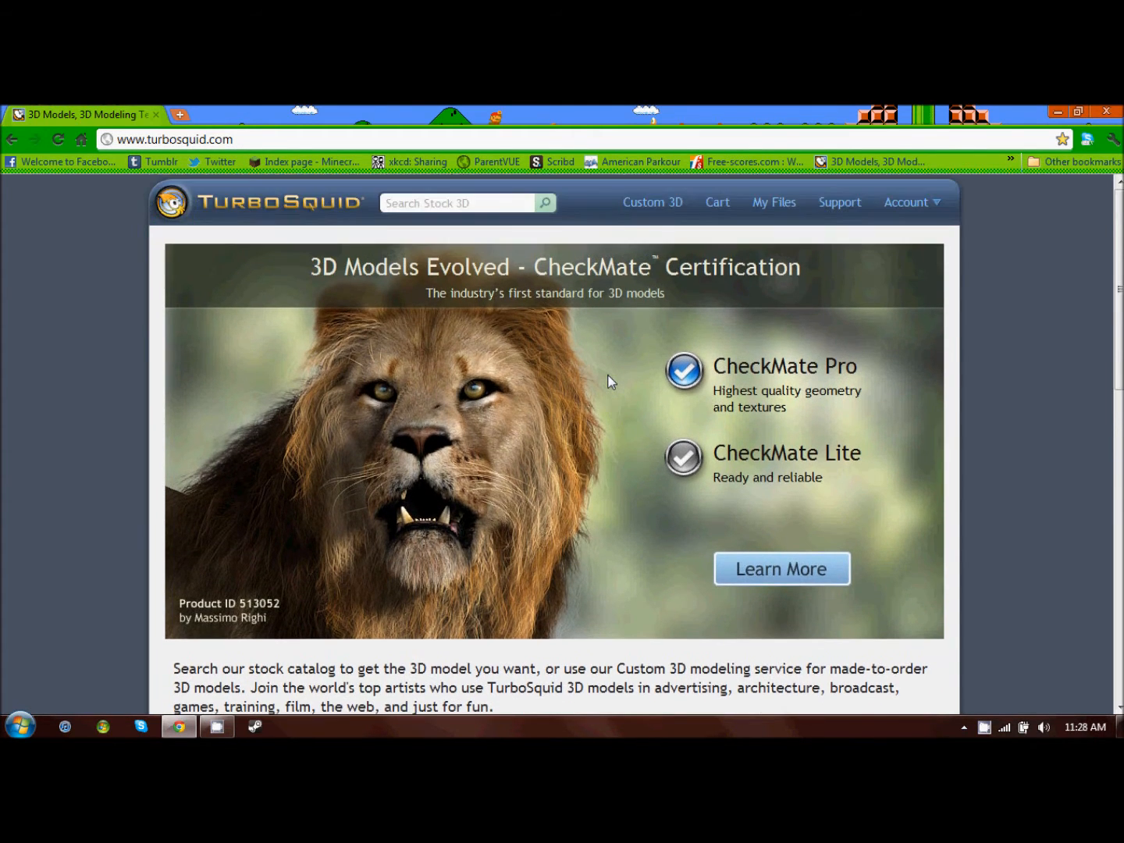
{"action": "mouse_move", "coordinate": [908, 232]}
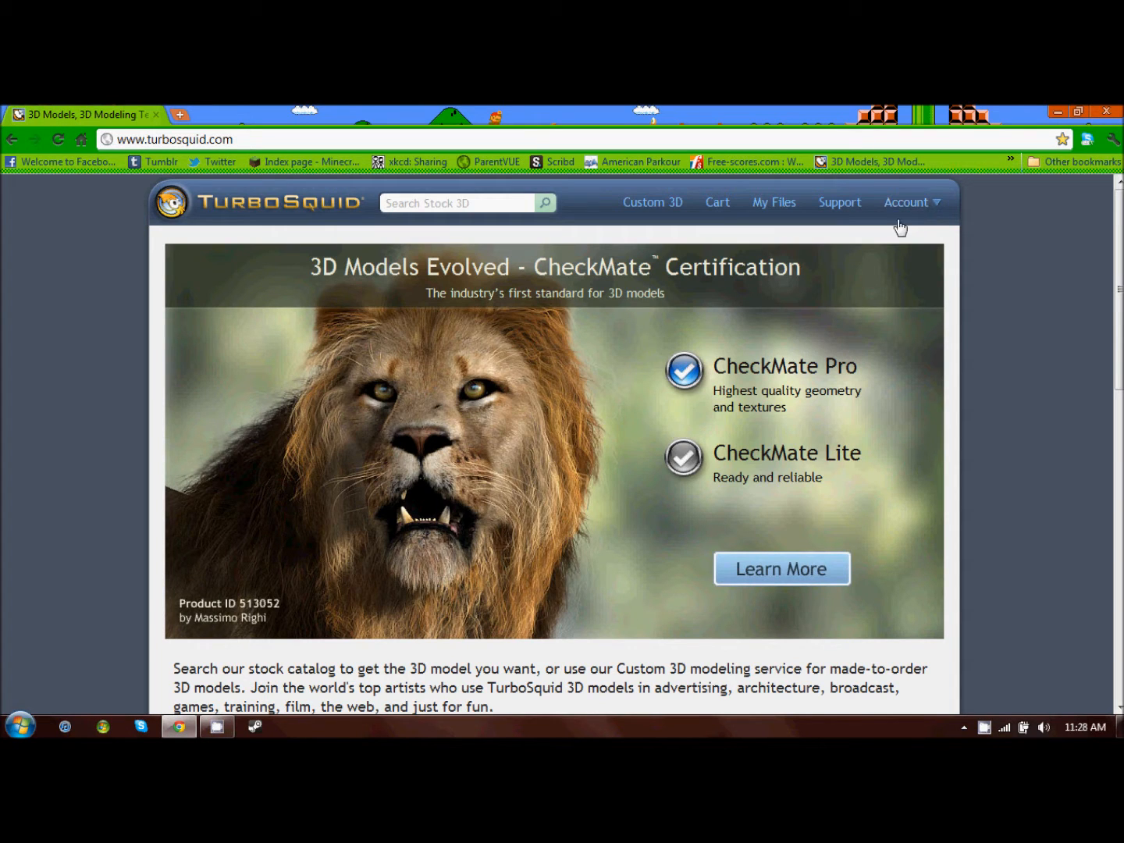
{"action": "left_click", "coordinate": [907, 202]}
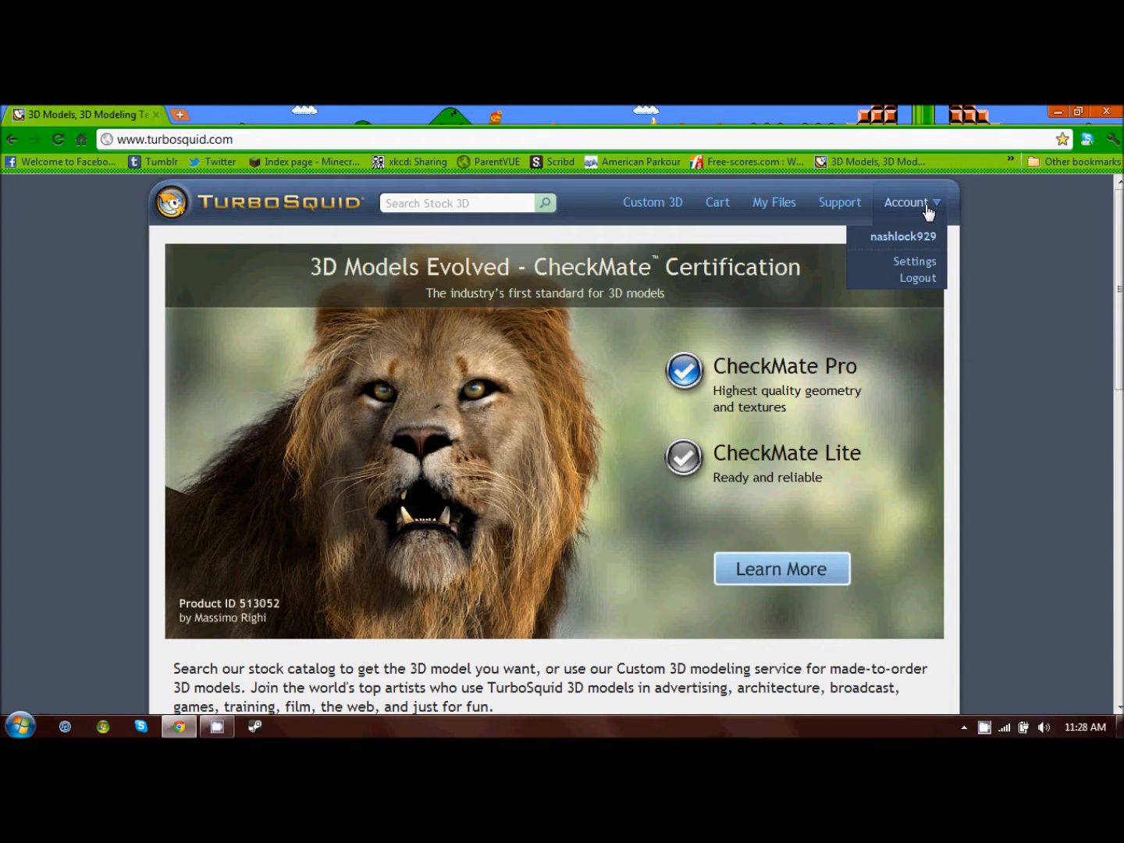
{"action": "mouse_move", "coordinate": [982, 238]}
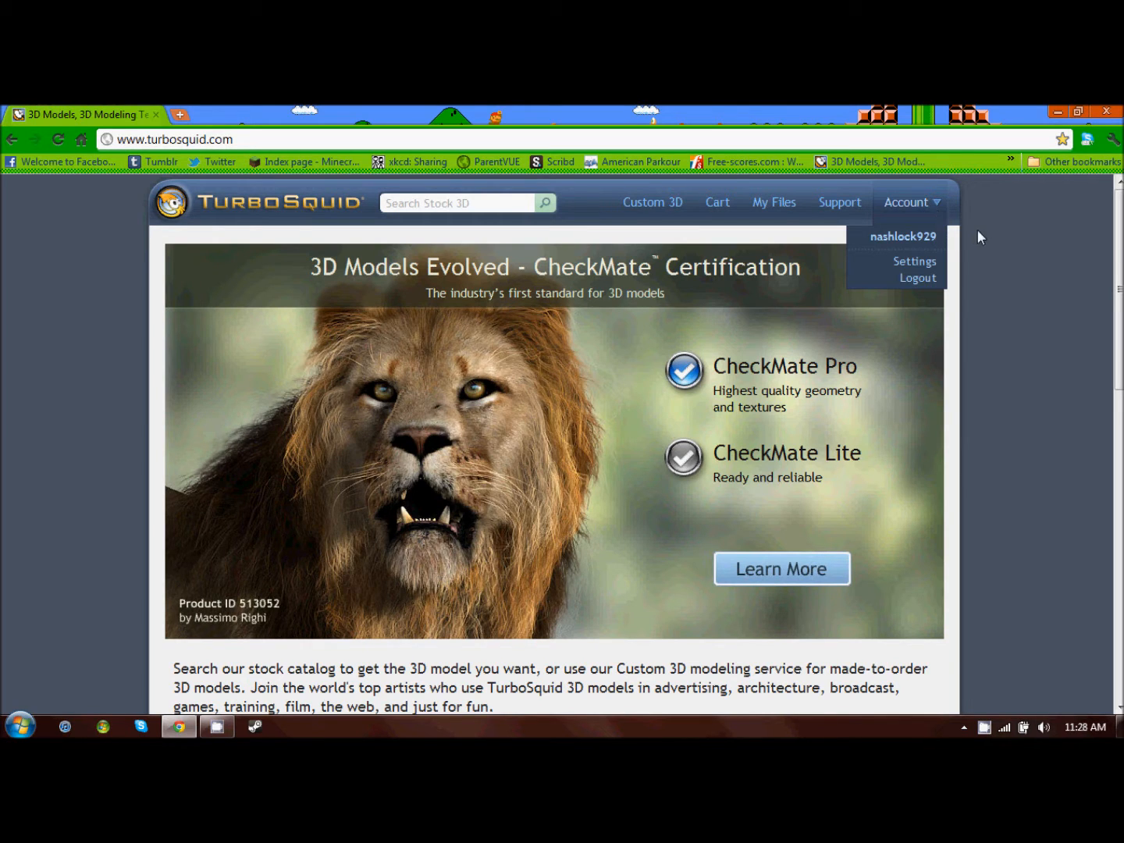
Scroll the home page down to the People, Cars, Architecture and Furnishings category grid
{"action": "scroll", "scroll_direction": "down", "scroll_amount": 3}
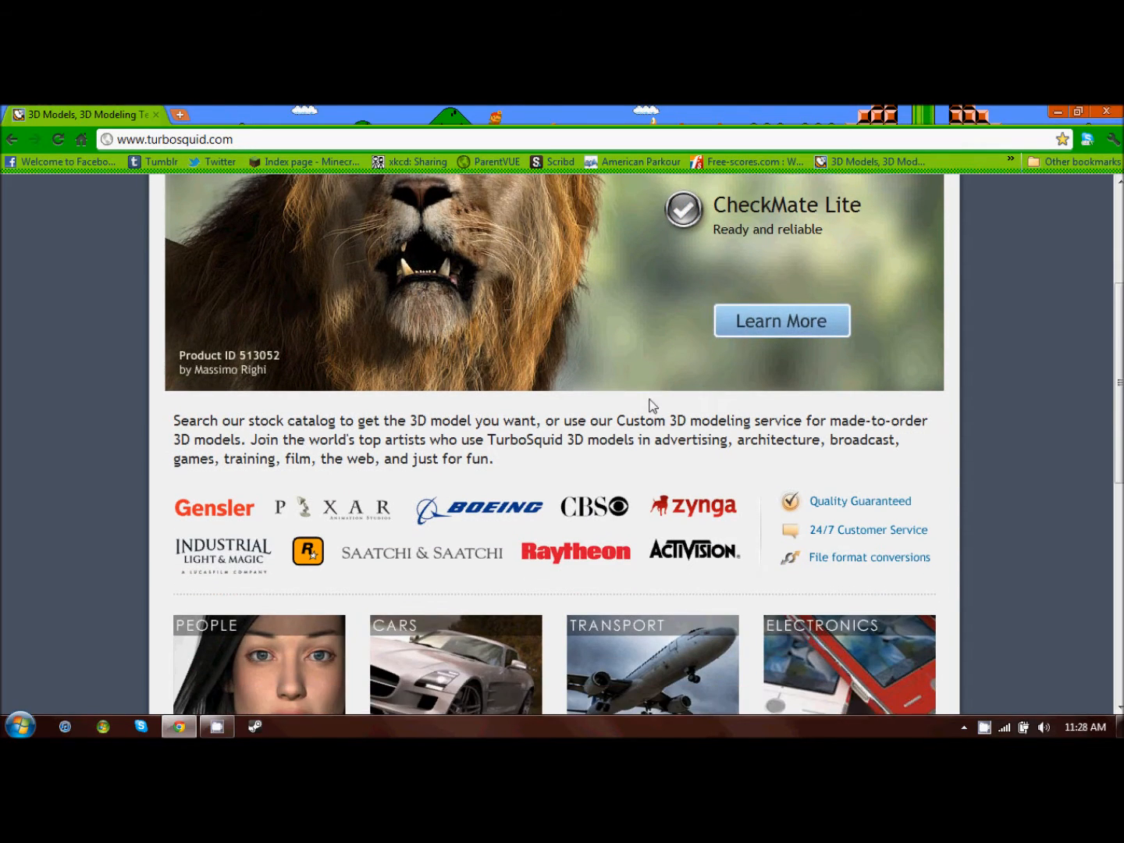
{"action": "scroll", "scroll_direction": "down", "scroll_amount": 3}
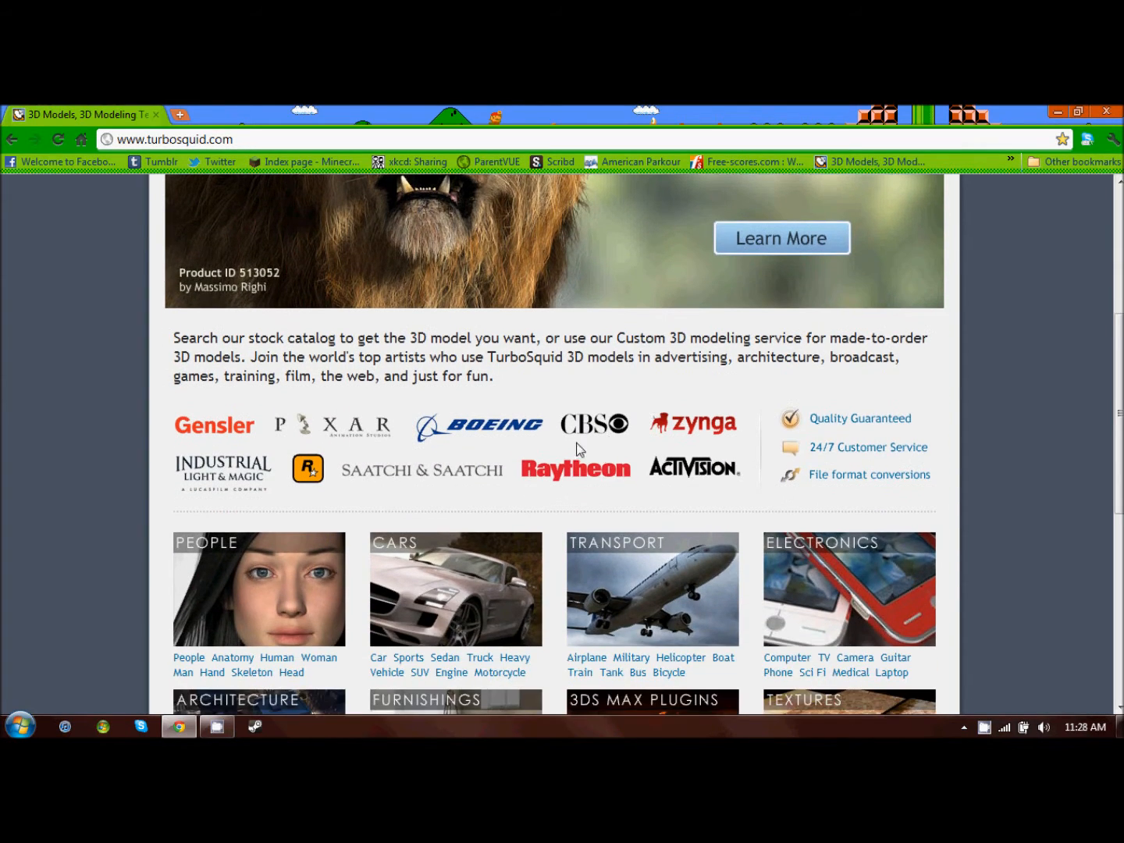
{"action": "scroll", "scroll_direction": "down", "scroll_amount": 3}
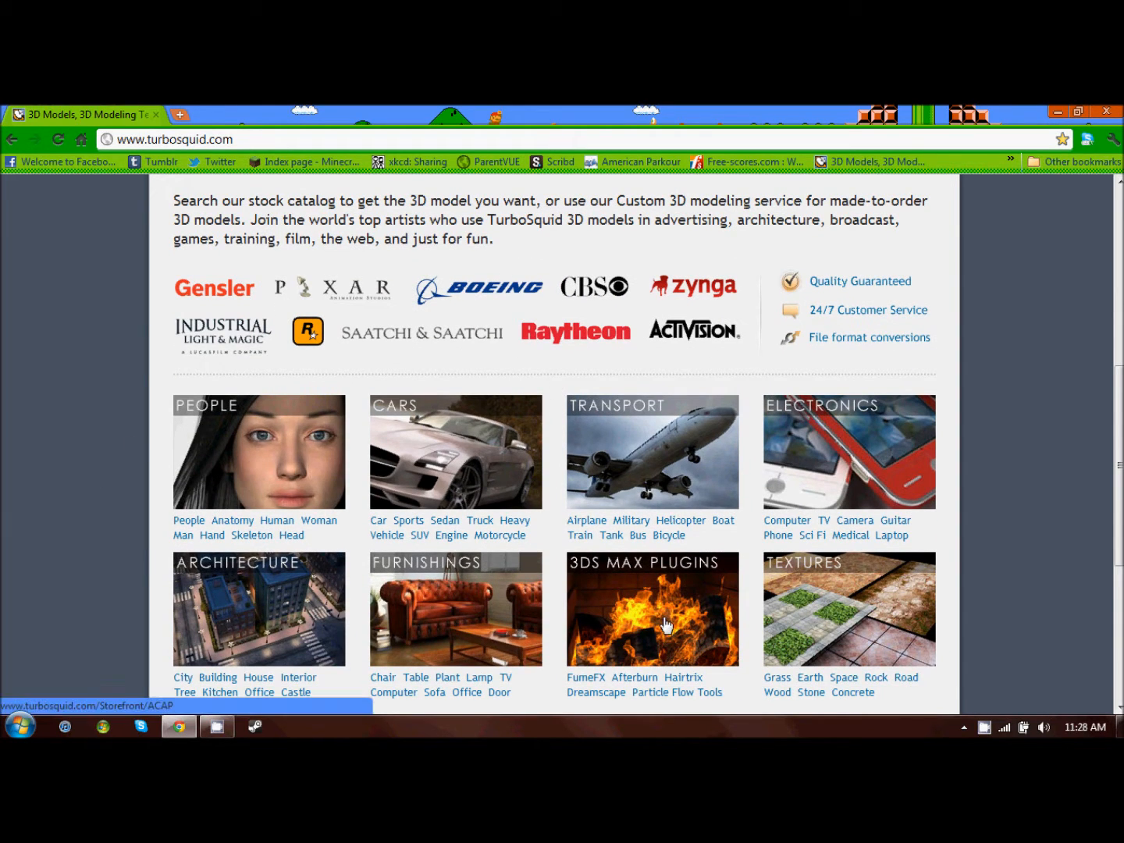
{"action": "scroll", "scroll_direction": "down", "scroll_amount": 3}
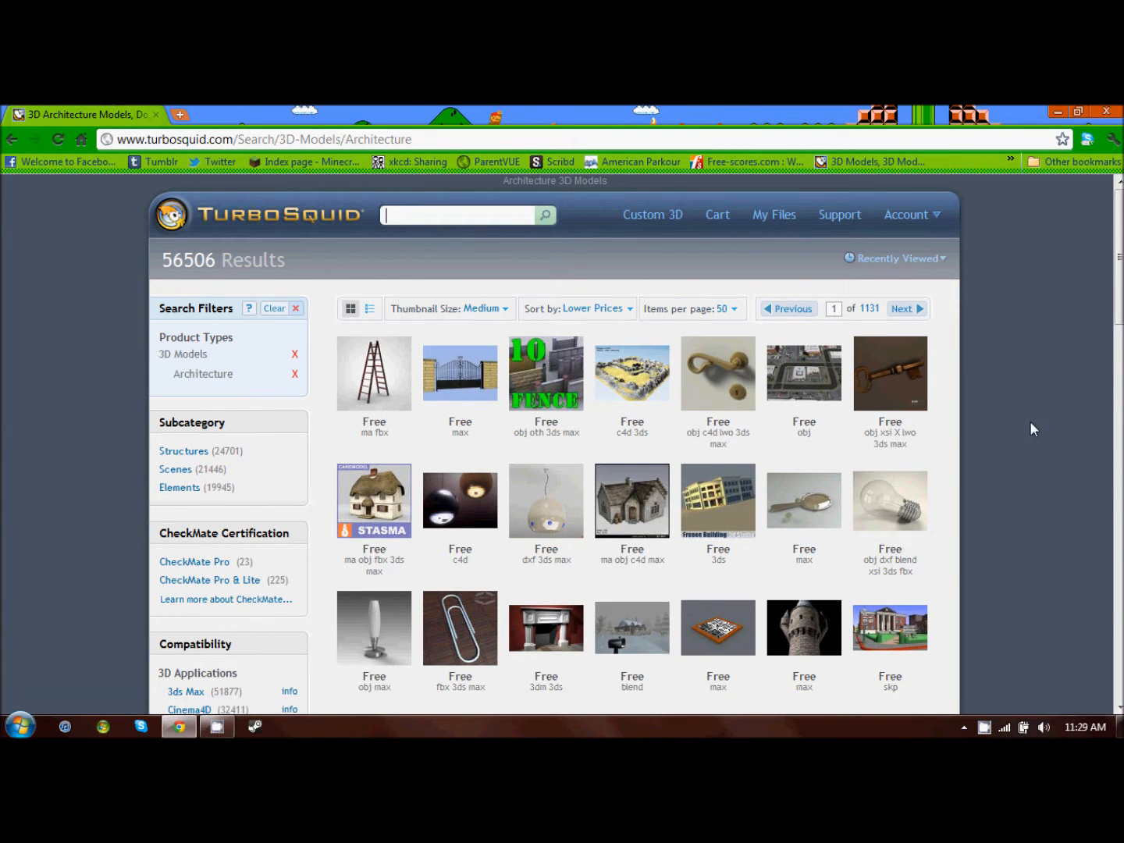
{"action": "mouse_move", "coordinate": [966, 431]}
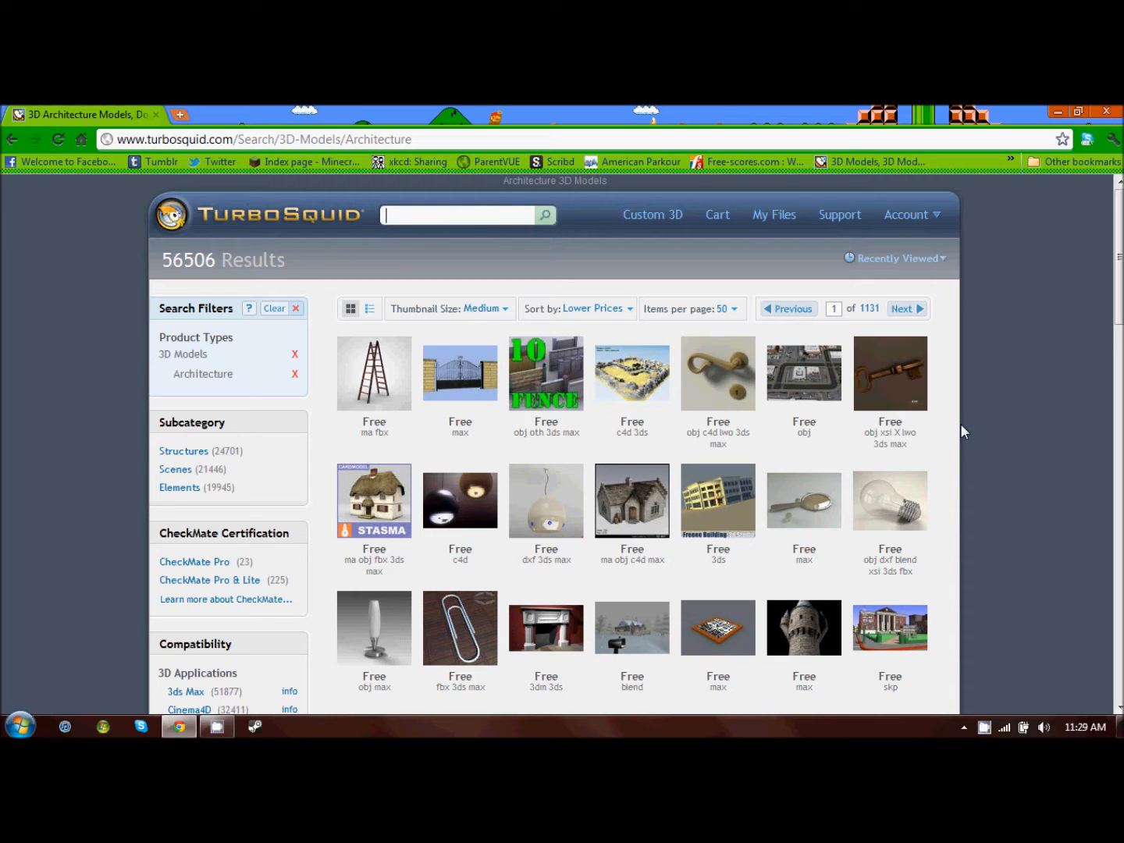
{"action": "mouse_move", "coordinate": [922, 451]}
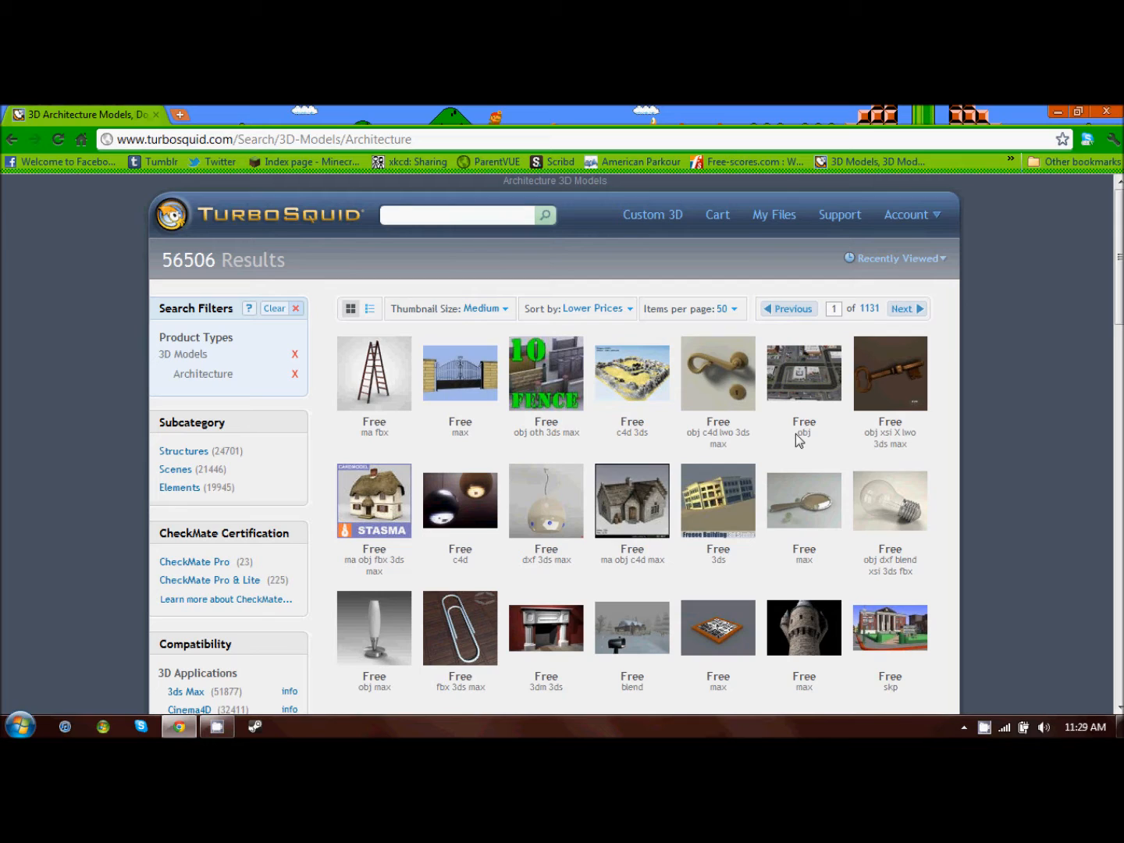
Browse free lowest-price Architecture models, highlighting OBJ formats, then return to the top
{"action": "double_click", "coordinate": [803, 433]}
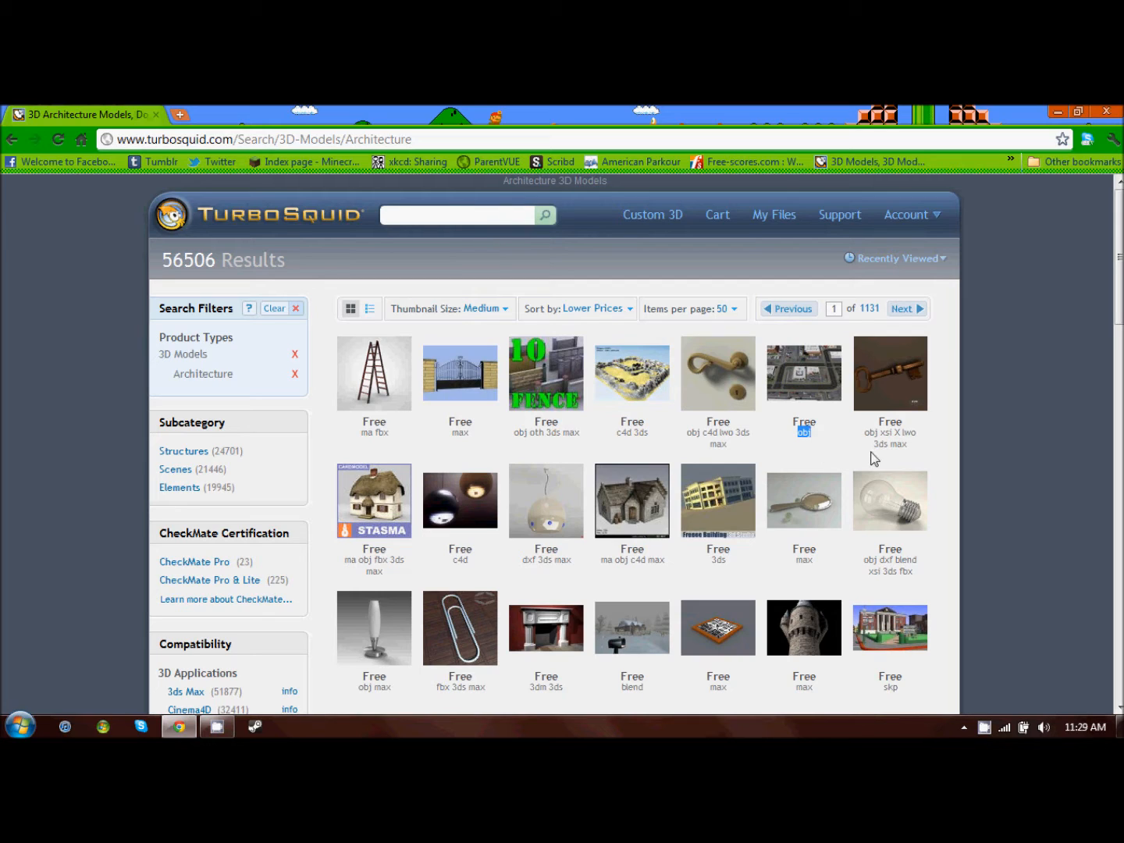
{"action": "mouse_move", "coordinate": [847, 460]}
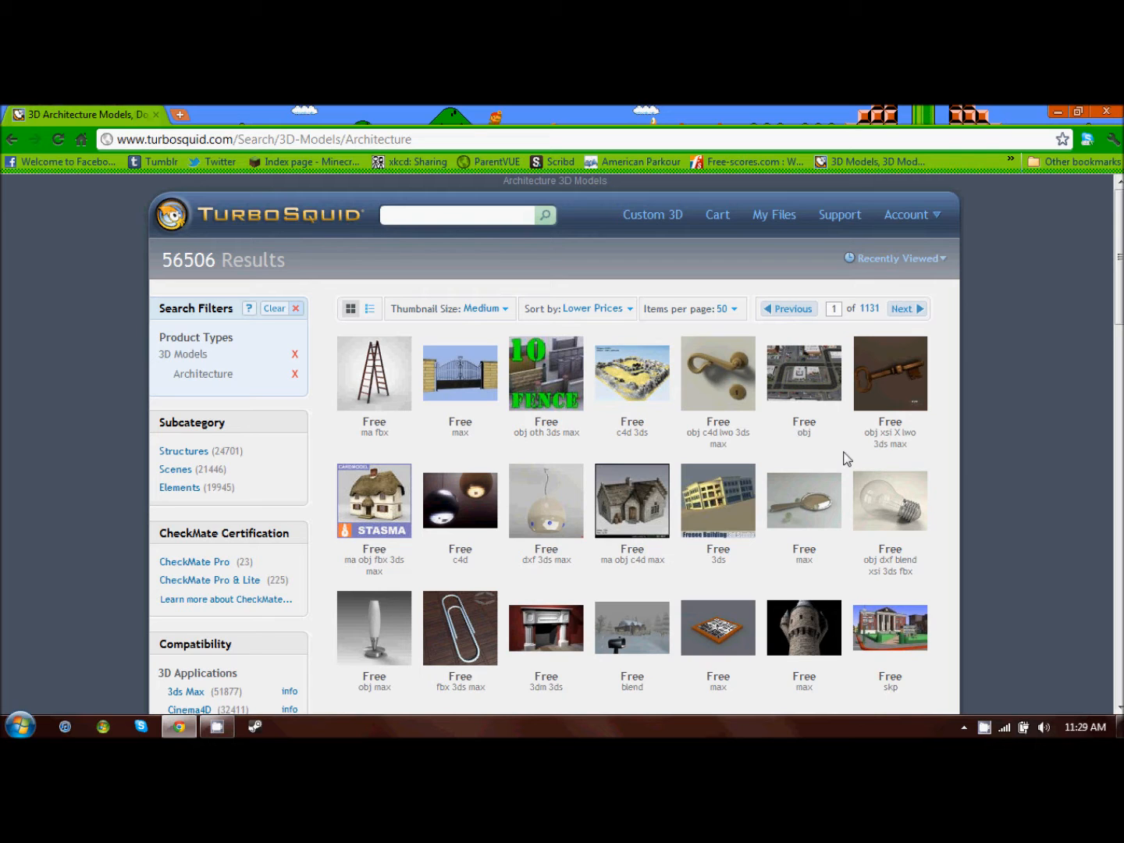
{"action": "scroll", "scroll_direction": "down", "scroll_amount": 3}
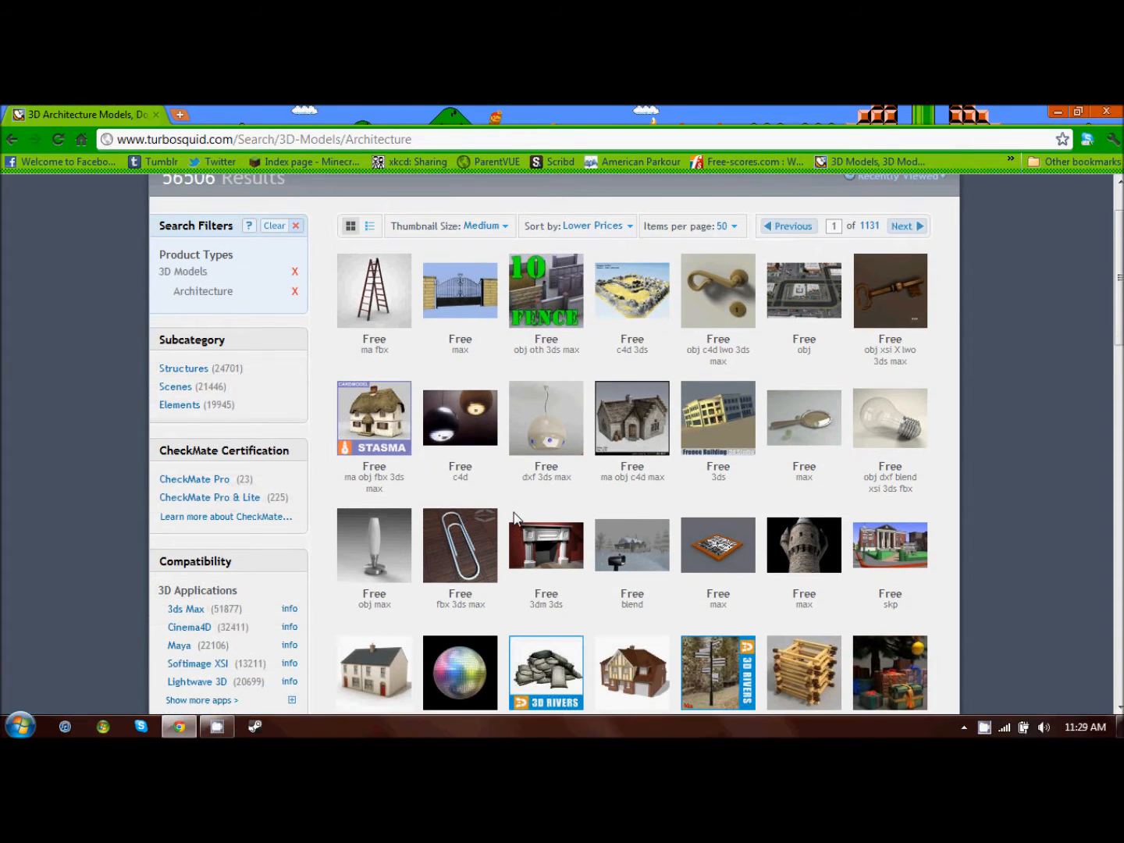
{"action": "scroll", "scroll_direction": "down", "scroll_amount": 3}
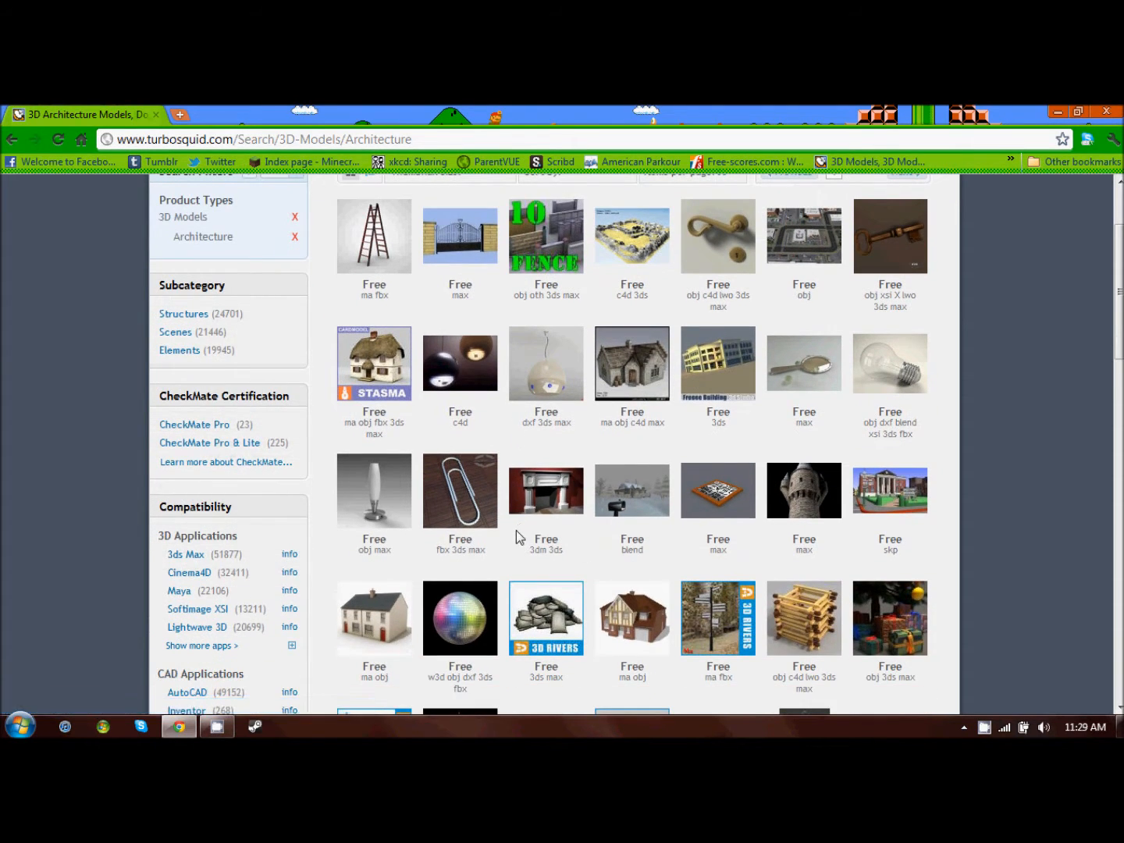
{"action": "double_click", "coordinate": [632, 550]}
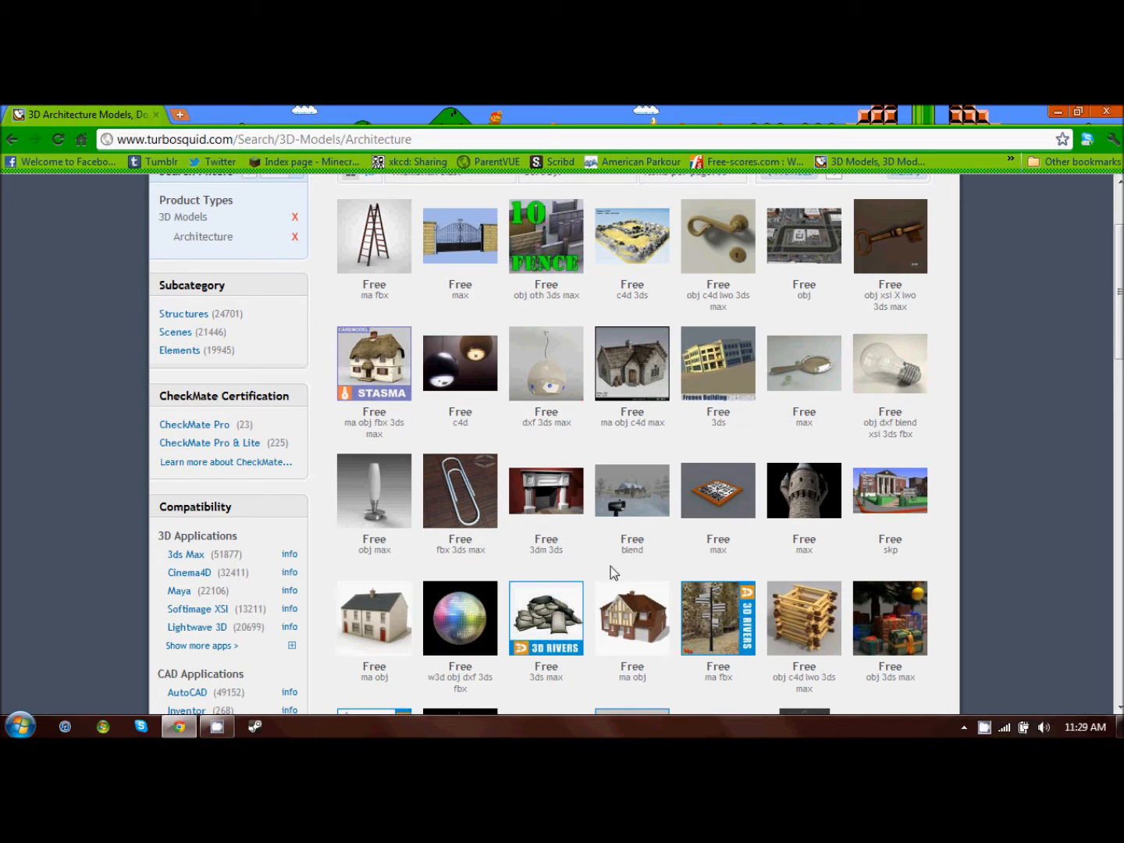
{"action": "mouse_move", "coordinate": [594, 564]}
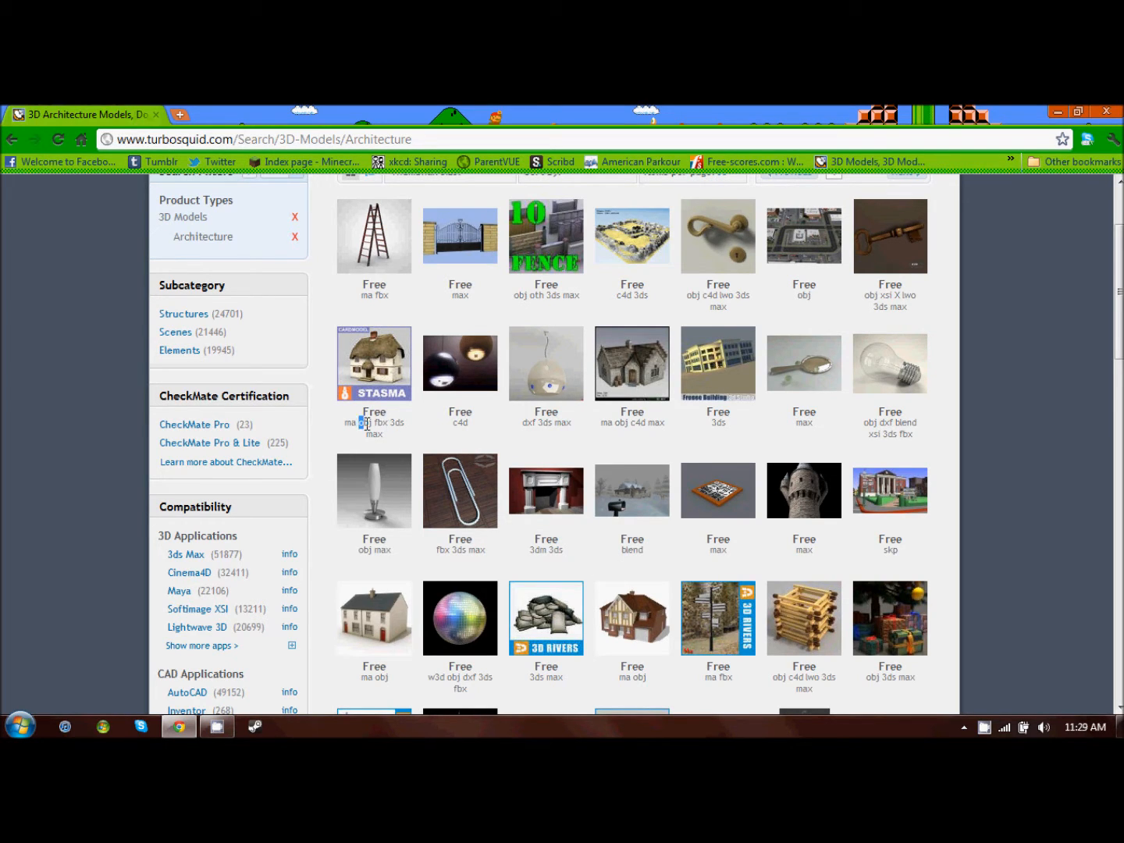
{"action": "double_click", "coordinate": [367, 422]}
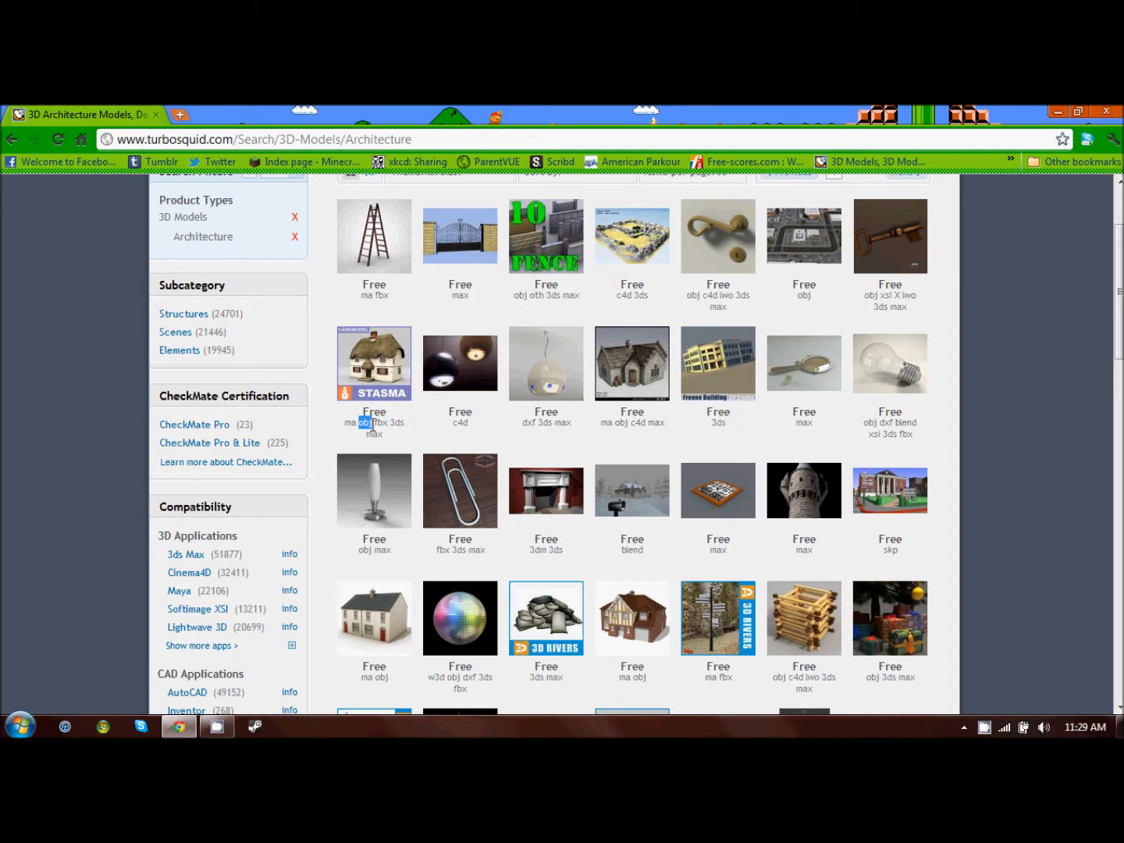
{"action": "scroll", "scroll_direction": "down", "scroll_amount": 3}
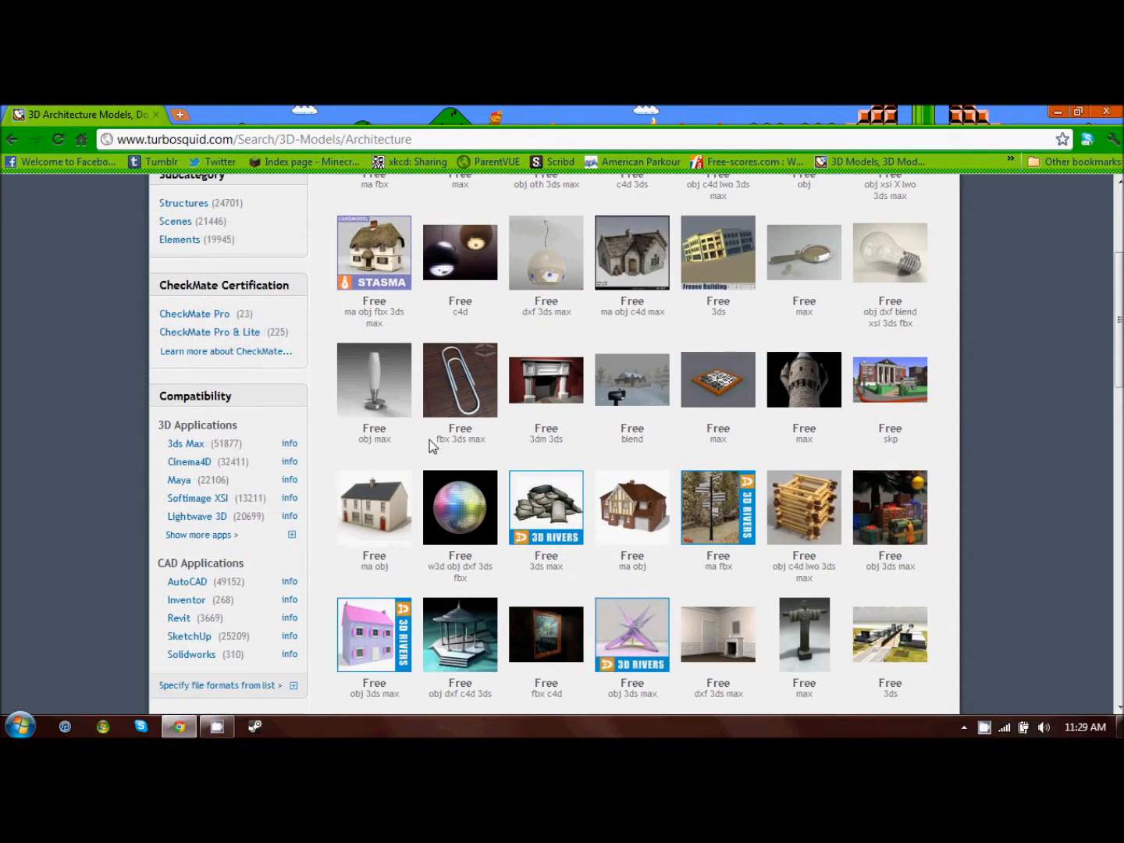
{"action": "scroll", "scroll_direction": "down", "scroll_amount": 3}
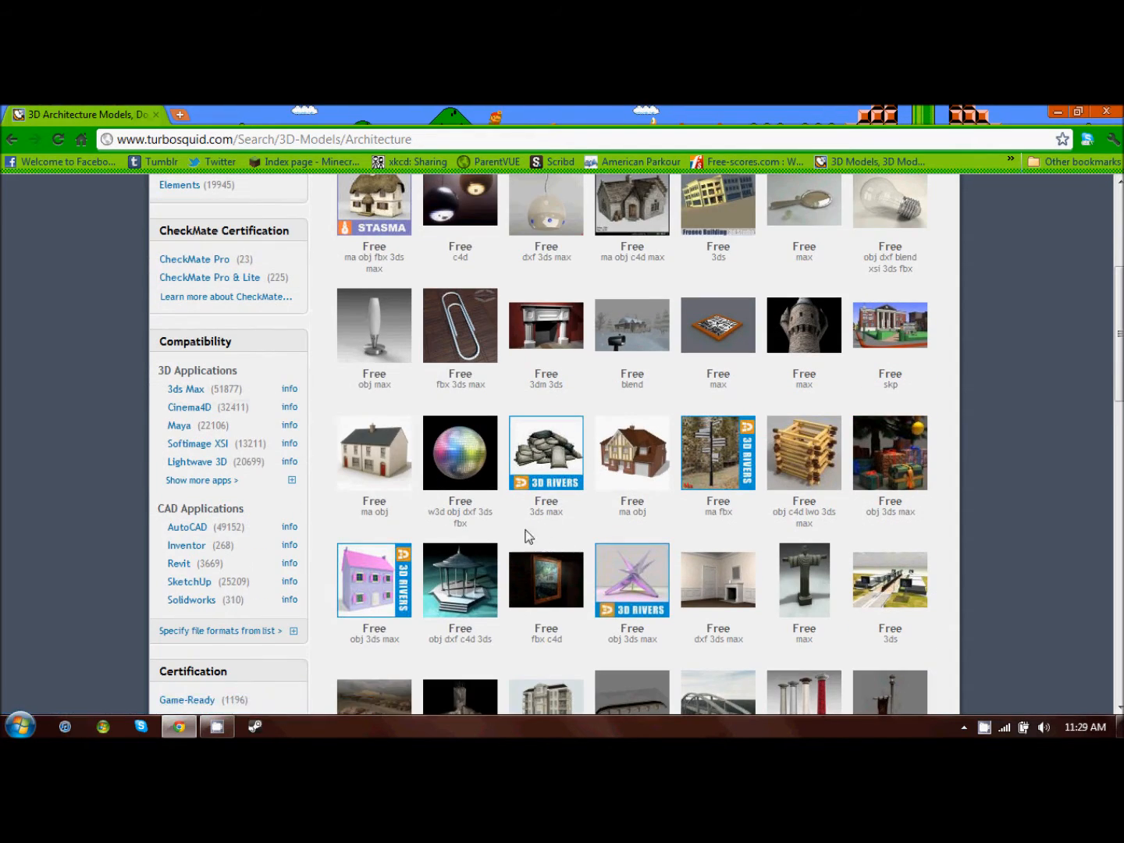
{"action": "mouse_move", "coordinate": [697, 521]}
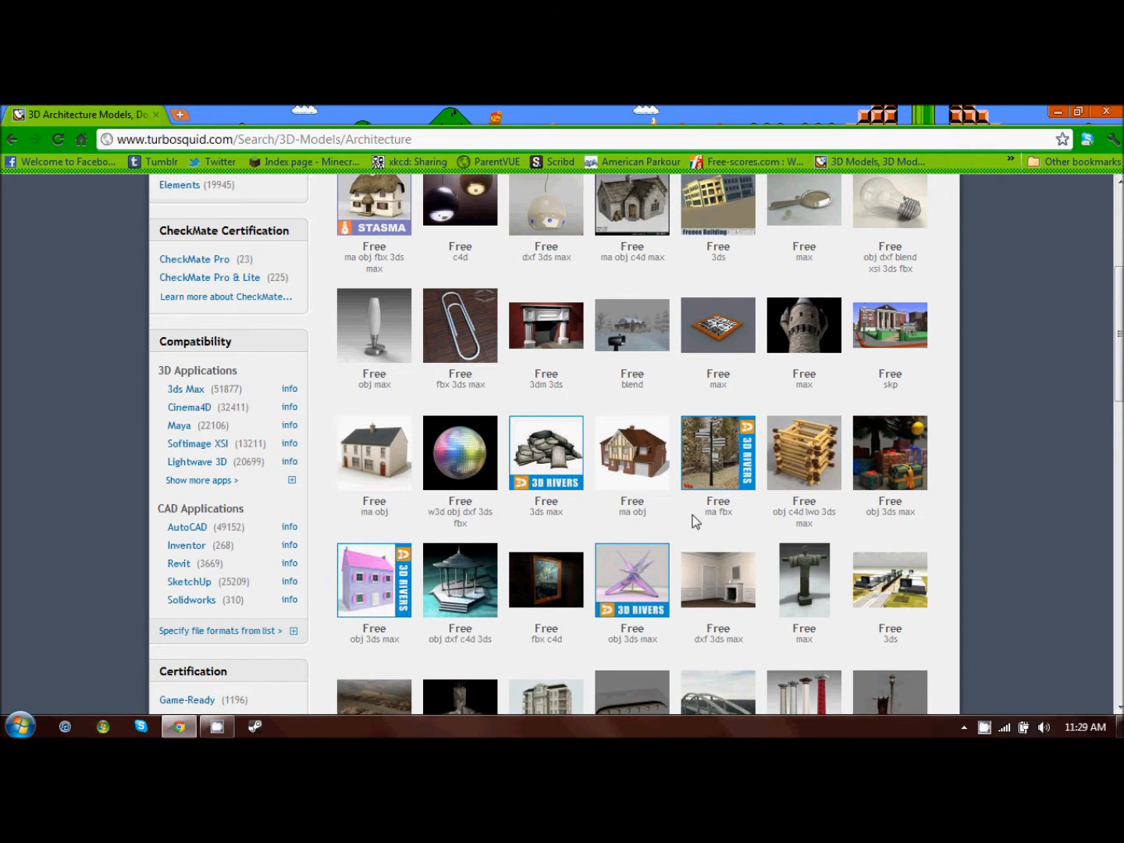
{"action": "scroll", "scroll_direction": "down", "scroll_amount": 3}
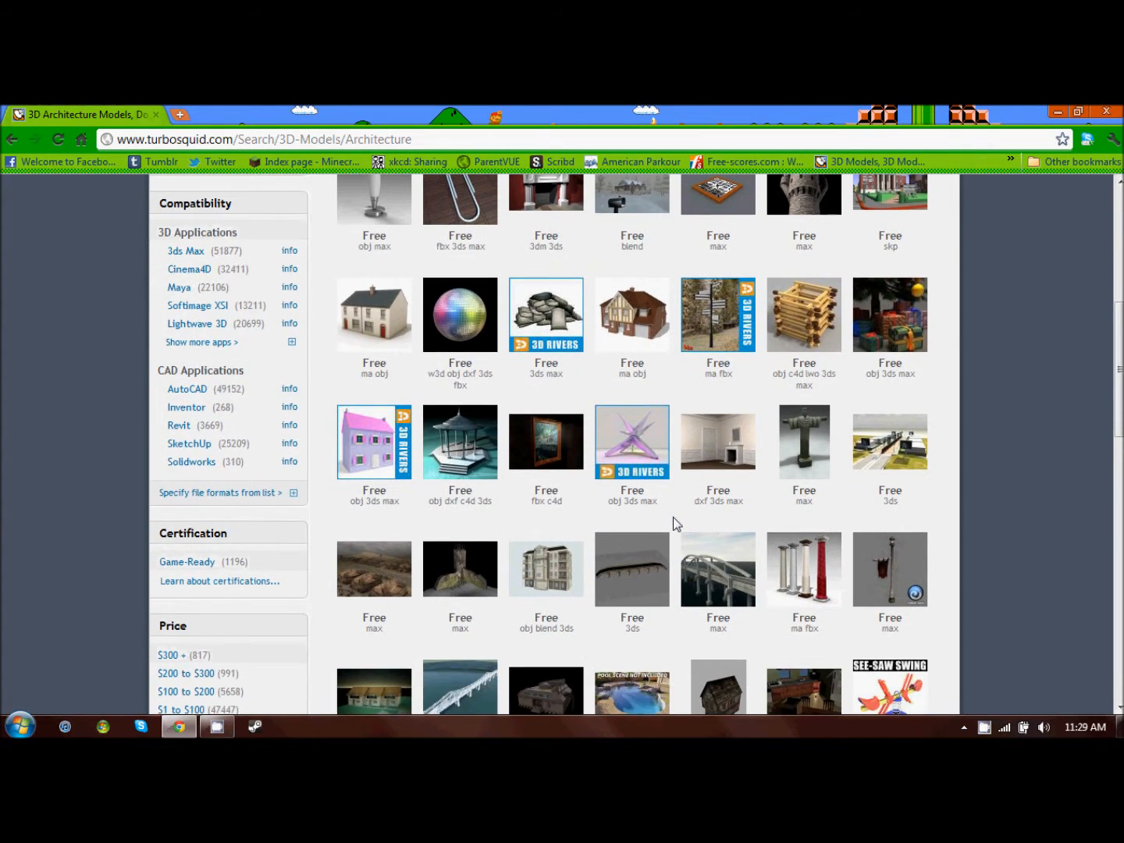
{"action": "scroll", "scroll_direction": "down", "scroll_amount": 3}
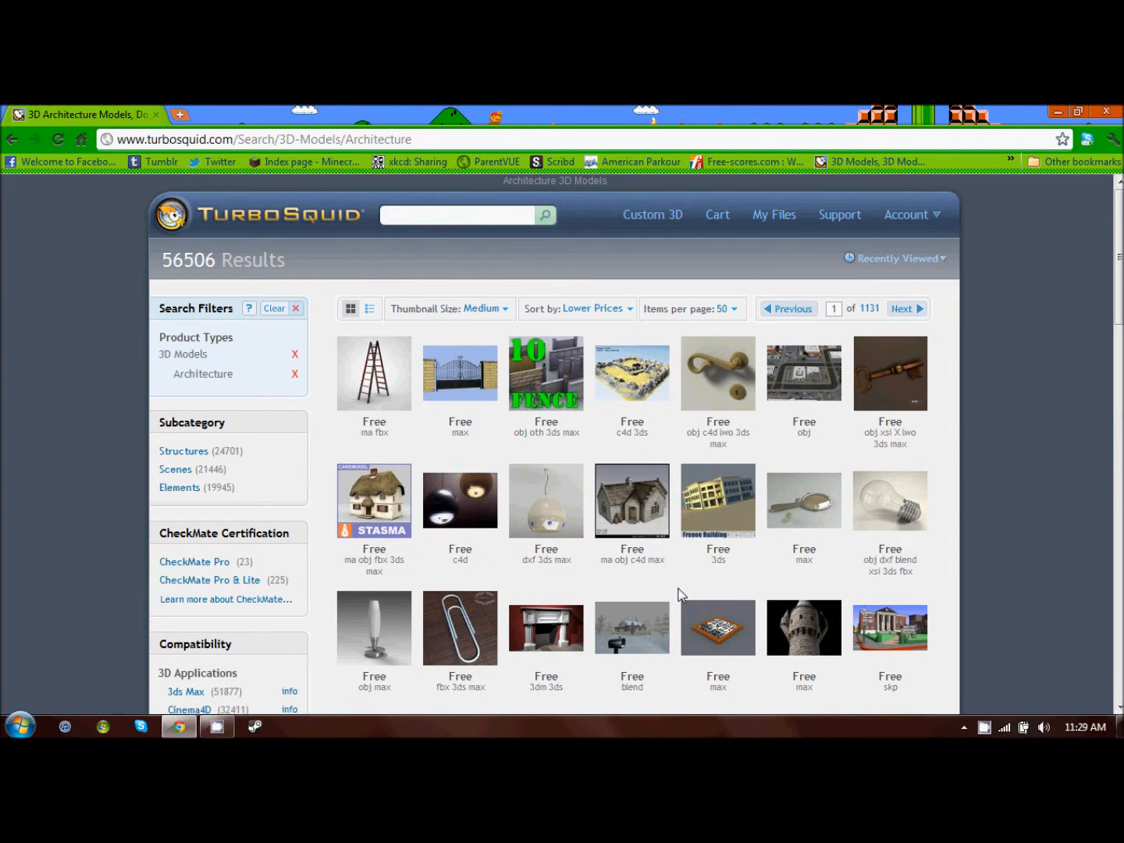
{"action": "mouse_move", "coordinate": [577, 599]}
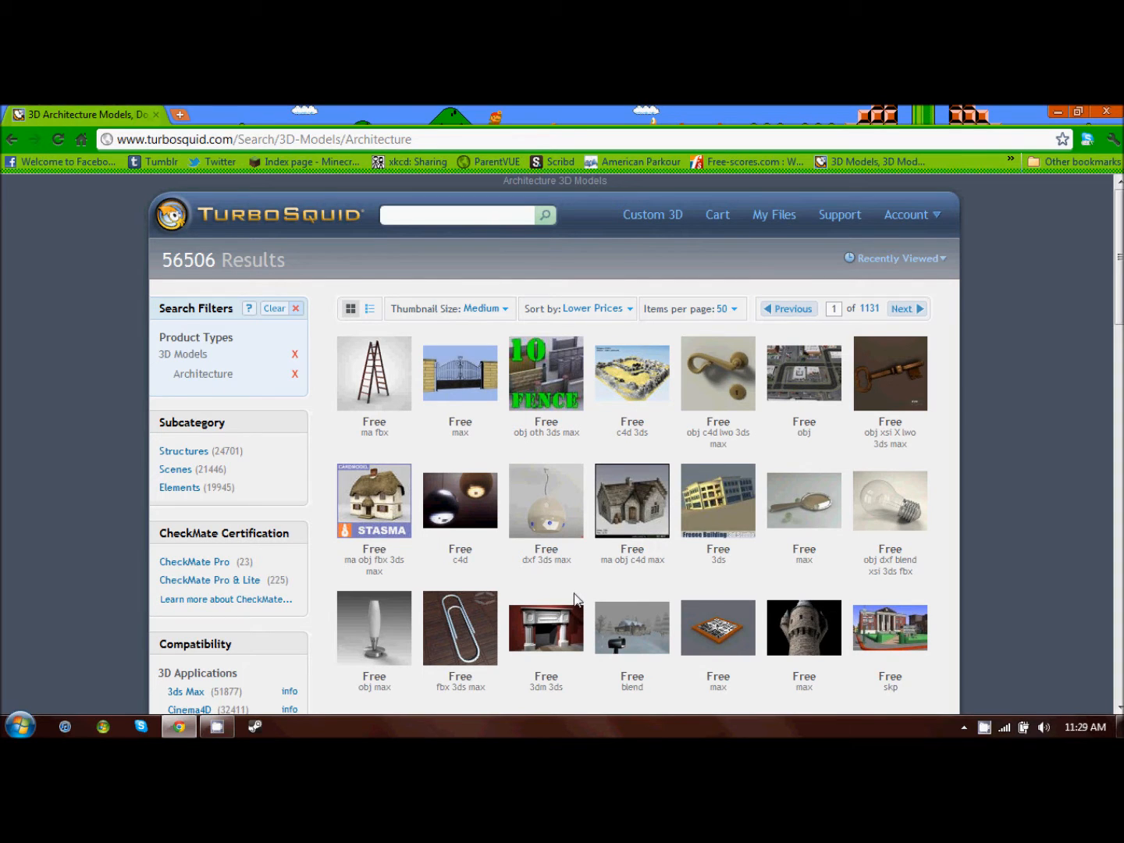
Download the Incandescent Glass Light Bulb as Lightbulb.obj and show it in its folder
{"action": "left_click", "coordinate": [889, 500]}
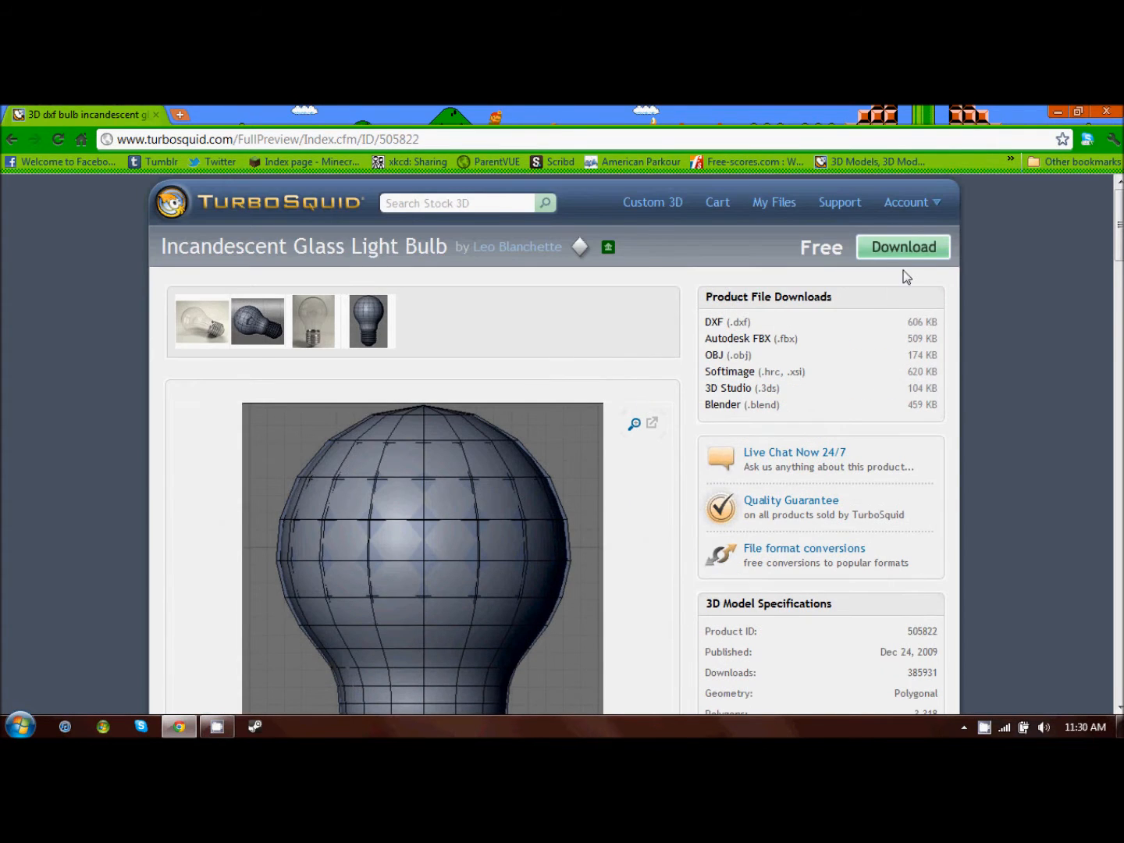
{"action": "left_click", "coordinate": [904, 247]}
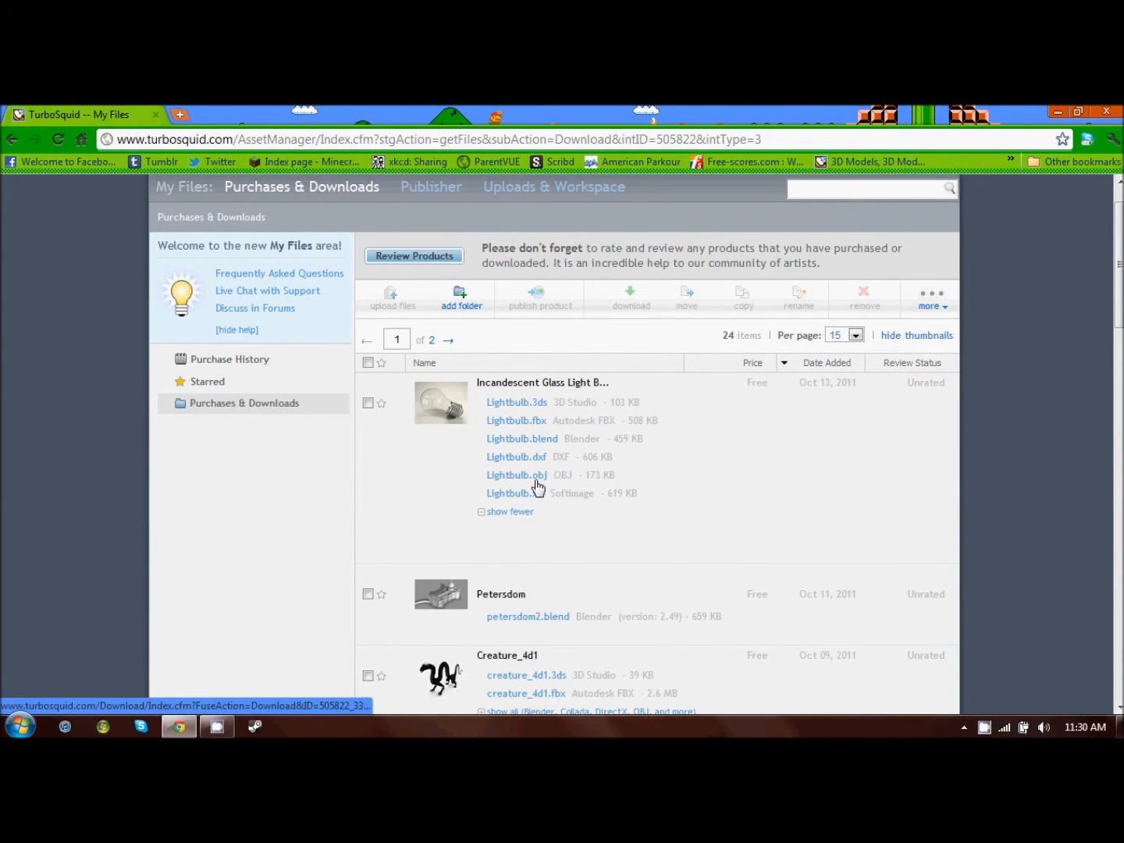
{"action": "left_click", "coordinate": [517, 475]}
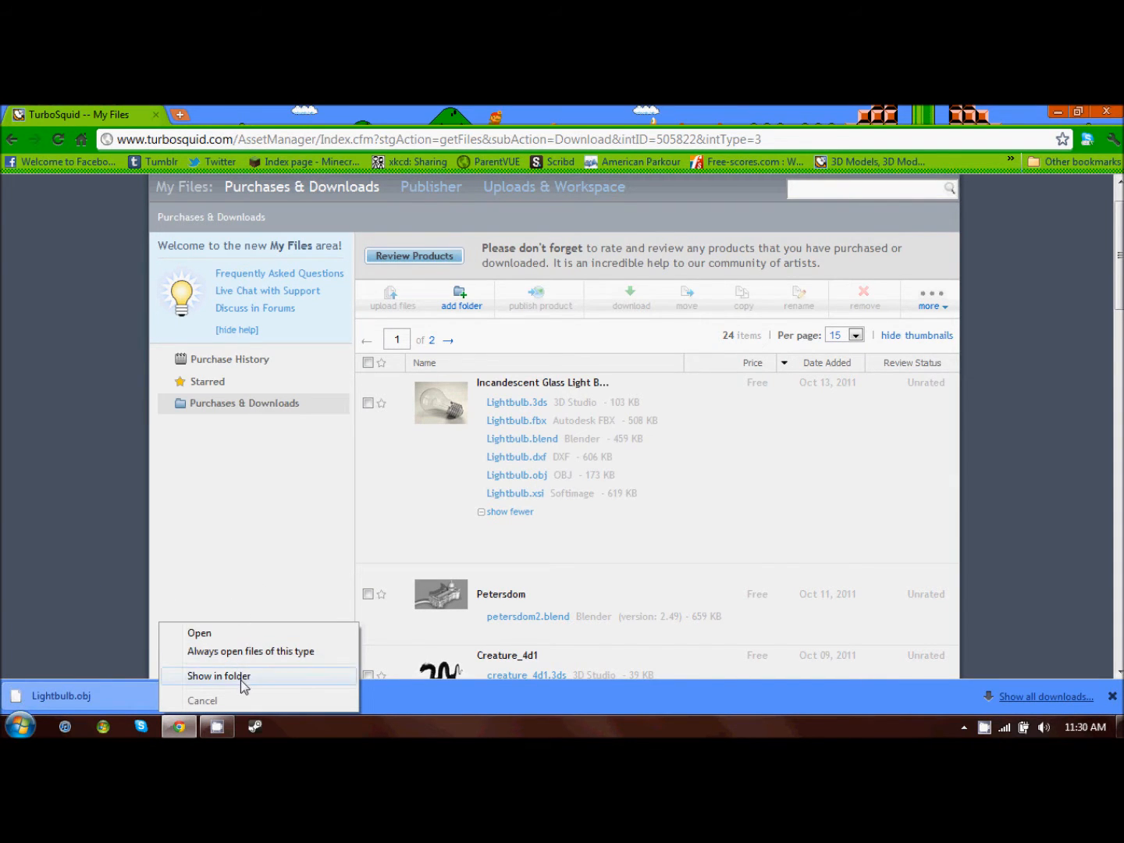
{"action": "left_click", "coordinate": [220, 676]}
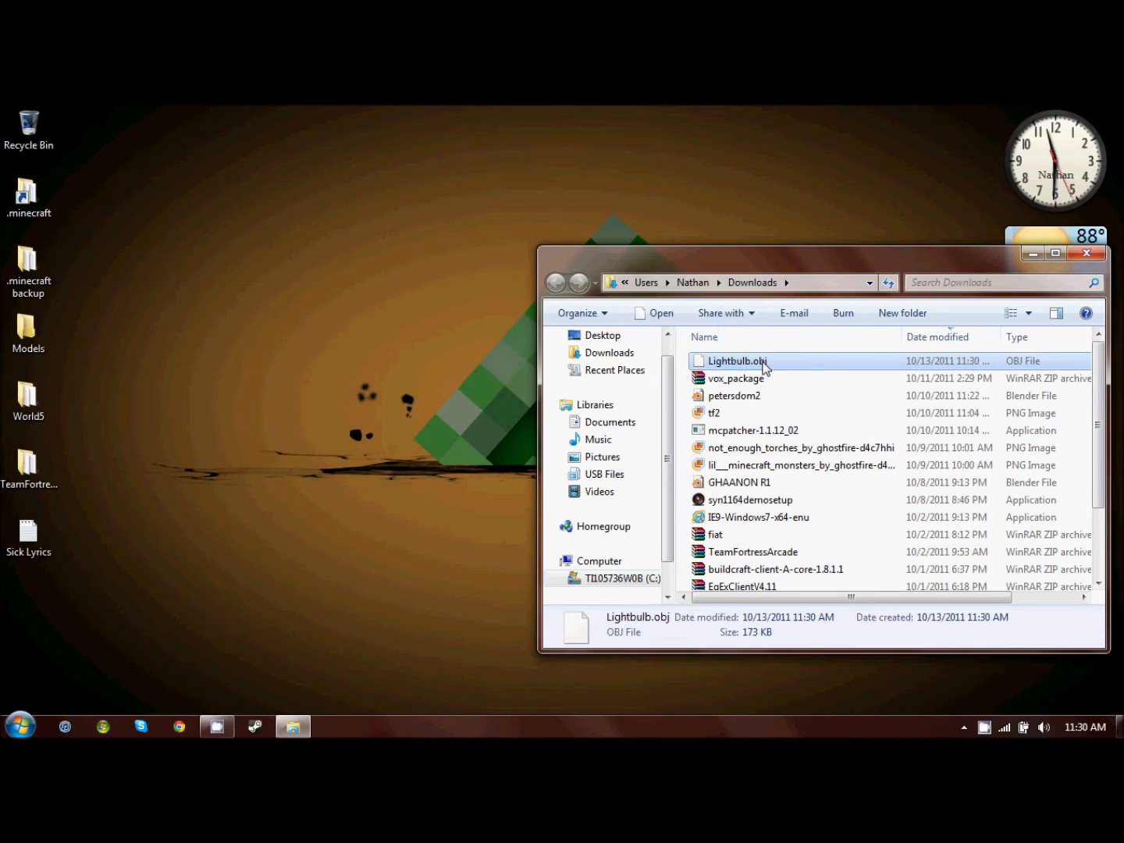
Rename Lightbulb.obj in Downloads to light.obj
{"action": "right_click", "coordinate": [737, 360]}
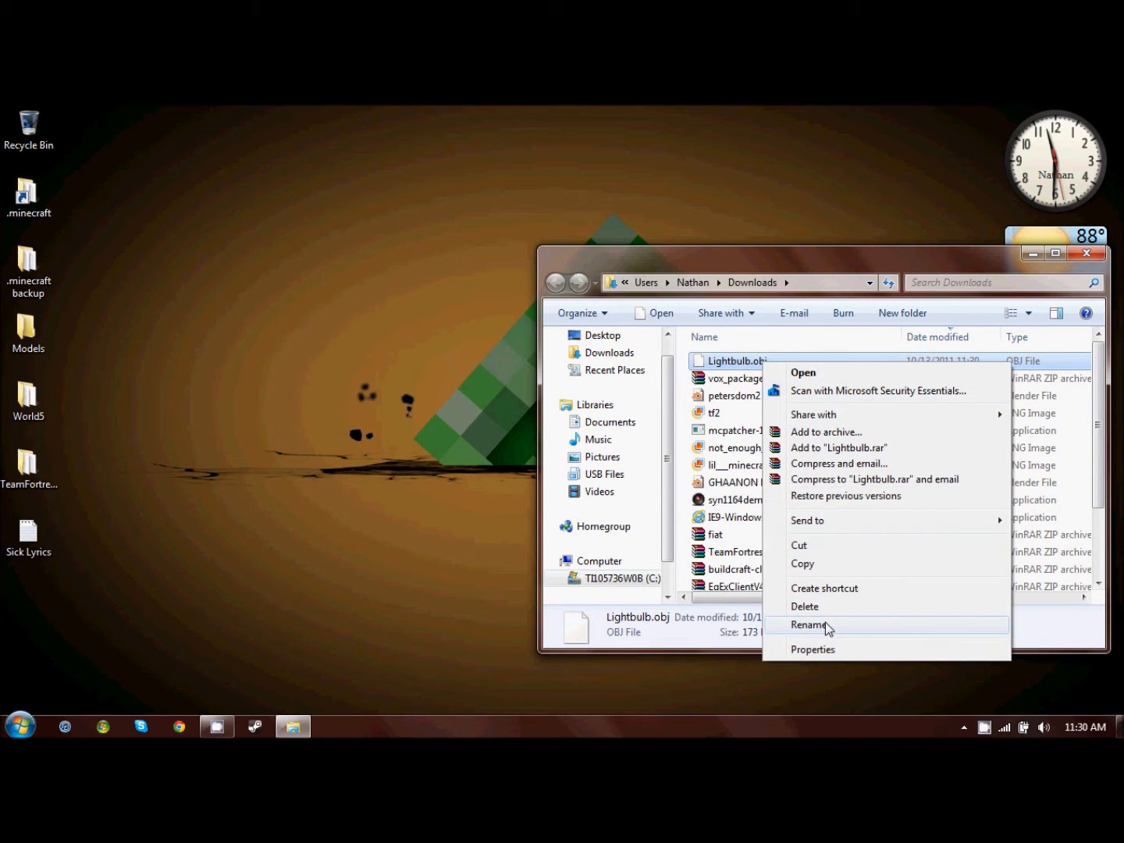
{"action": "left_click", "coordinate": [809, 624]}
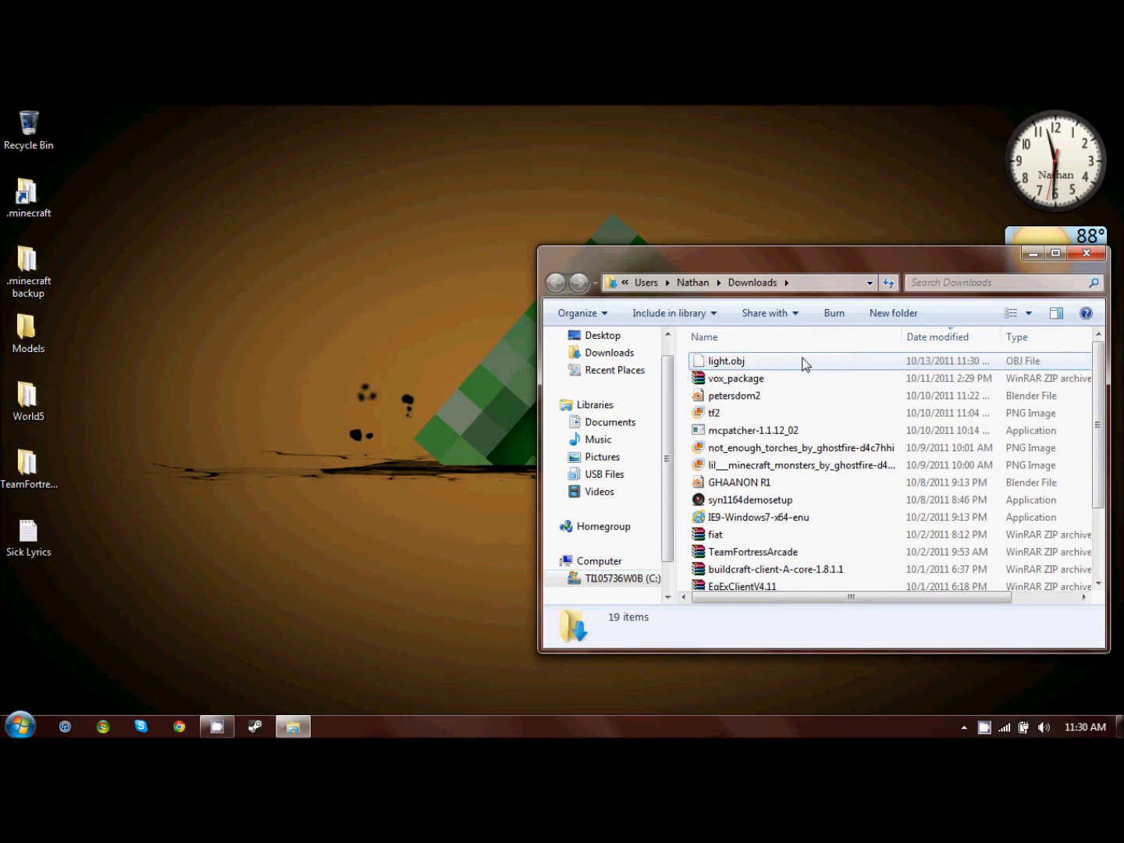
{"action": "left_click", "coordinate": [724, 360]}
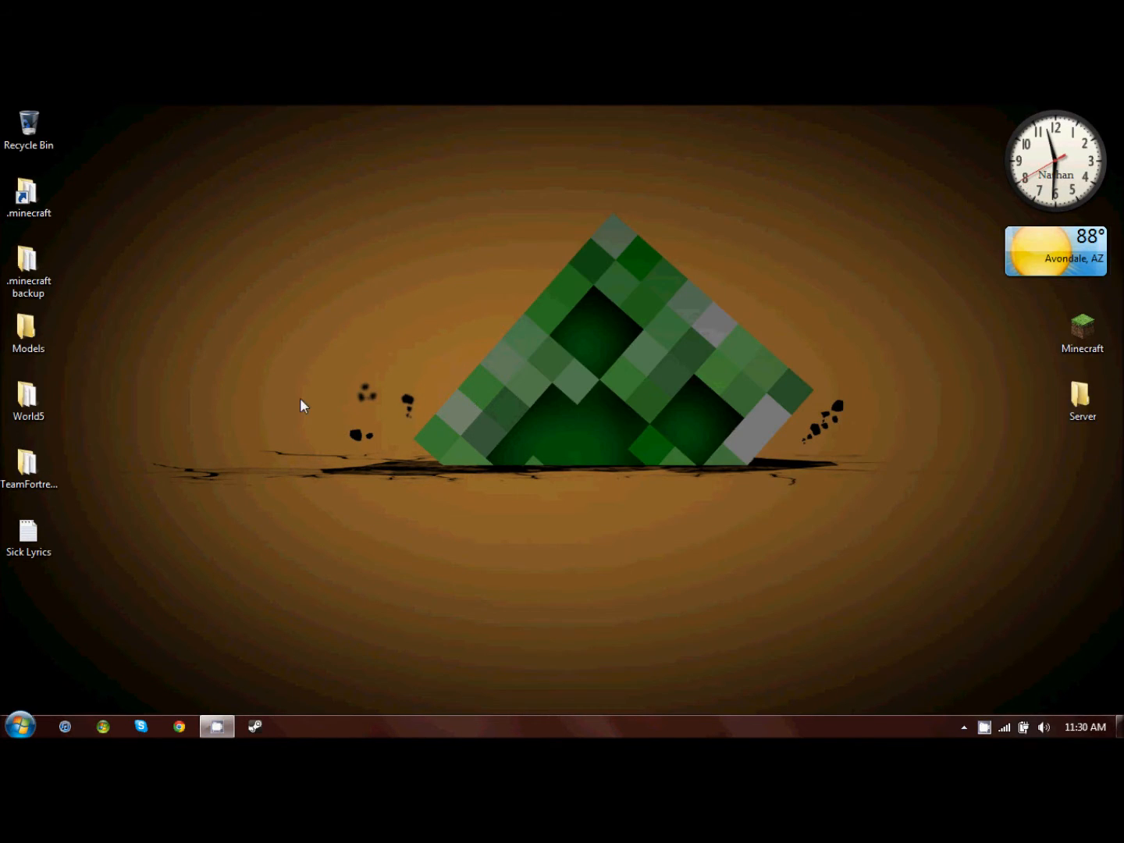
{"action": "mouse_move", "coordinate": [258, 634]}
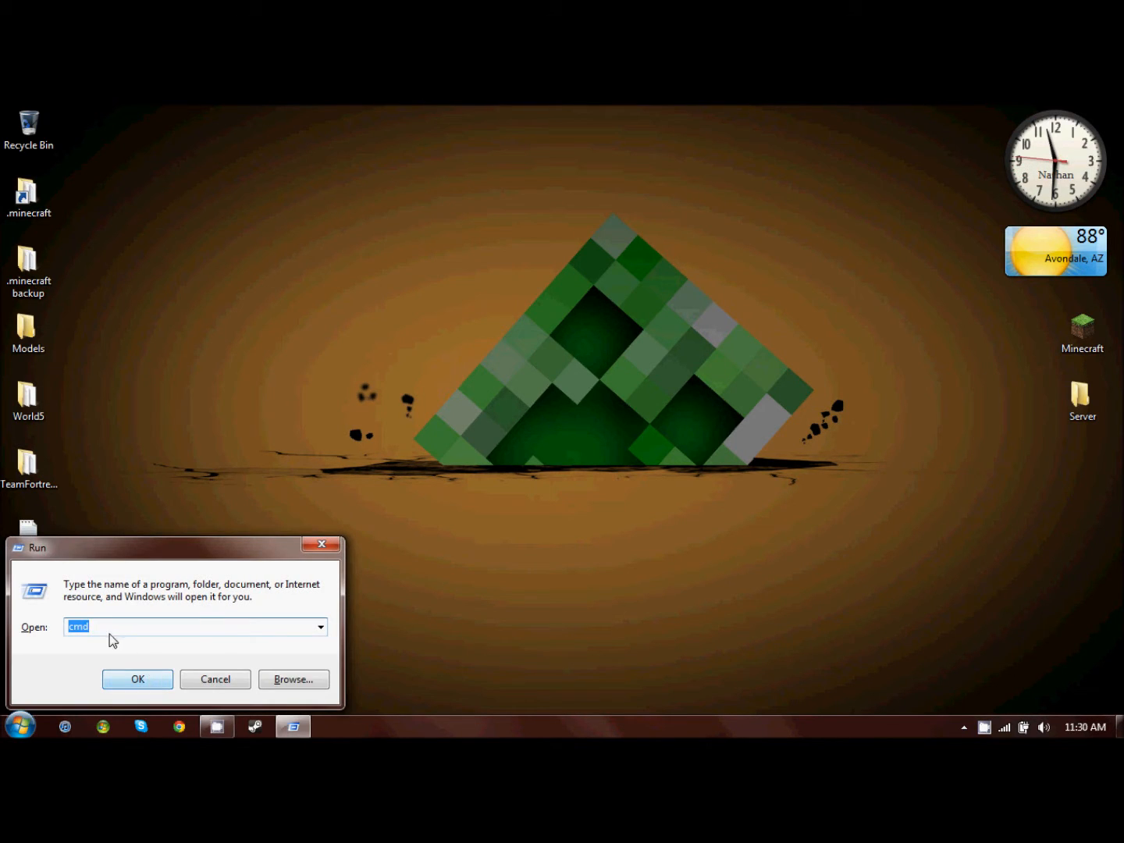
Open Command Prompt and cd into the Desktop\Models folder
{"action": "left_click", "coordinate": [137, 679]}
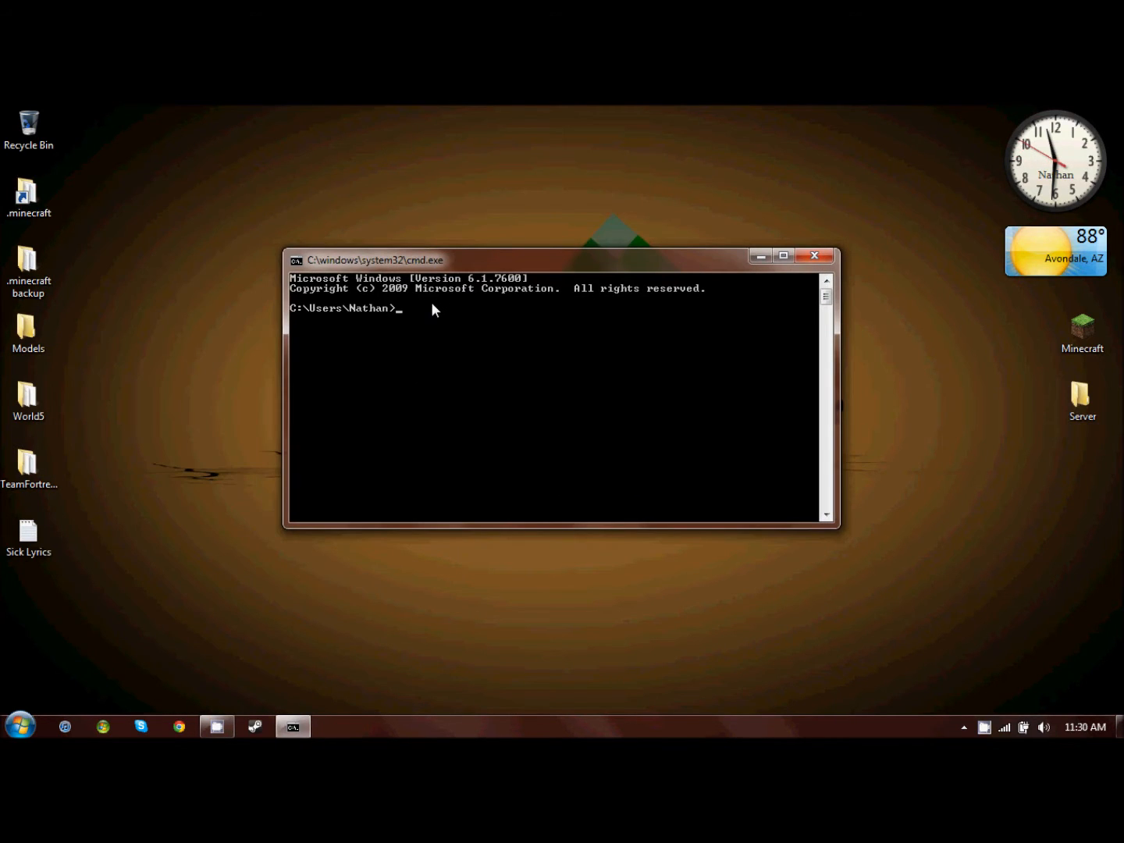
{"action": "type", "text": "cd"}
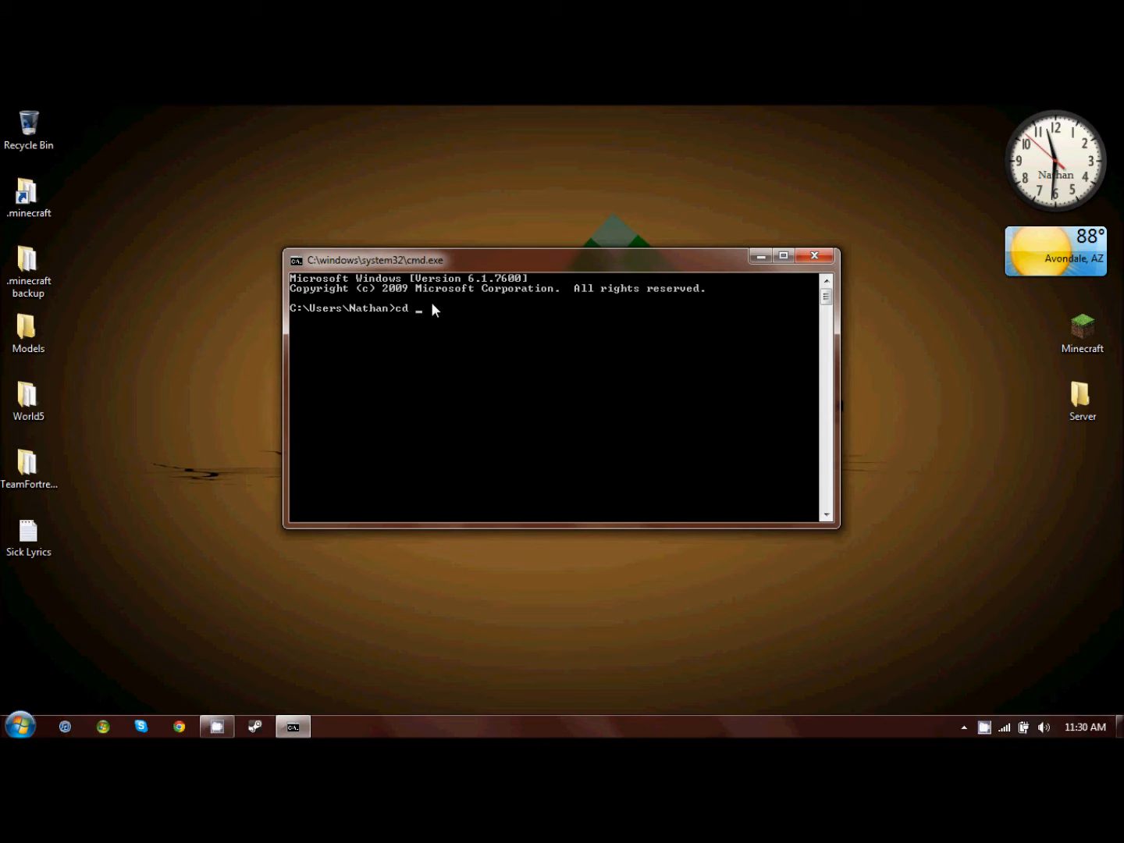
{"action": "type", "text": "C"}
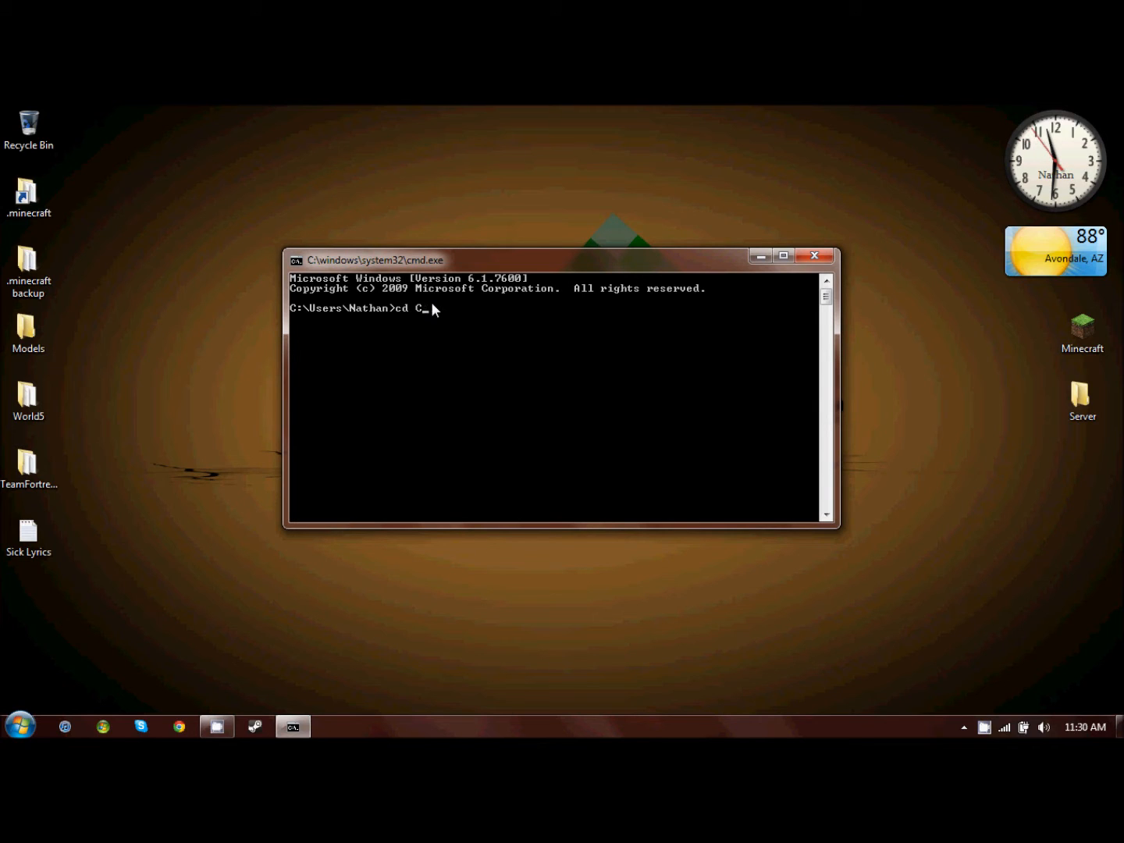
{"action": "type", "text": ":\\"}
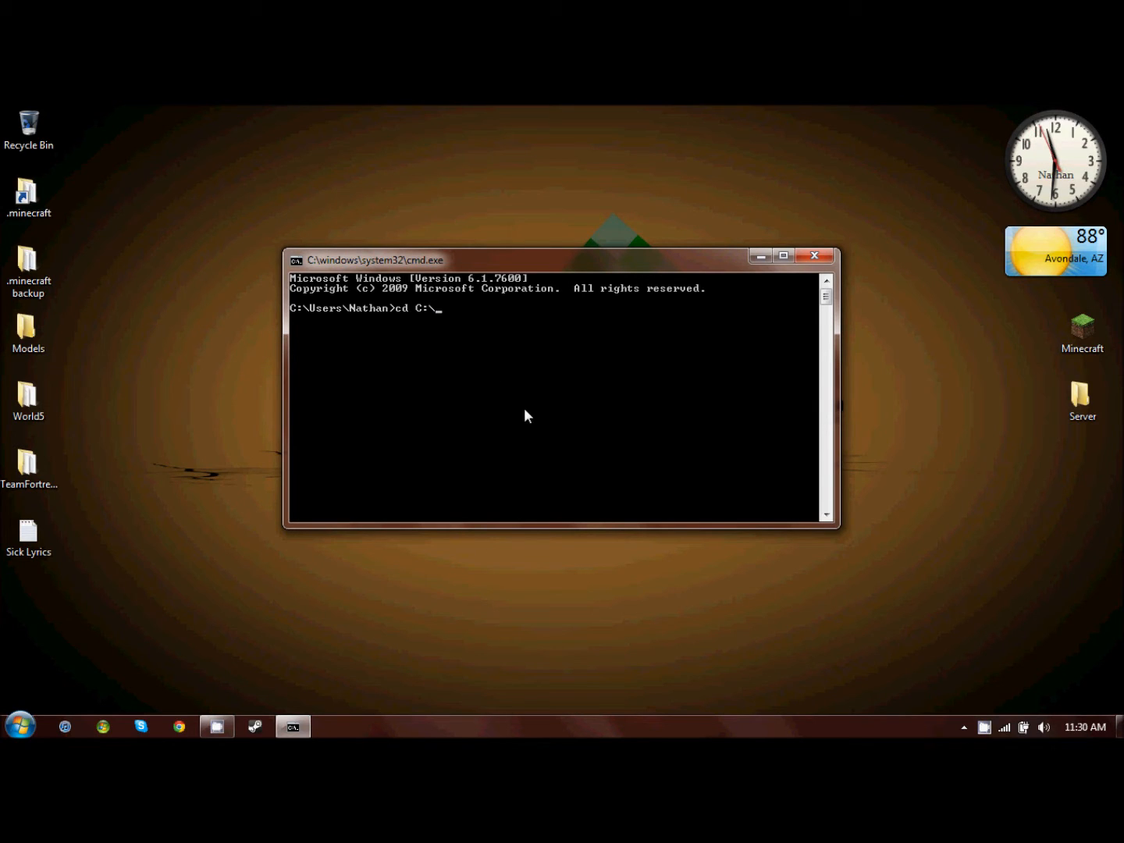
{"action": "type", "text": "sers\\Nathan"}
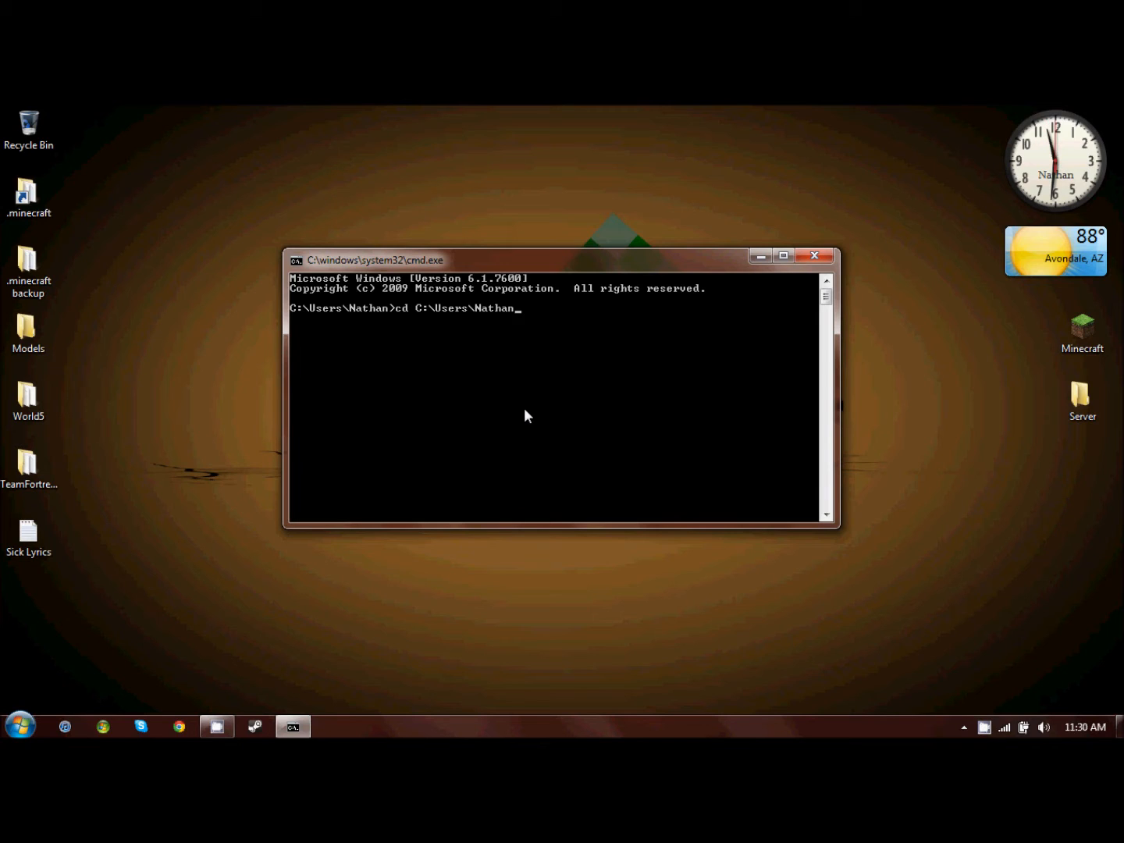
{"action": "type", "text": "\\"}
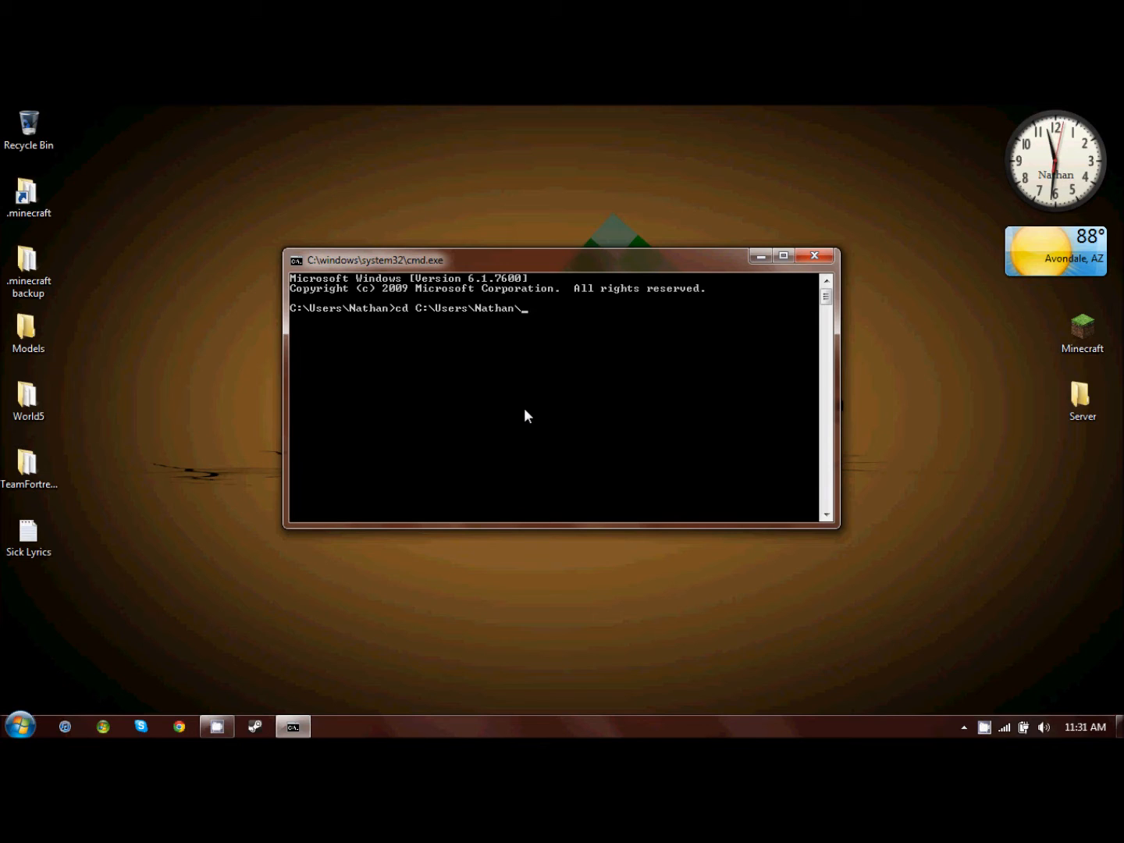
{"action": "type", "text": "Desktop"}
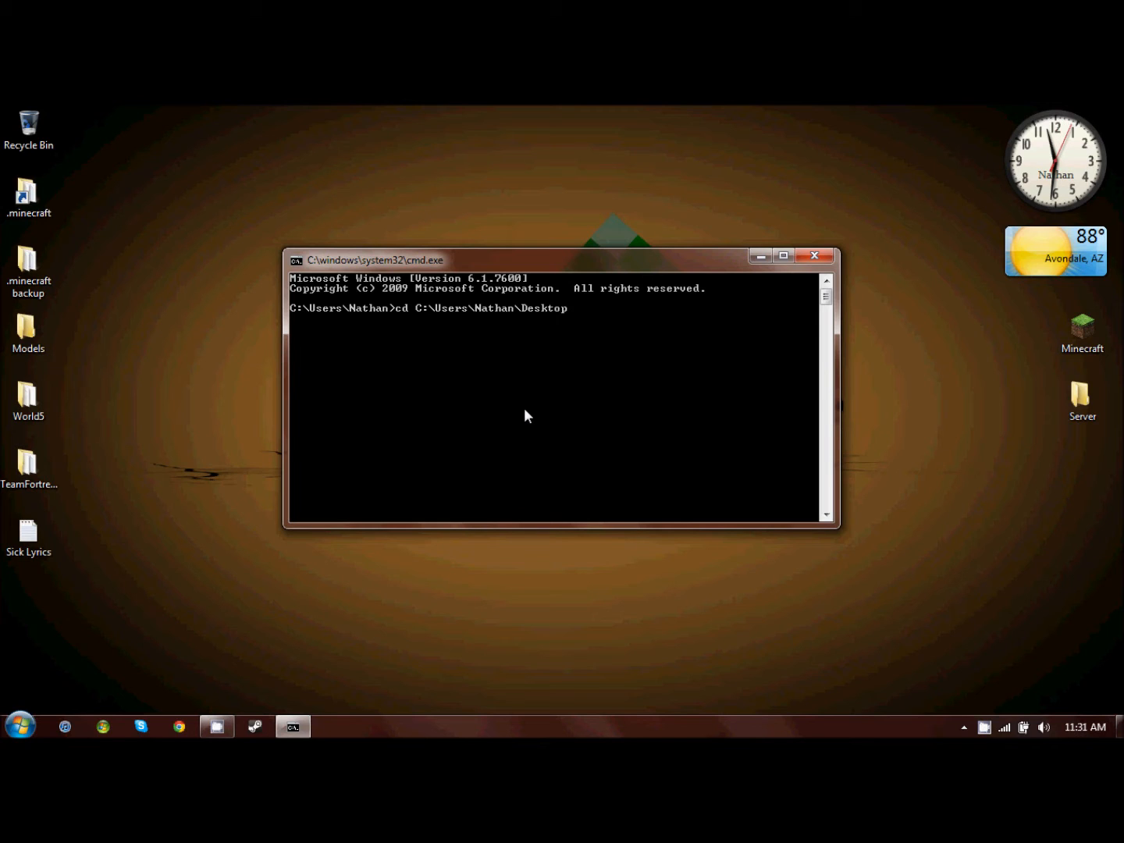
{"action": "type", "text": "\\Models"}
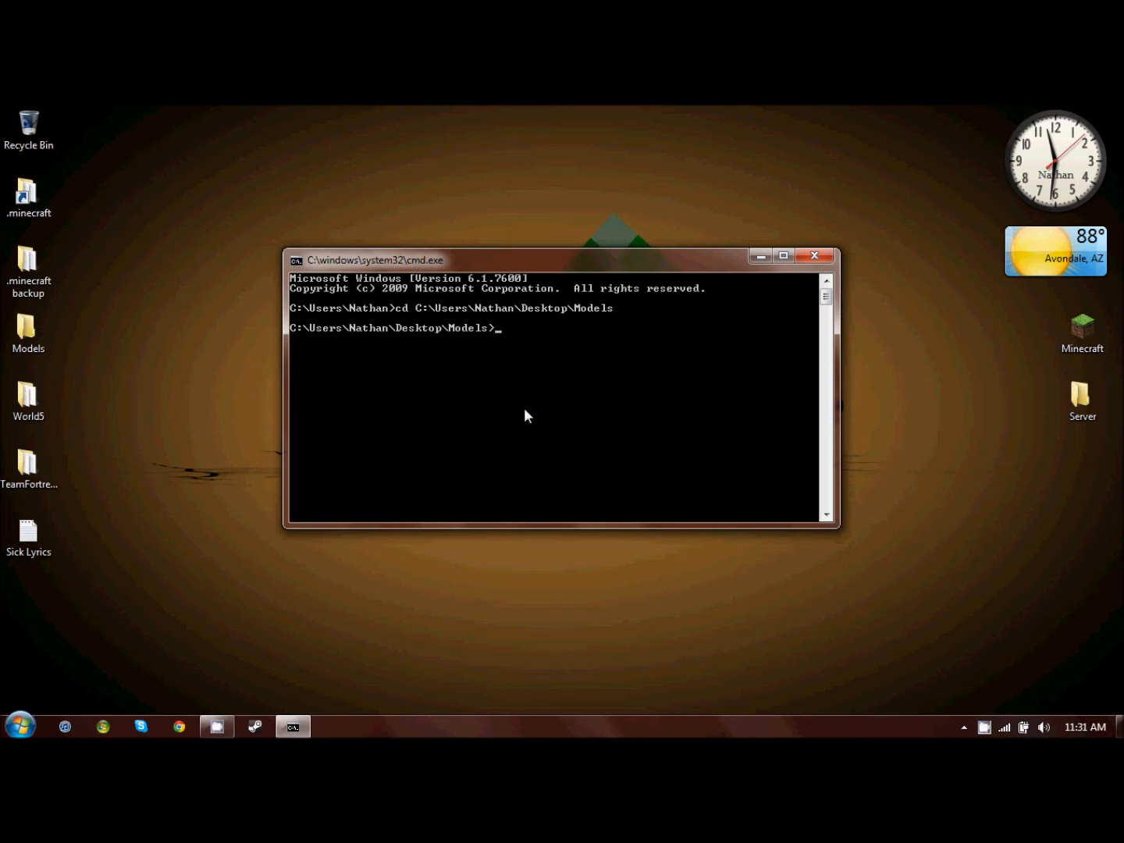
Run 'binvox light.obj' to voxelize the bulb at 256 resolution into light.binvox
{"action": "type", "text": "binvox"}
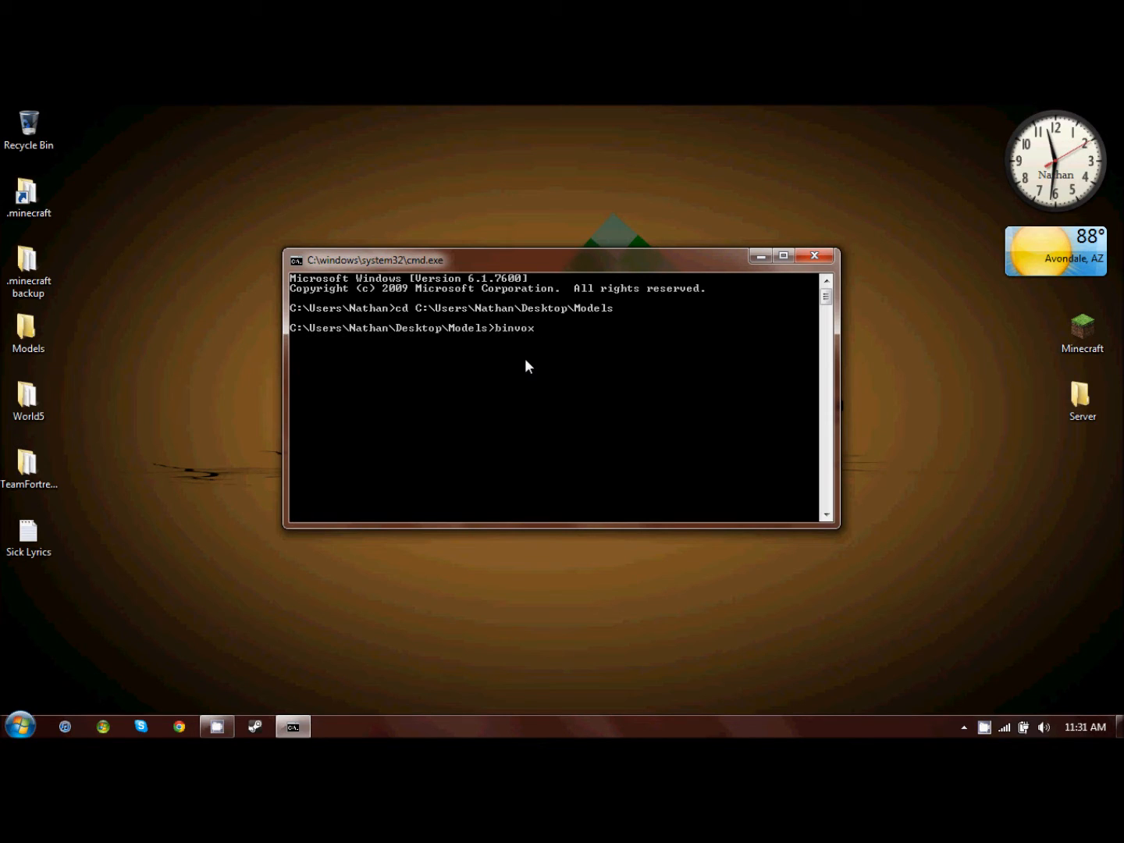
{"action": "type", "text": "light."}
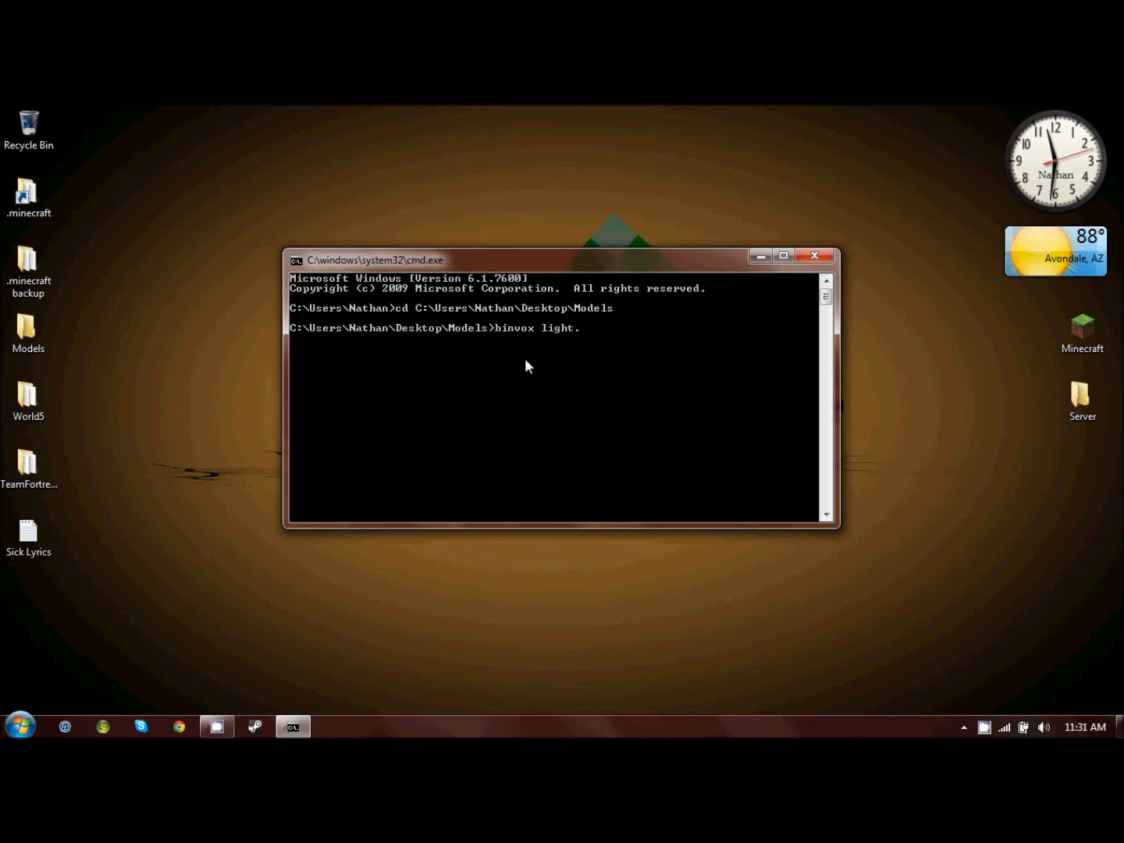
{"action": "type", "text": ".obj"}
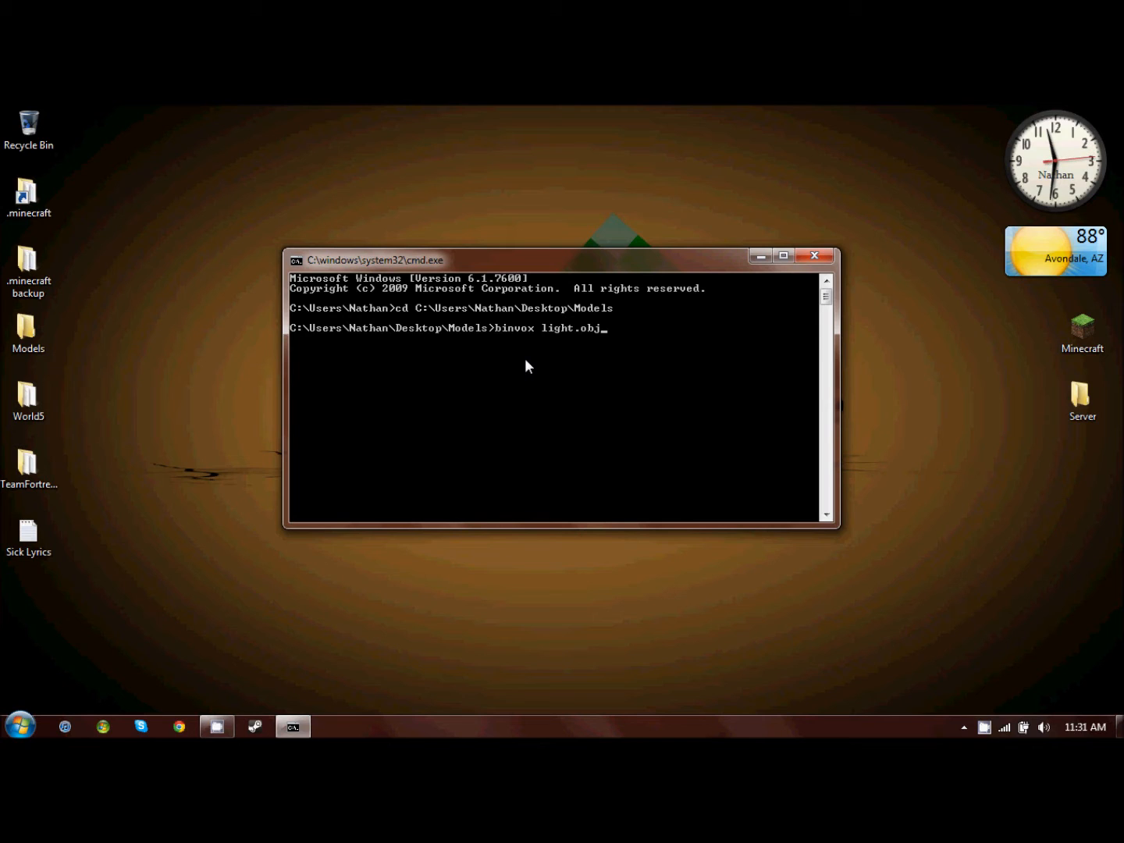
{"action": "mouse_move", "coordinate": [620, 367]}
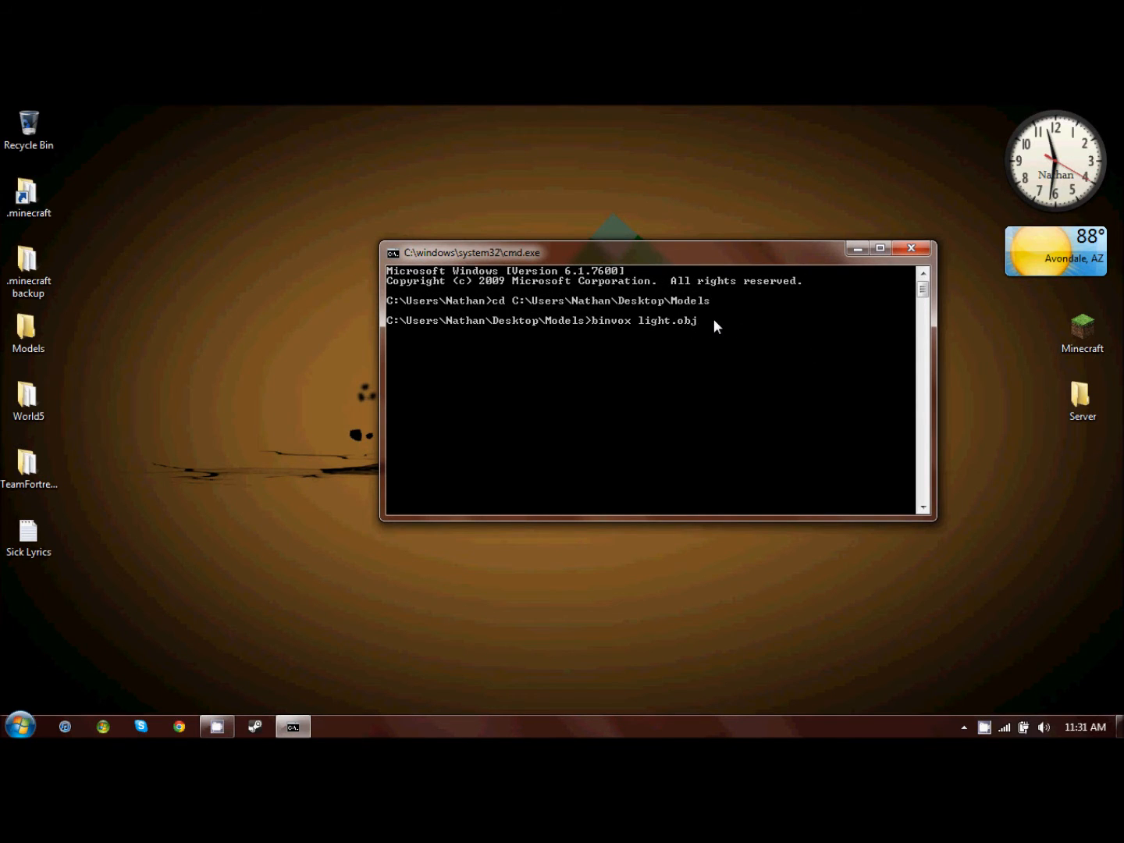
{"action": "key", "text": "enter"}
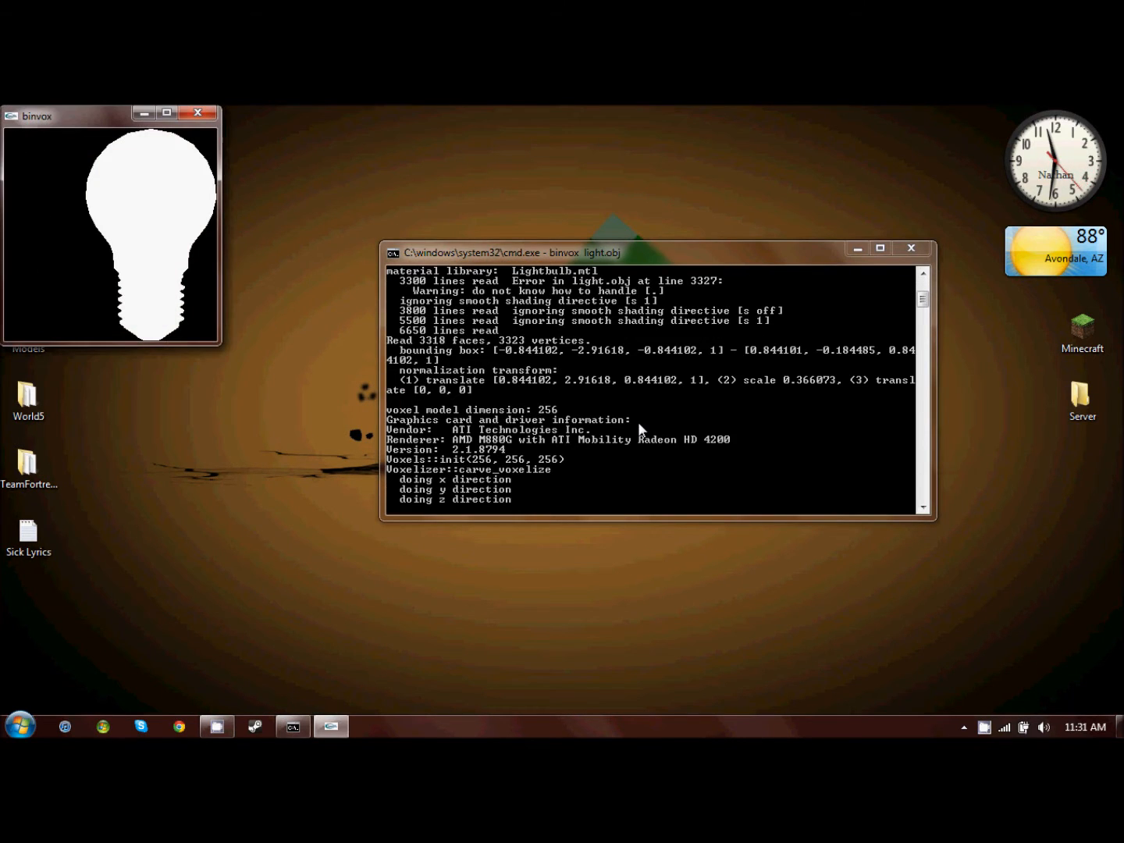
{"action": "mouse_move", "coordinate": [582, 459]}
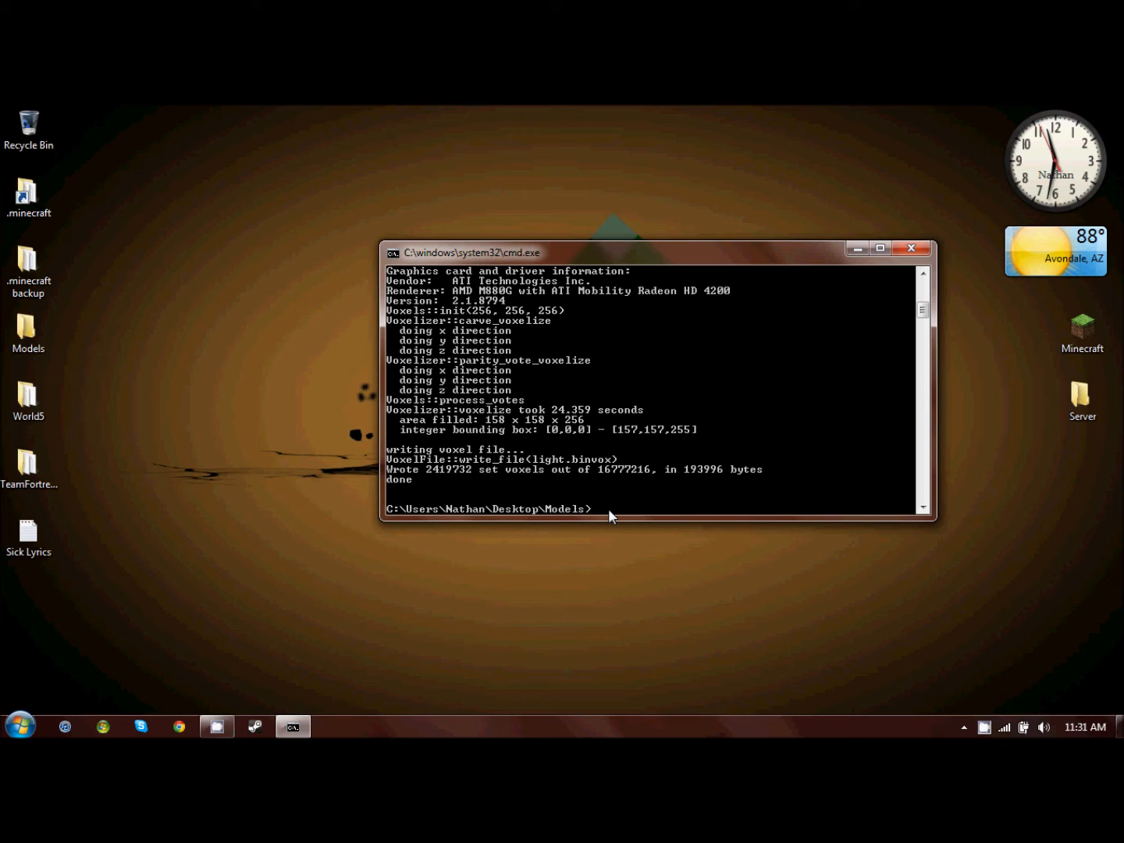
Enter the 'viewvox light.binvox' command to view the voxelized bulb
{"action": "type", "text": "viewvox light."}
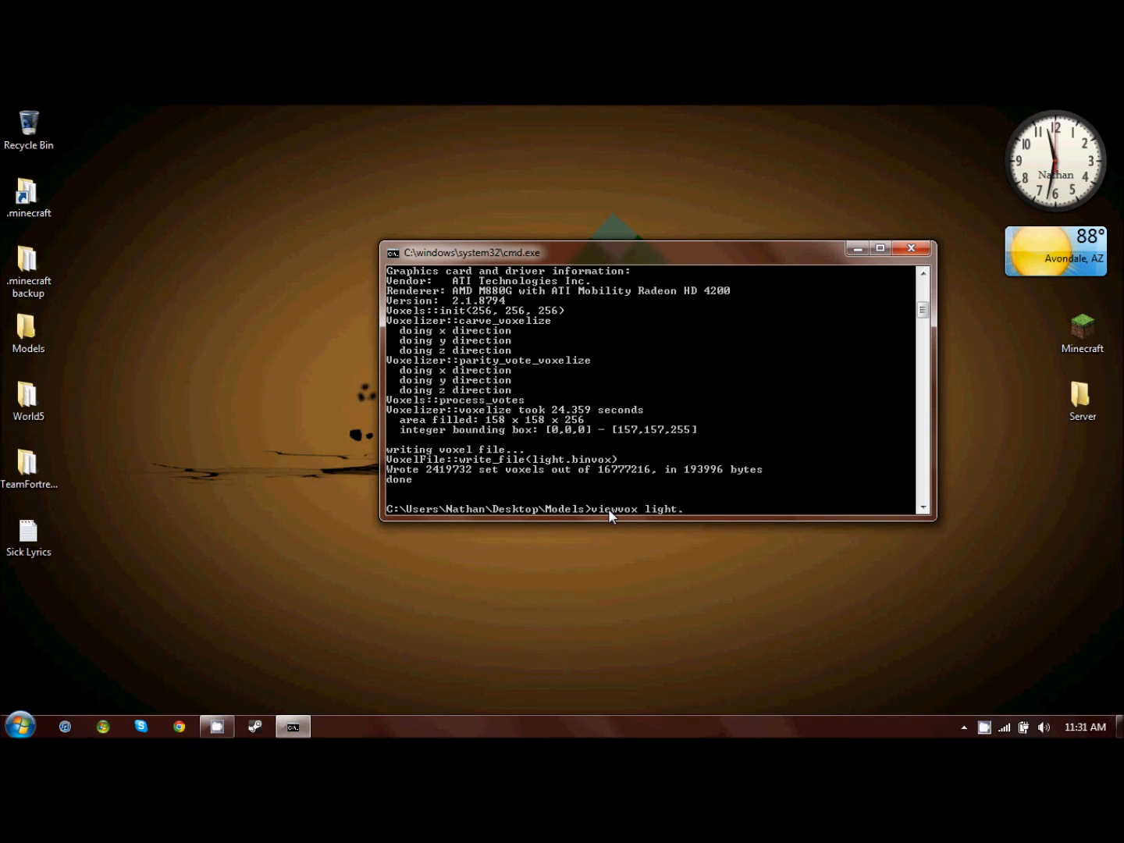
{"action": "type", "text": "binvo"}
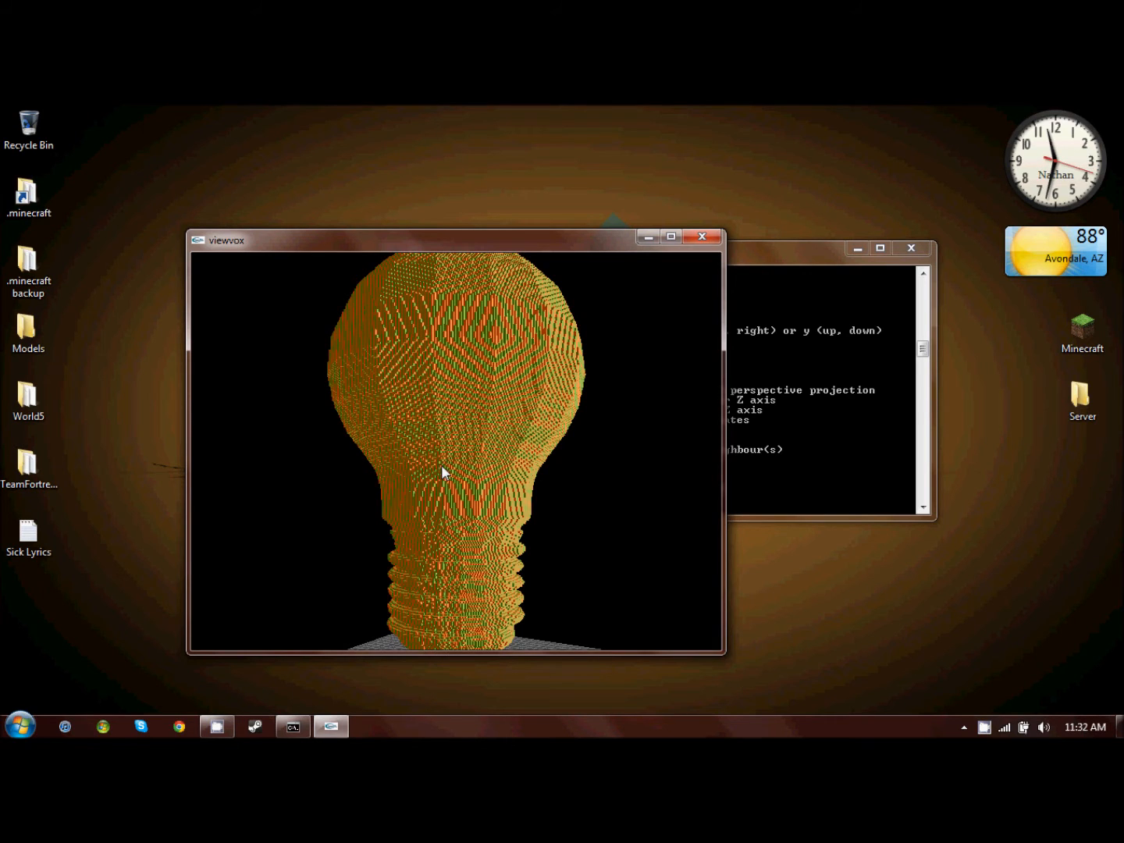
{"action": "mouse_move", "coordinate": [486, 529]}
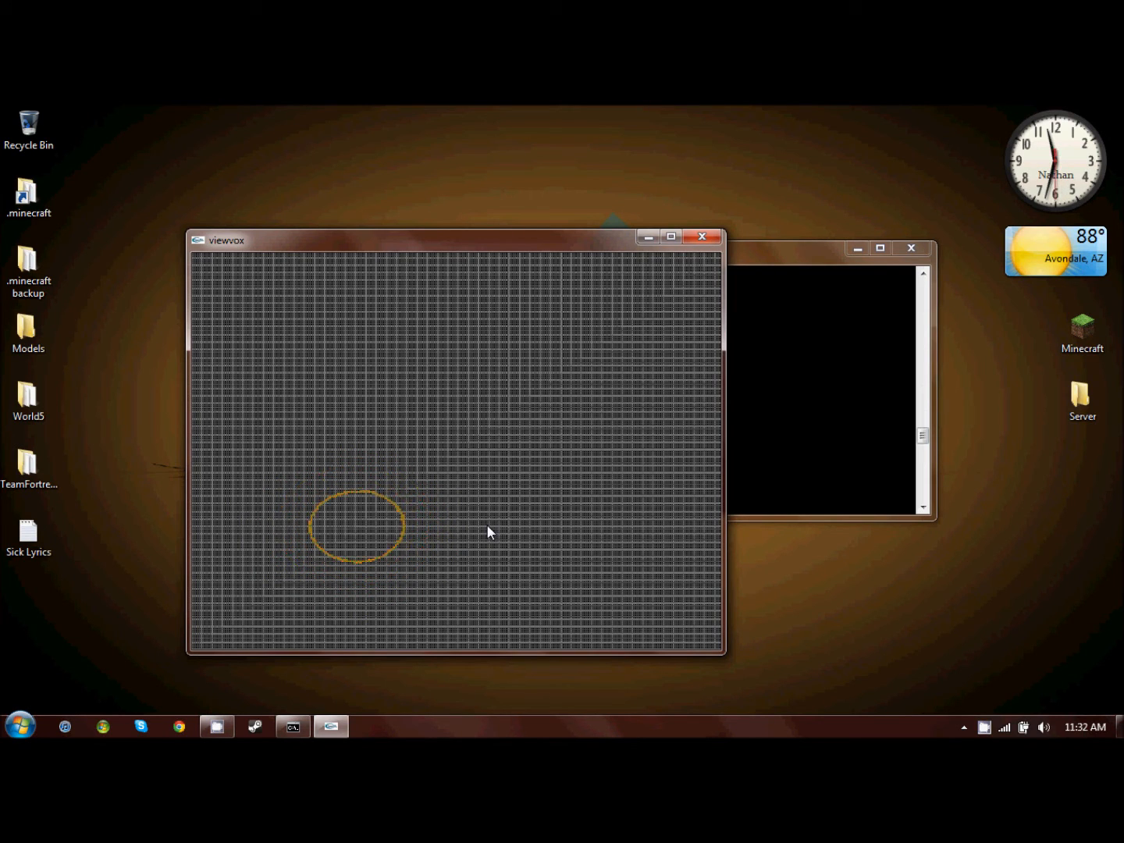
Step the viewvox slice view up to layer 256, then close the viewer
{"action": "left_click", "coordinate": [356, 525]}
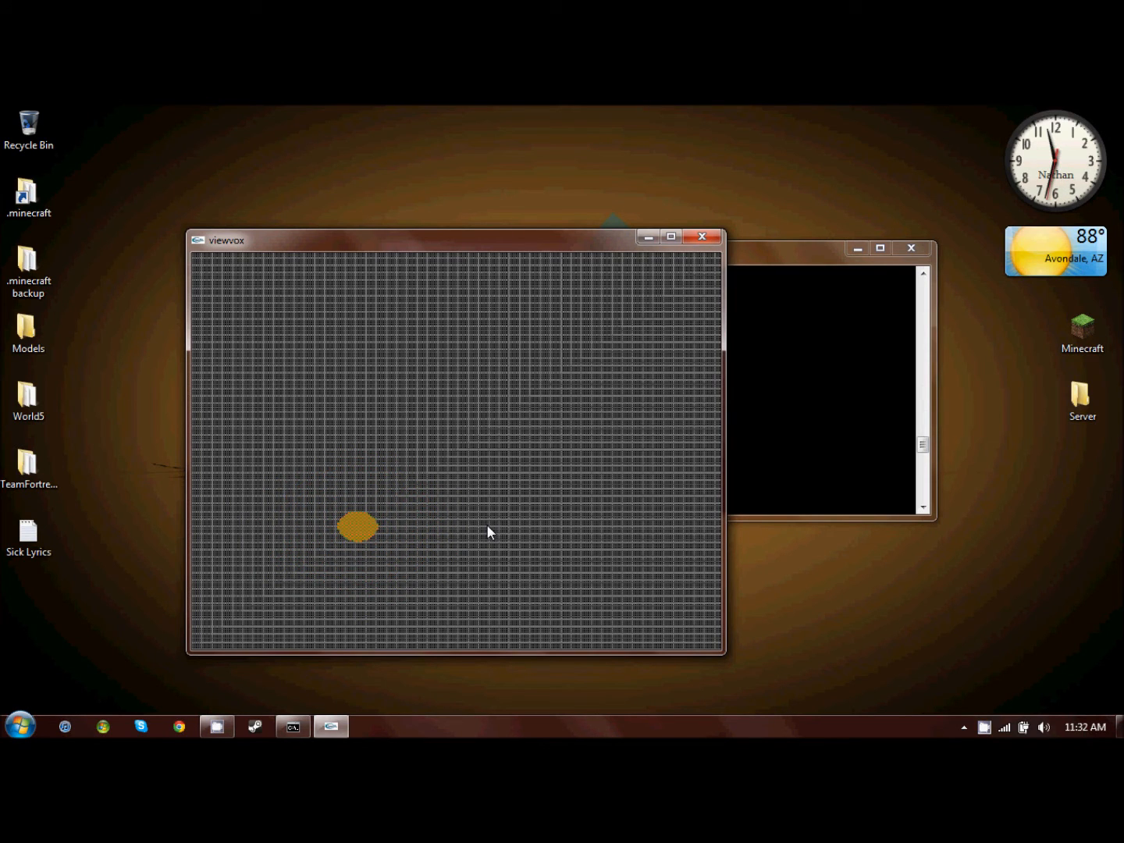
{"action": "mouse_move", "coordinate": [598, 253]}
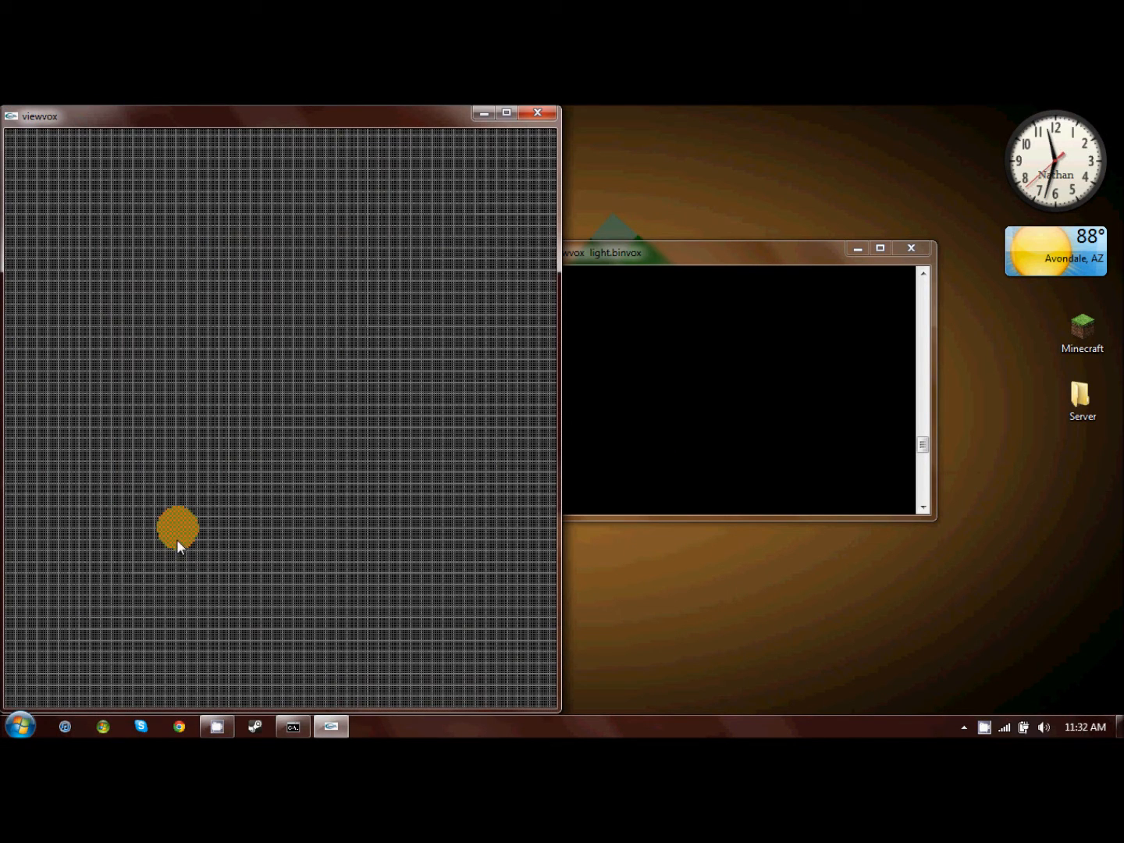
{"action": "mouse_move", "coordinate": [188, 556]}
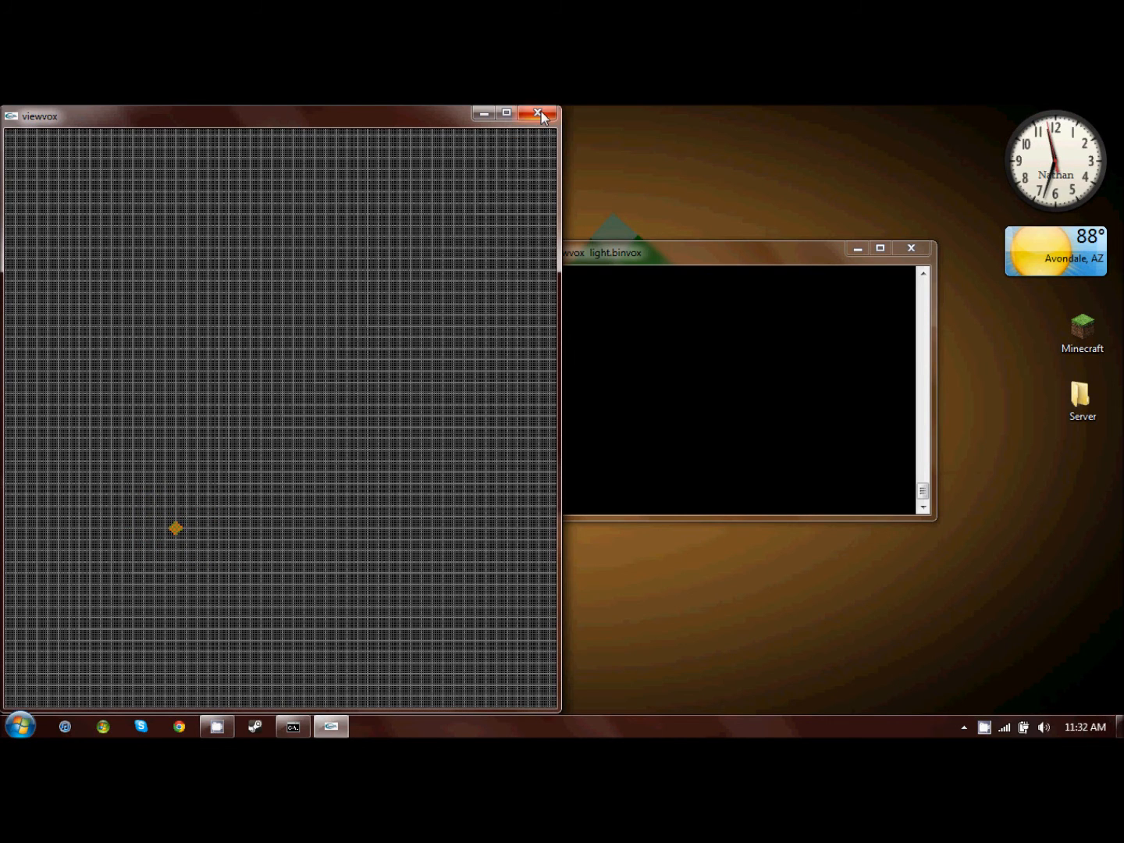
{"action": "left_click", "coordinate": [539, 113]}
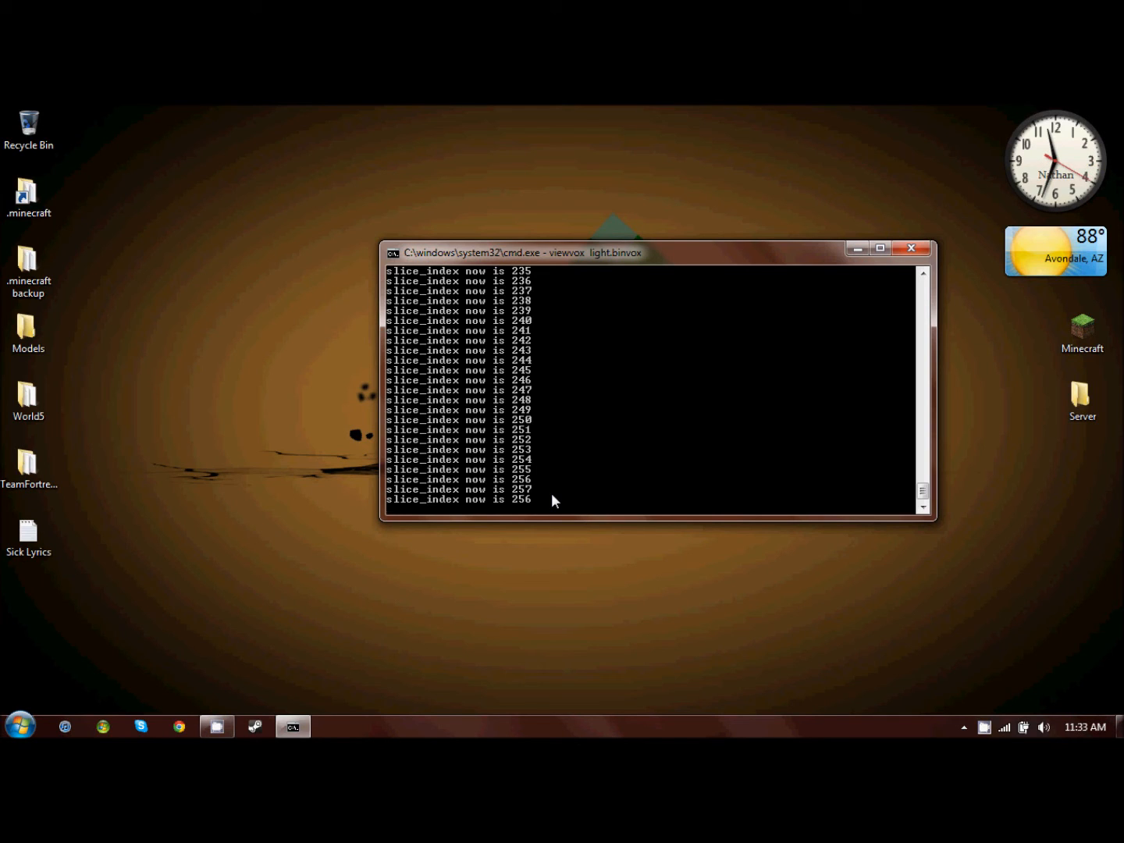
Return to TurboSquid and open the Architecture category from the home page
{"action": "left_click", "coordinate": [911, 249]}
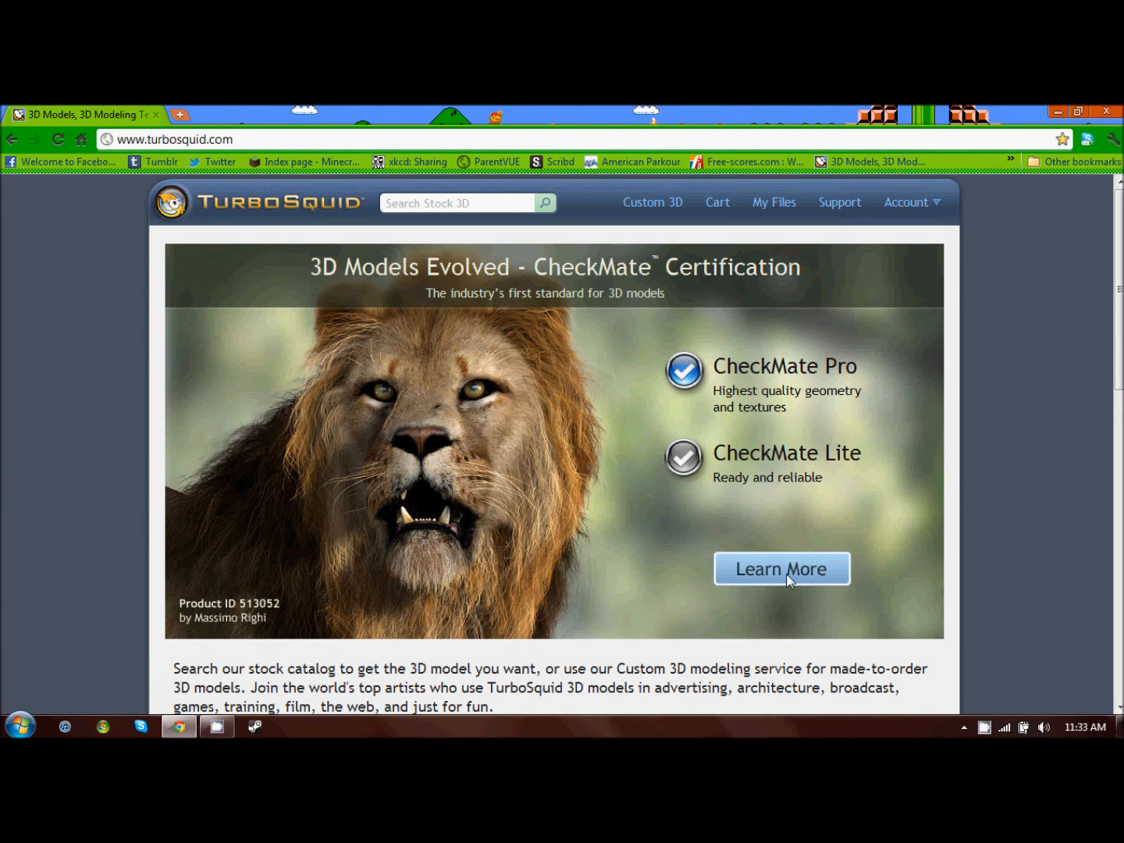
{"action": "scroll", "scroll_direction": "down", "scroll_amount": 3}
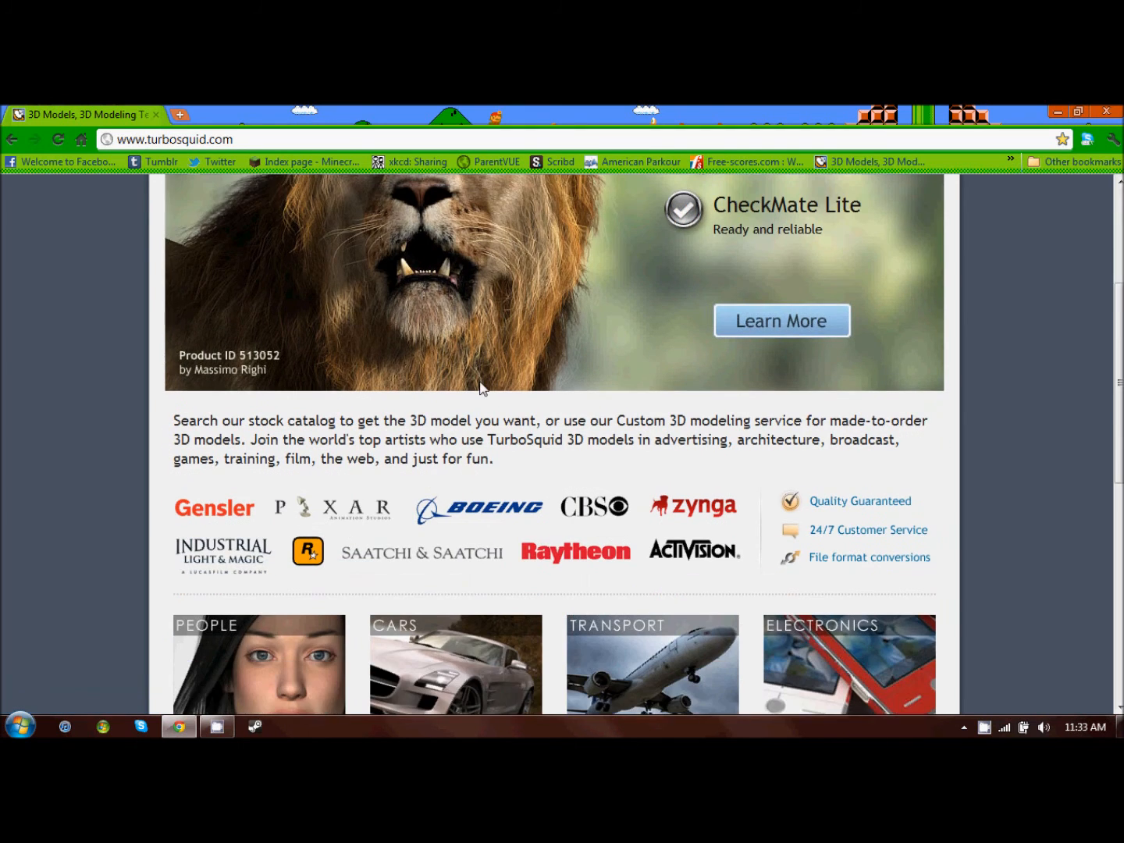
{"action": "scroll", "scroll_direction": "down", "scroll_amount": 3}
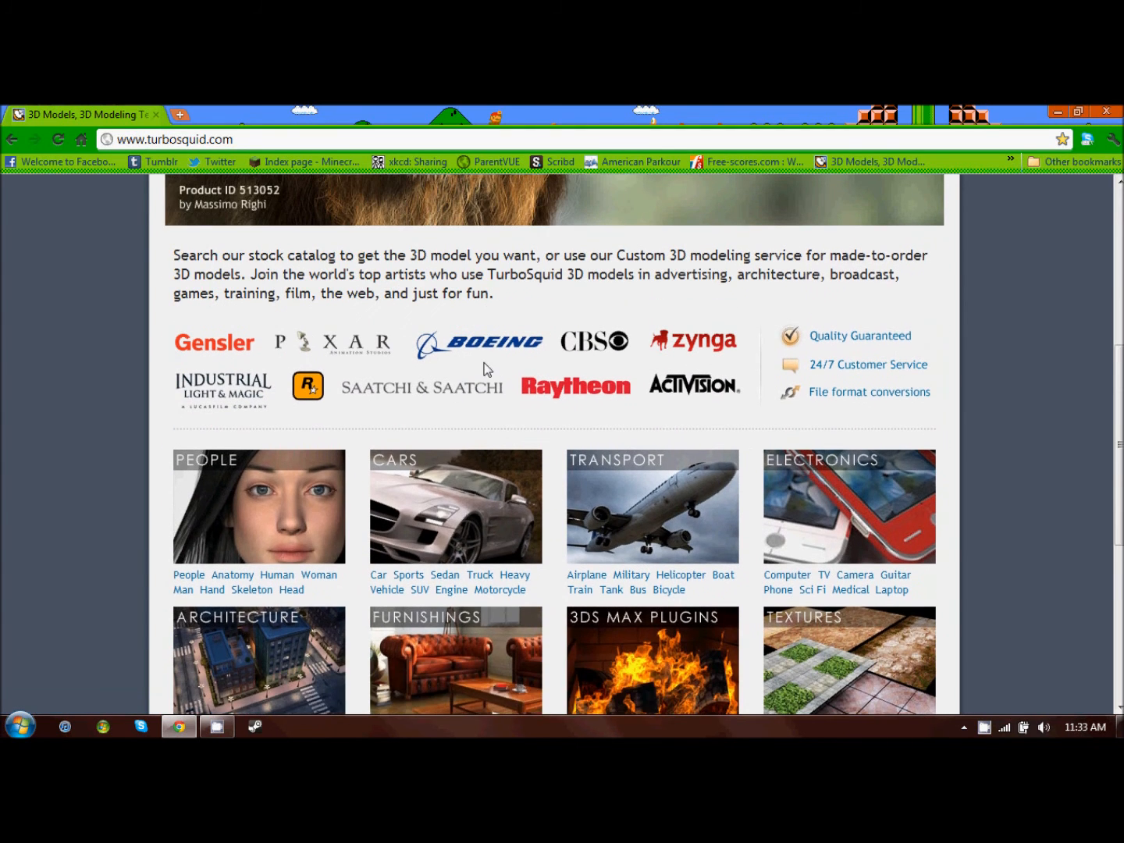
{"action": "left_click", "coordinate": [238, 617]}
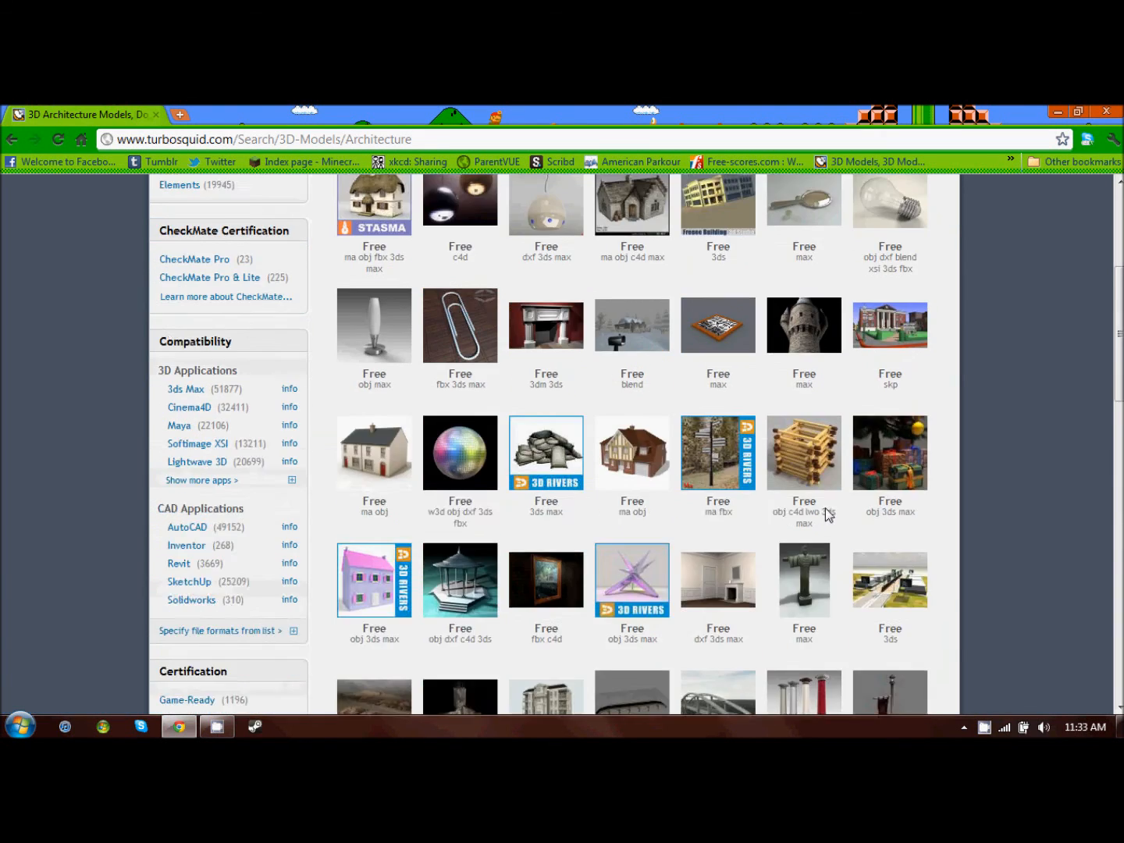
{"action": "scroll", "scroll_direction": "down", "scroll_amount": 3}
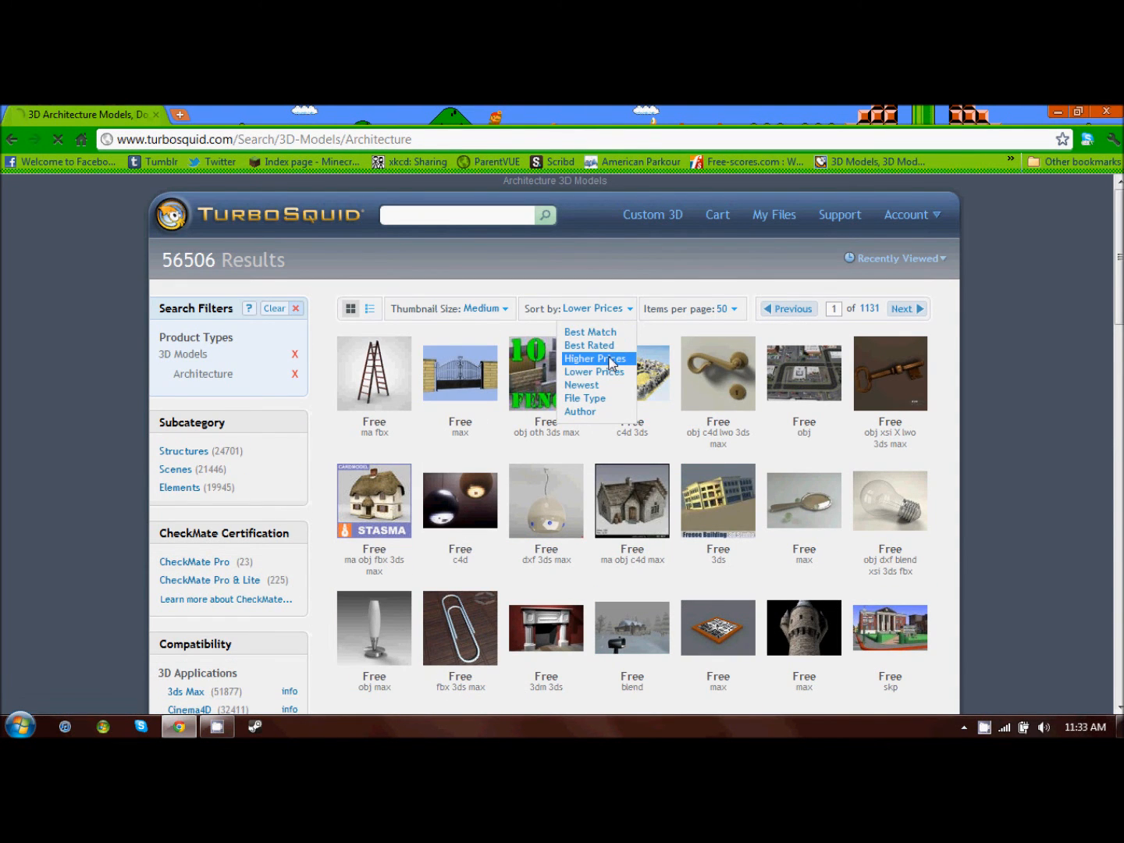
Sort Architecture results by Higher Prices and open the $999 Red Square Moscow Kremlin model
{"action": "left_click", "coordinate": [595, 358]}
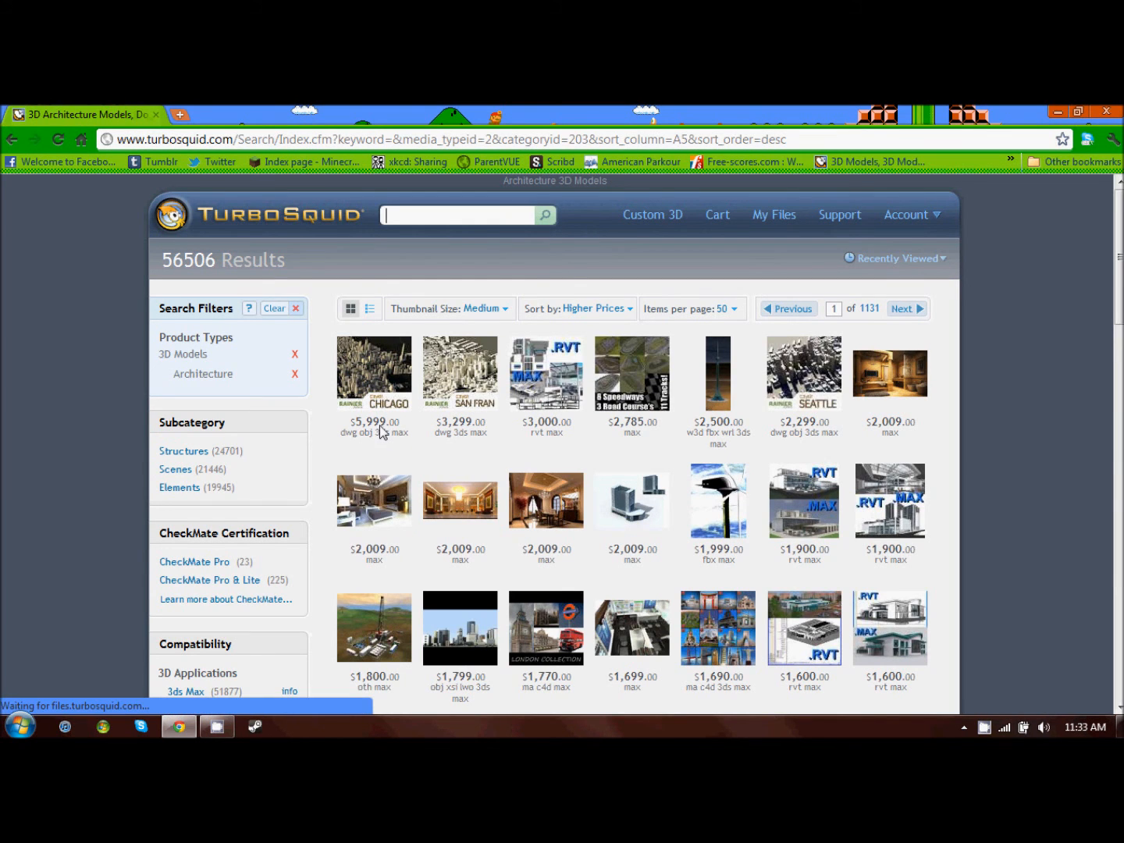
{"action": "scroll", "scroll_direction": "down", "scroll_amount": 3}
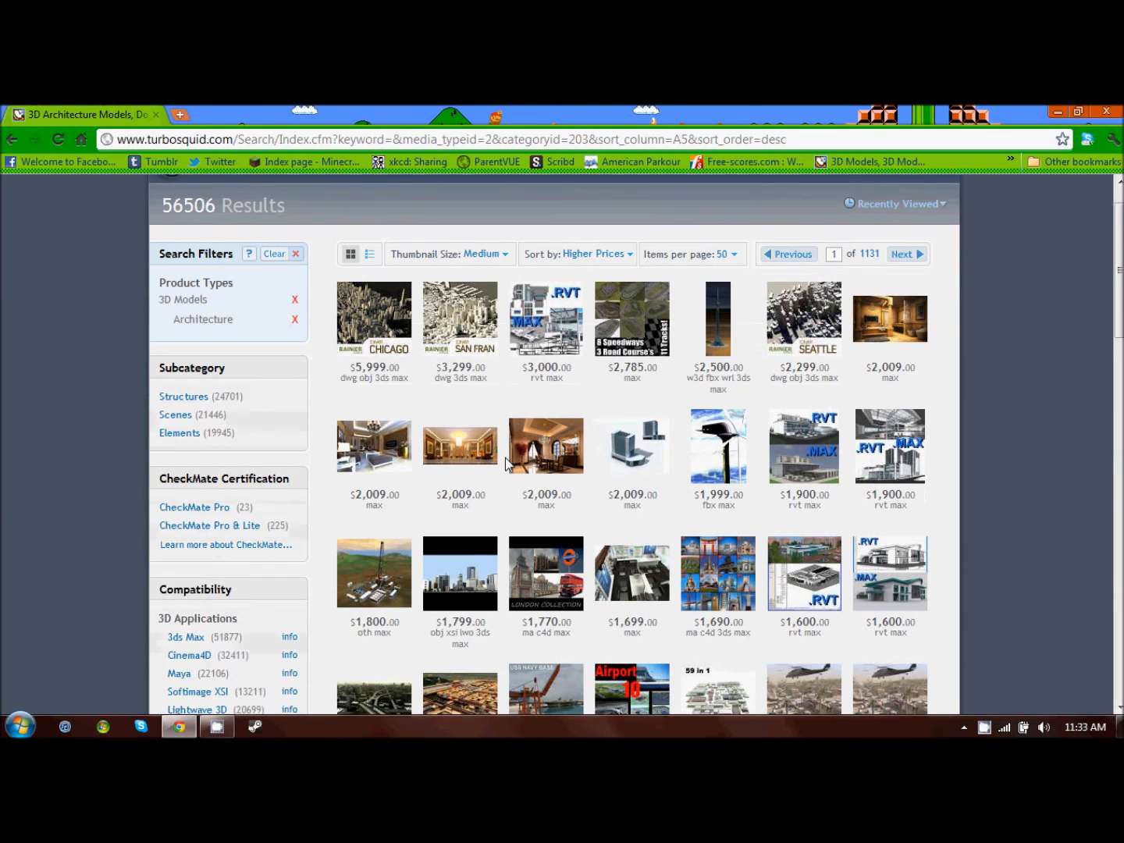
{"action": "scroll", "scroll_direction": "down", "scroll_amount": 3}
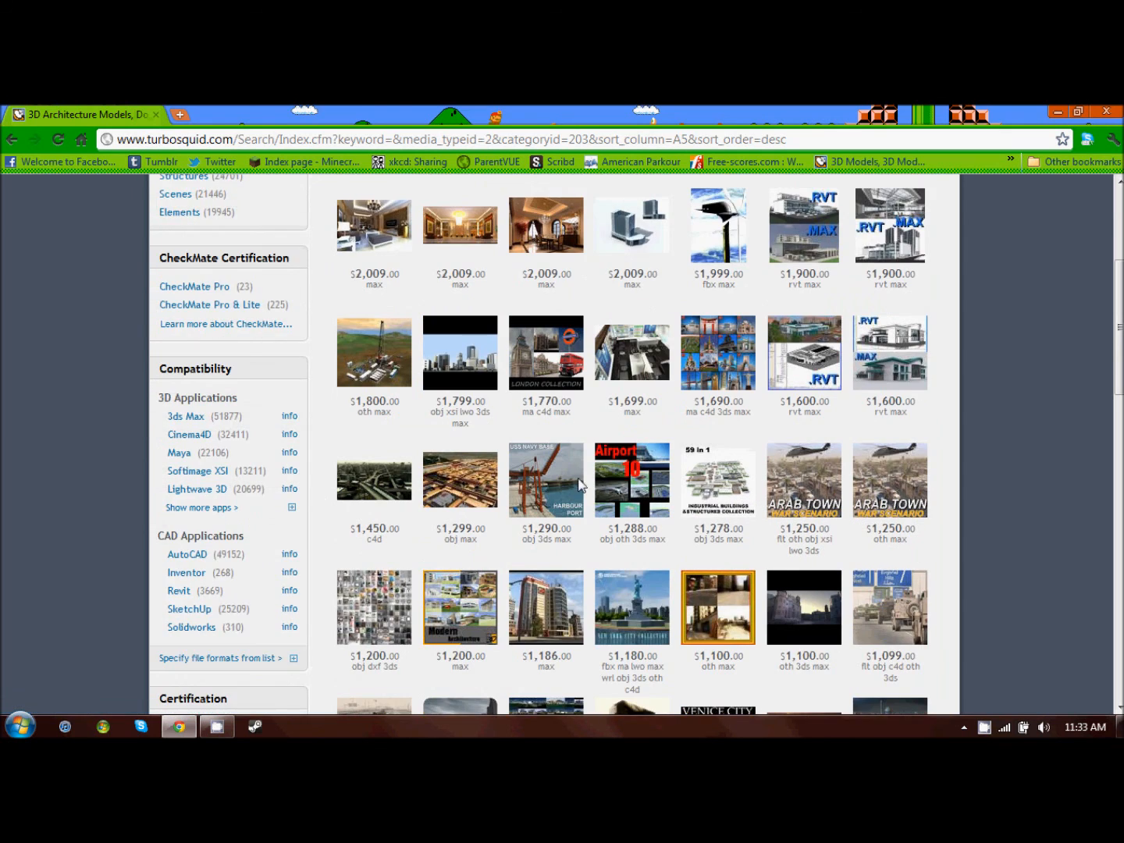
{"action": "scroll", "scroll_direction": "down", "scroll_amount": 3}
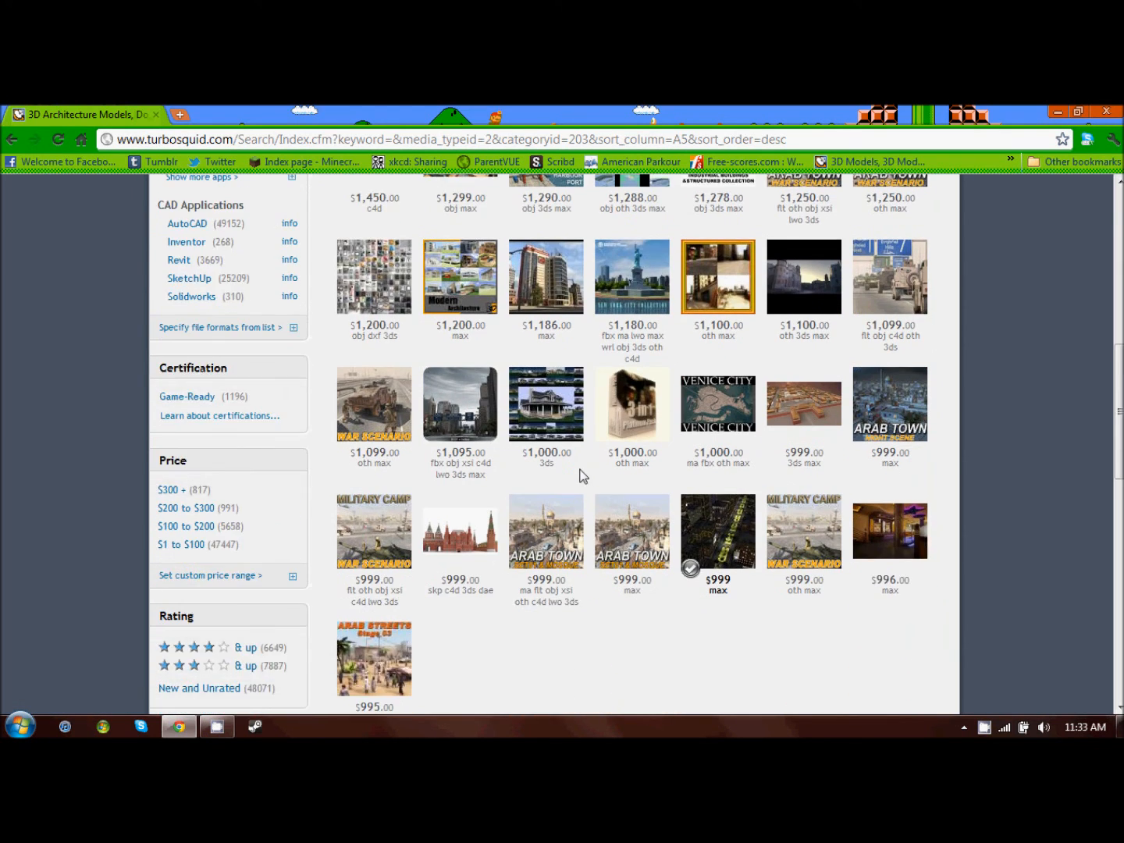
{"action": "left_click", "coordinate": [461, 531]}
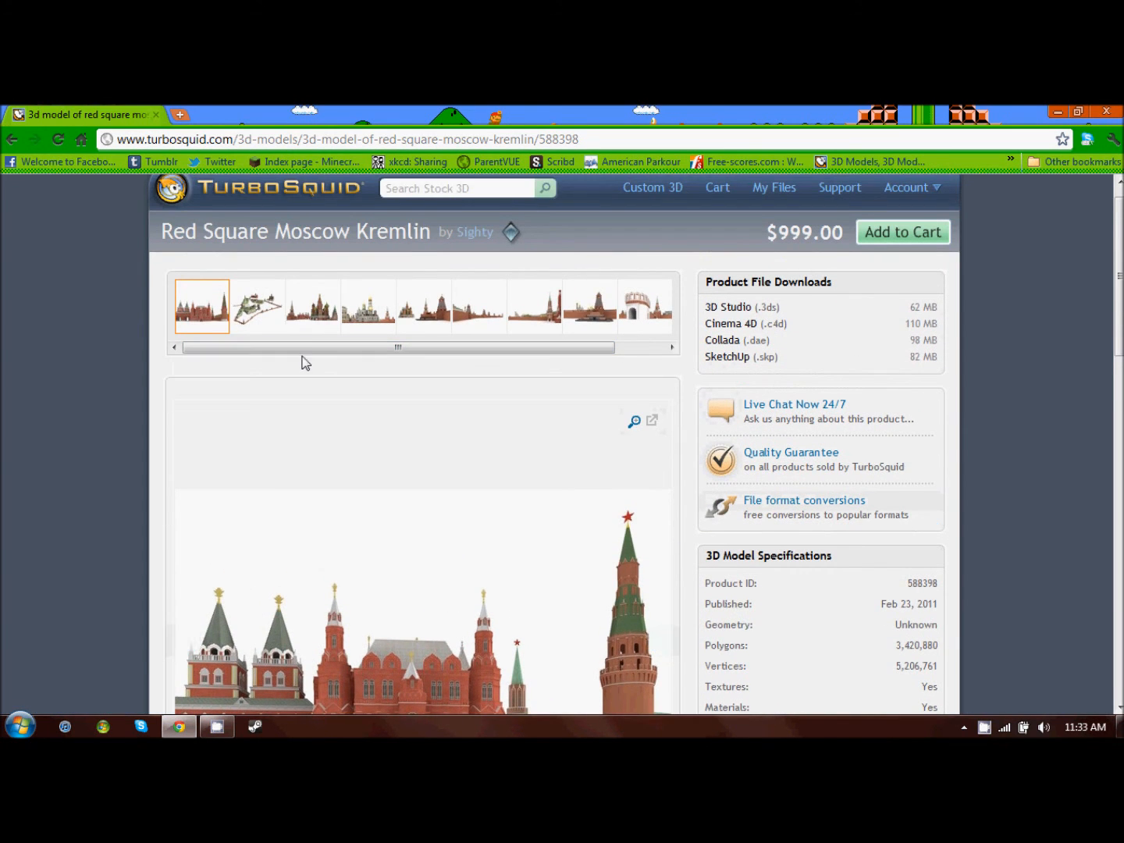
View the Kremlin's aerial preview and read its specifications, including 3,420,880 polygons
{"action": "left_click", "coordinate": [257, 305]}
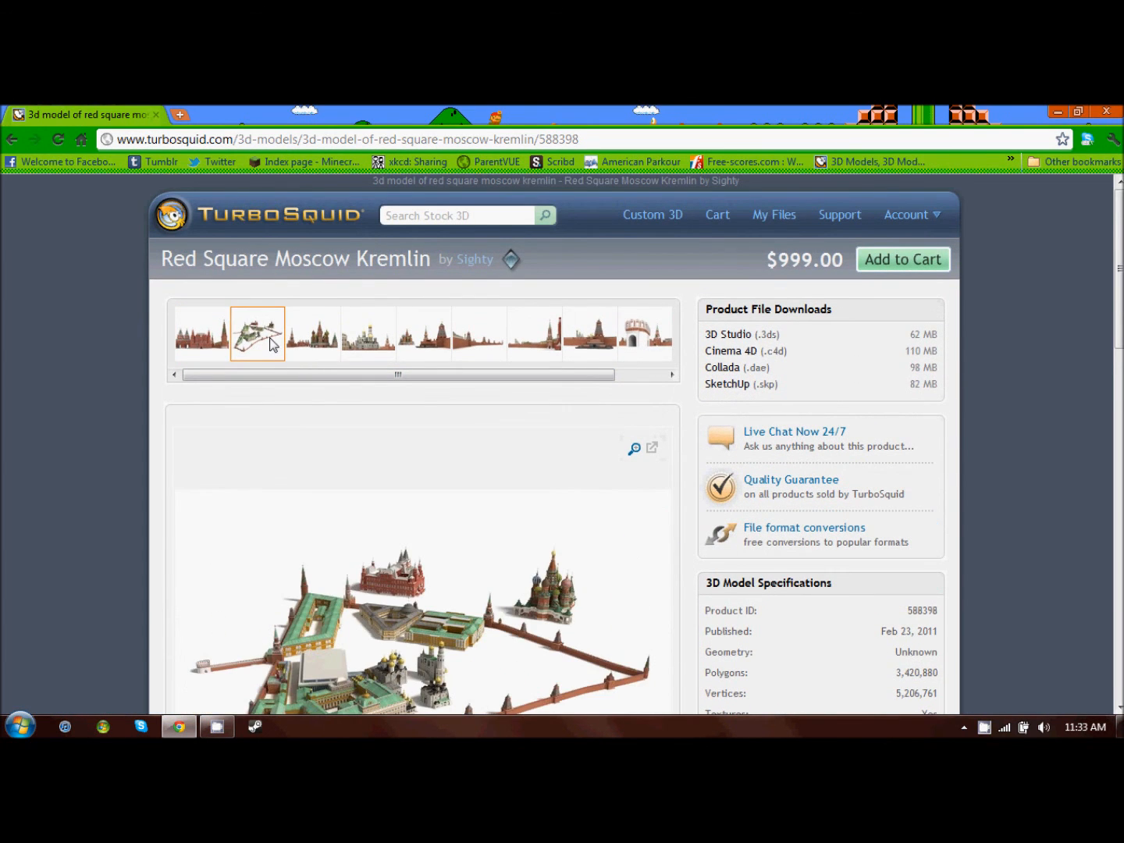
{"action": "scroll", "scroll_direction": "down", "scroll_amount": 3}
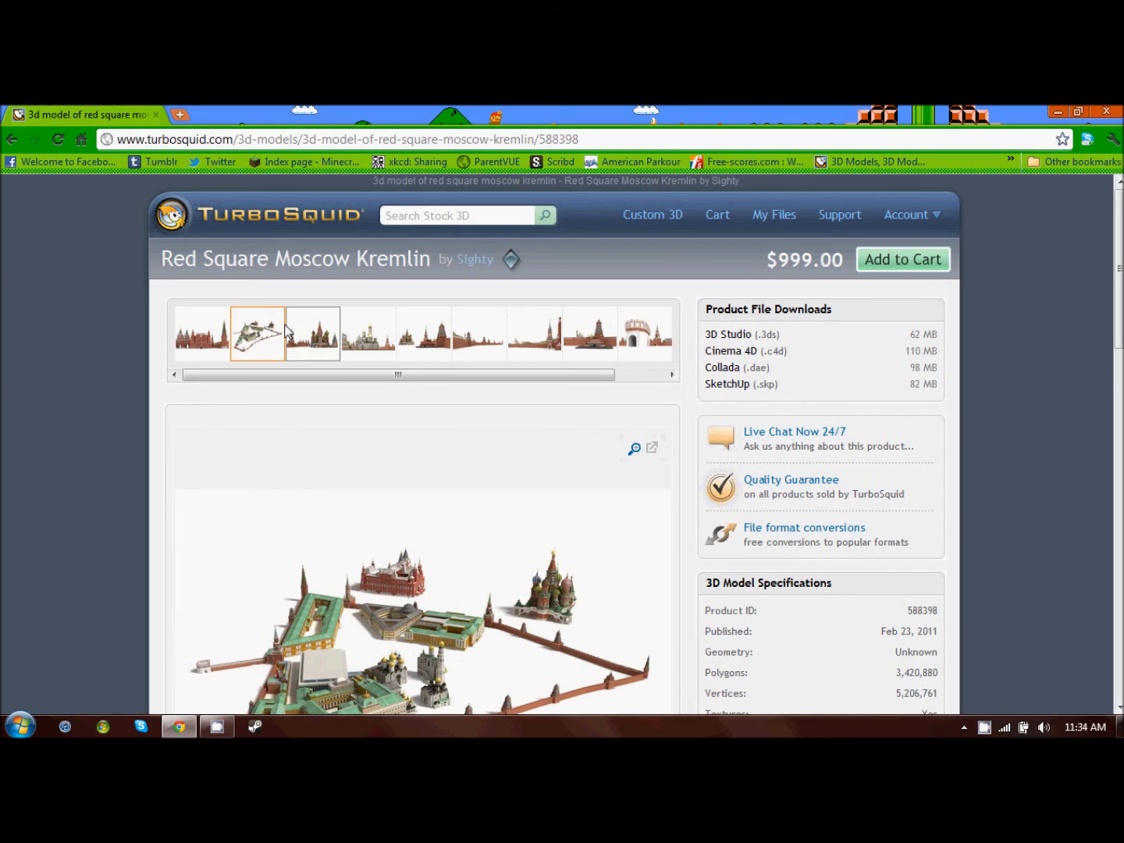
{"action": "scroll", "scroll_direction": "down", "scroll_amount": 3}
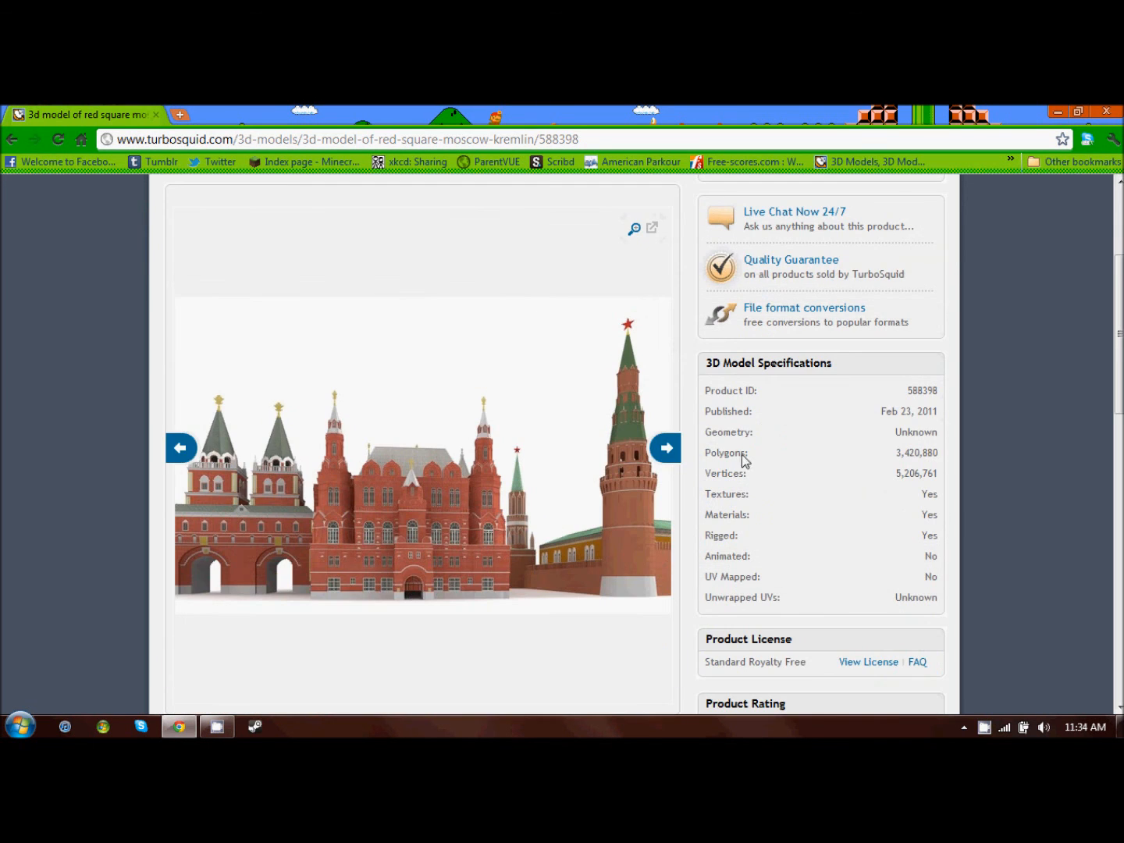
{"action": "scroll", "scroll_direction": "up", "scroll_amount": 3}
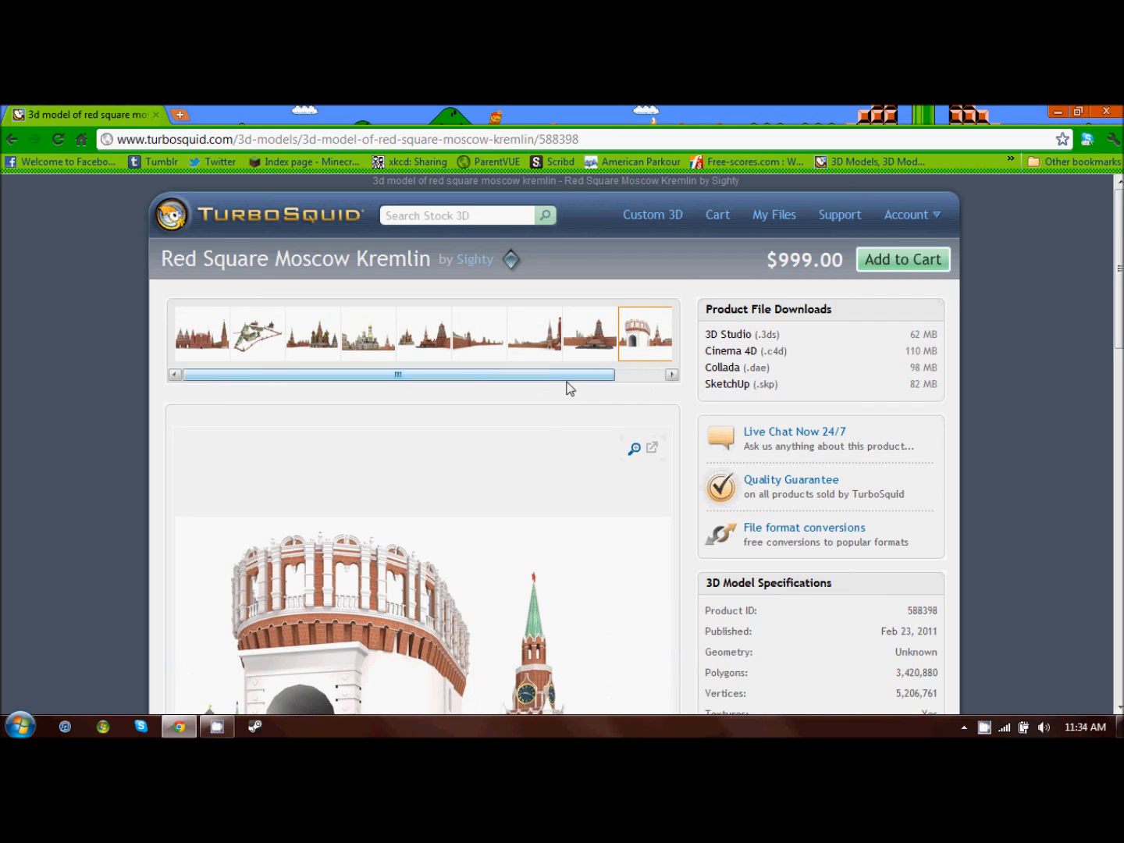
{"action": "scroll", "scroll_direction": "down", "scroll_amount": 3}
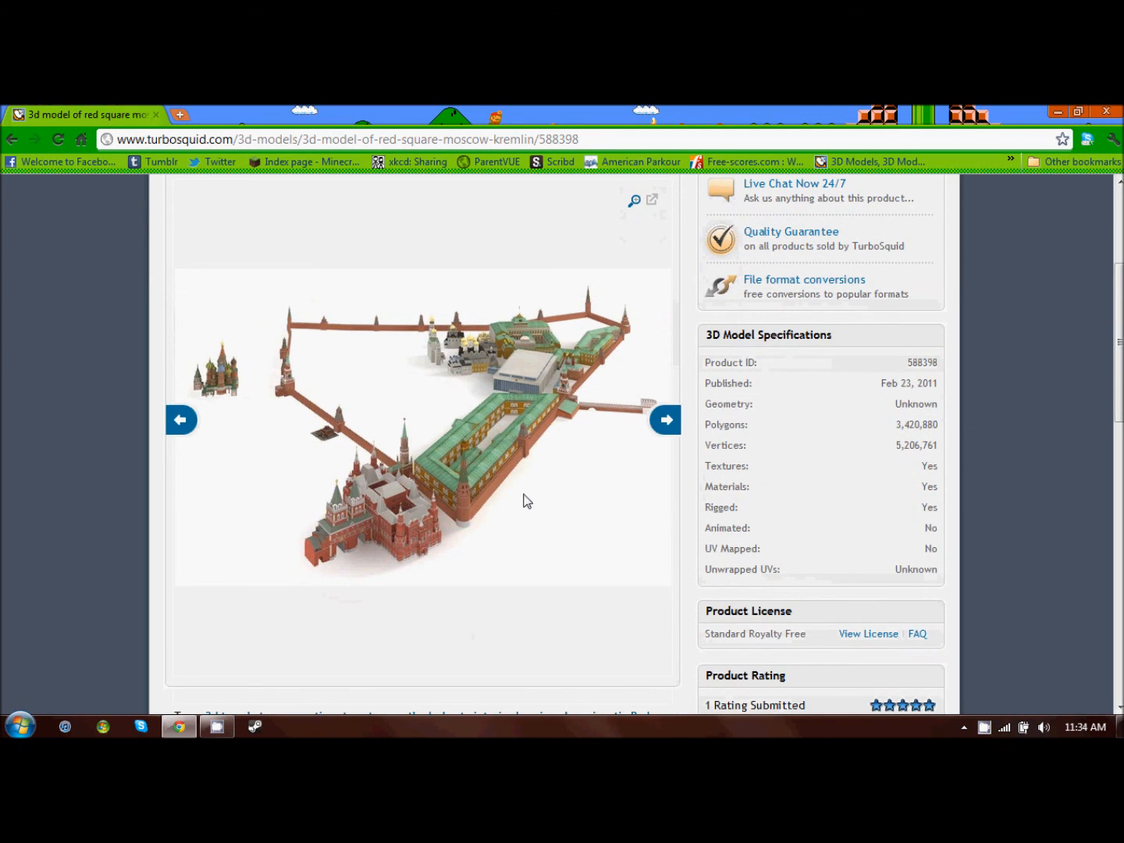